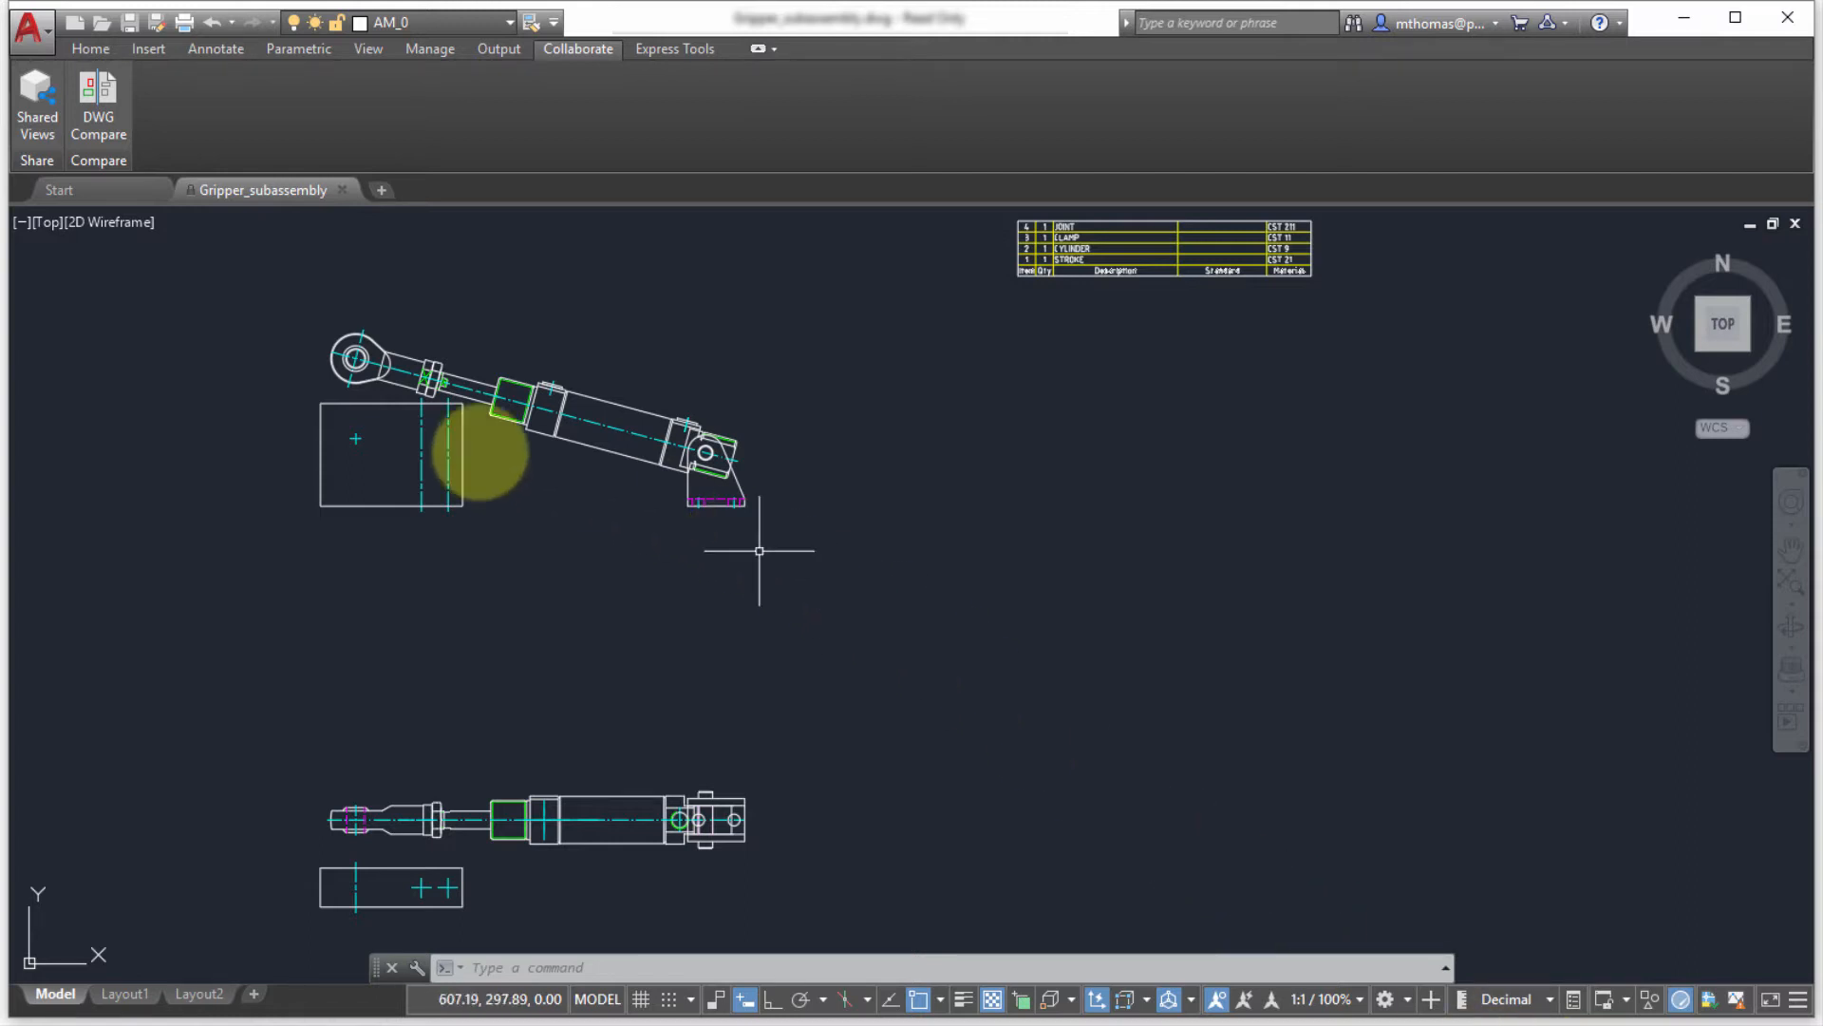
Sign in from the Collaborate tab and review the Building Plan shared view's options.
left_click(36, 104)
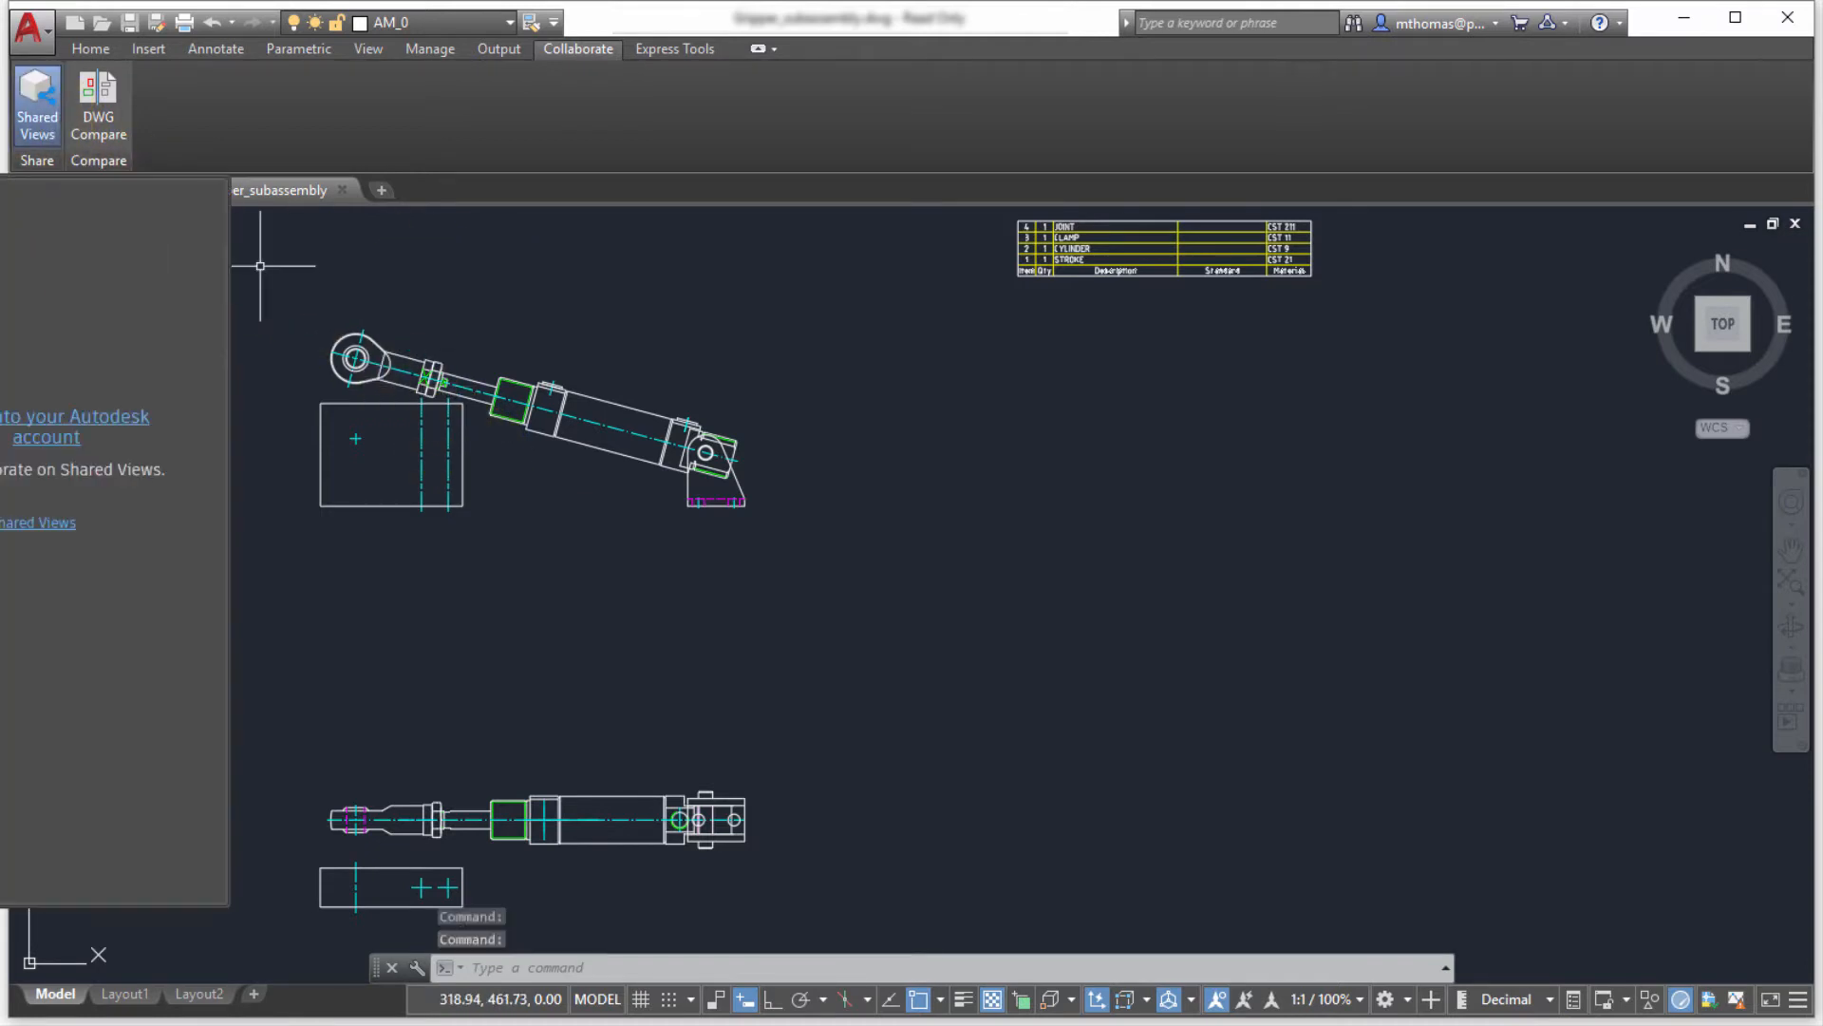
left_click(36, 105)
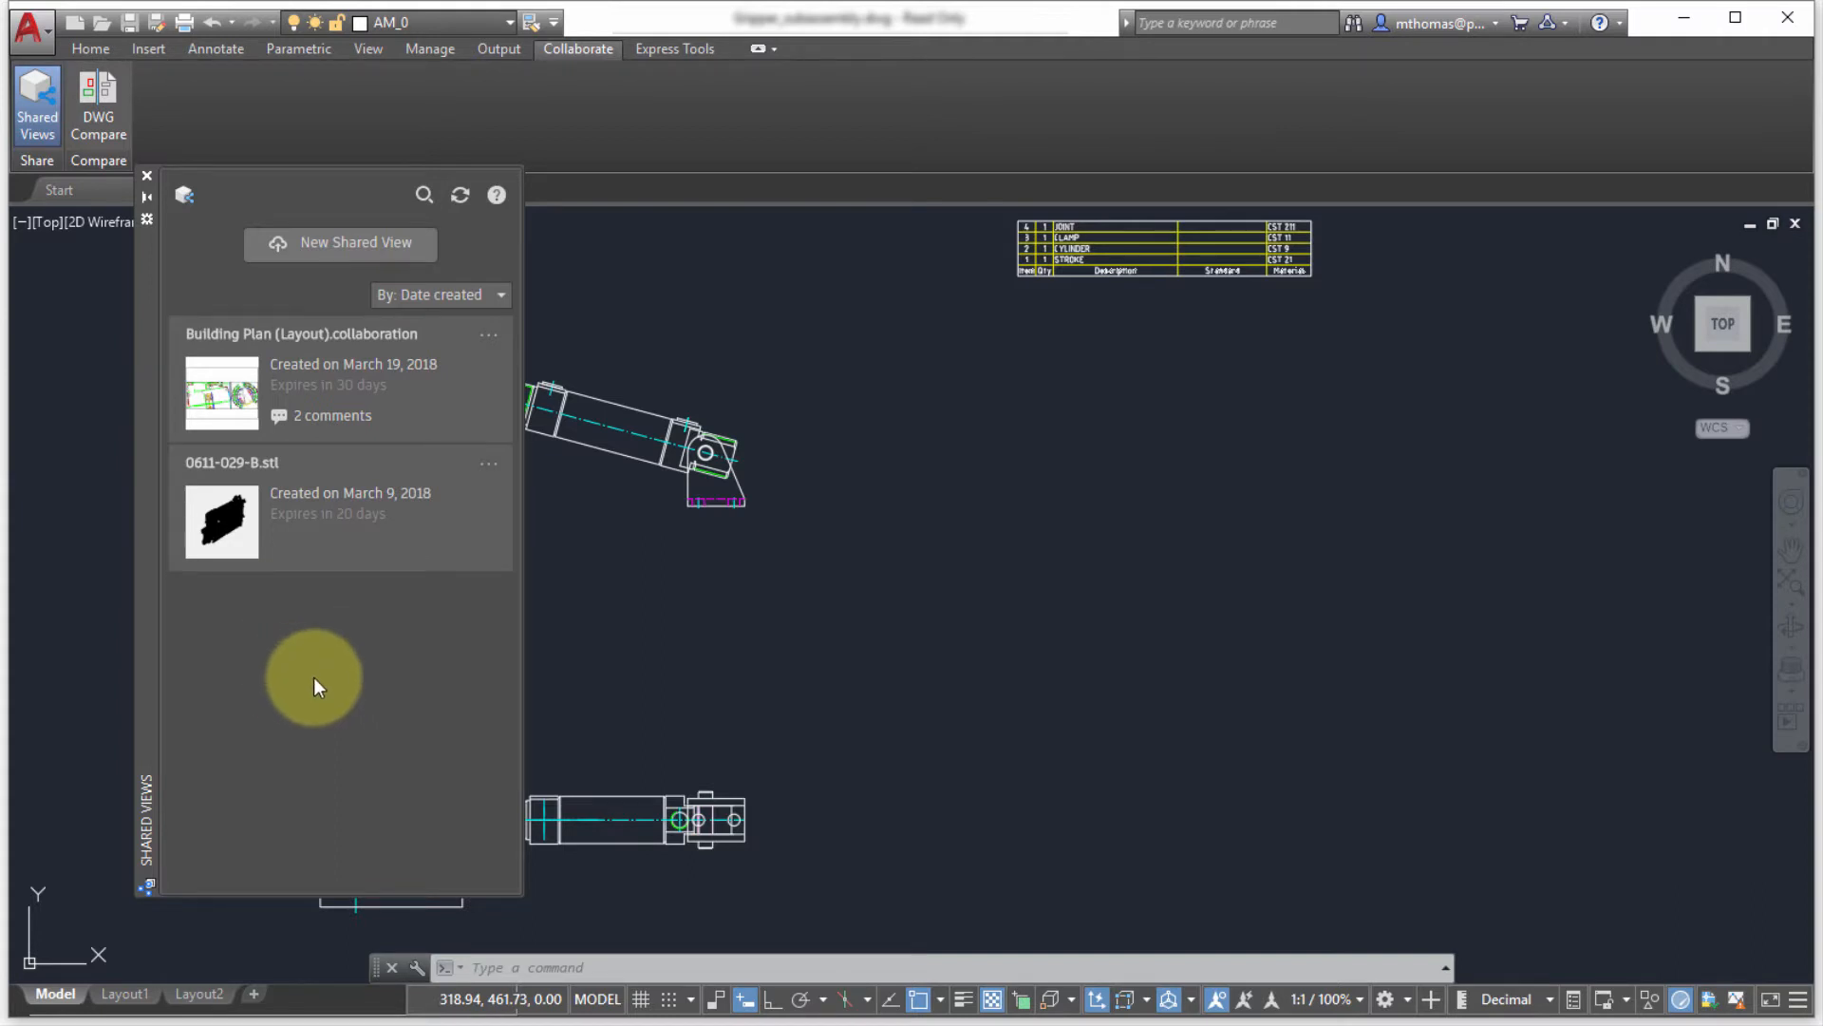
left_click(488, 335)
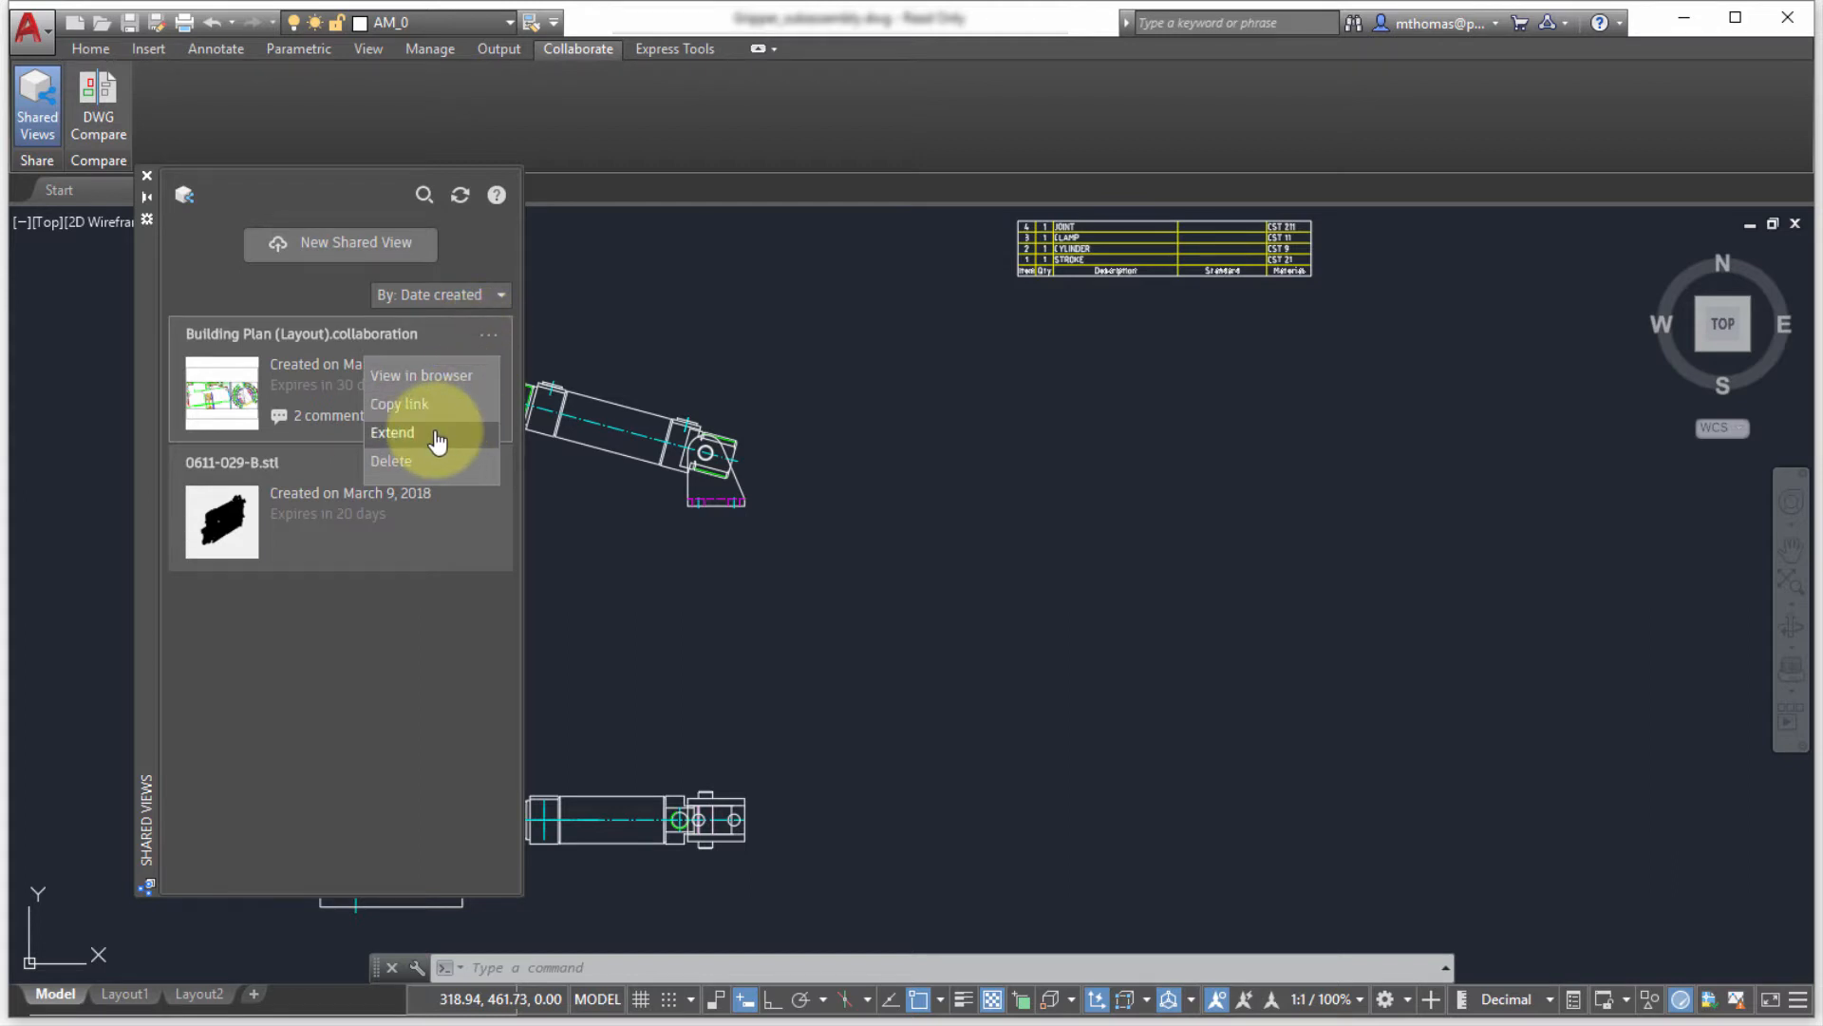
mouse_move(464, 460)
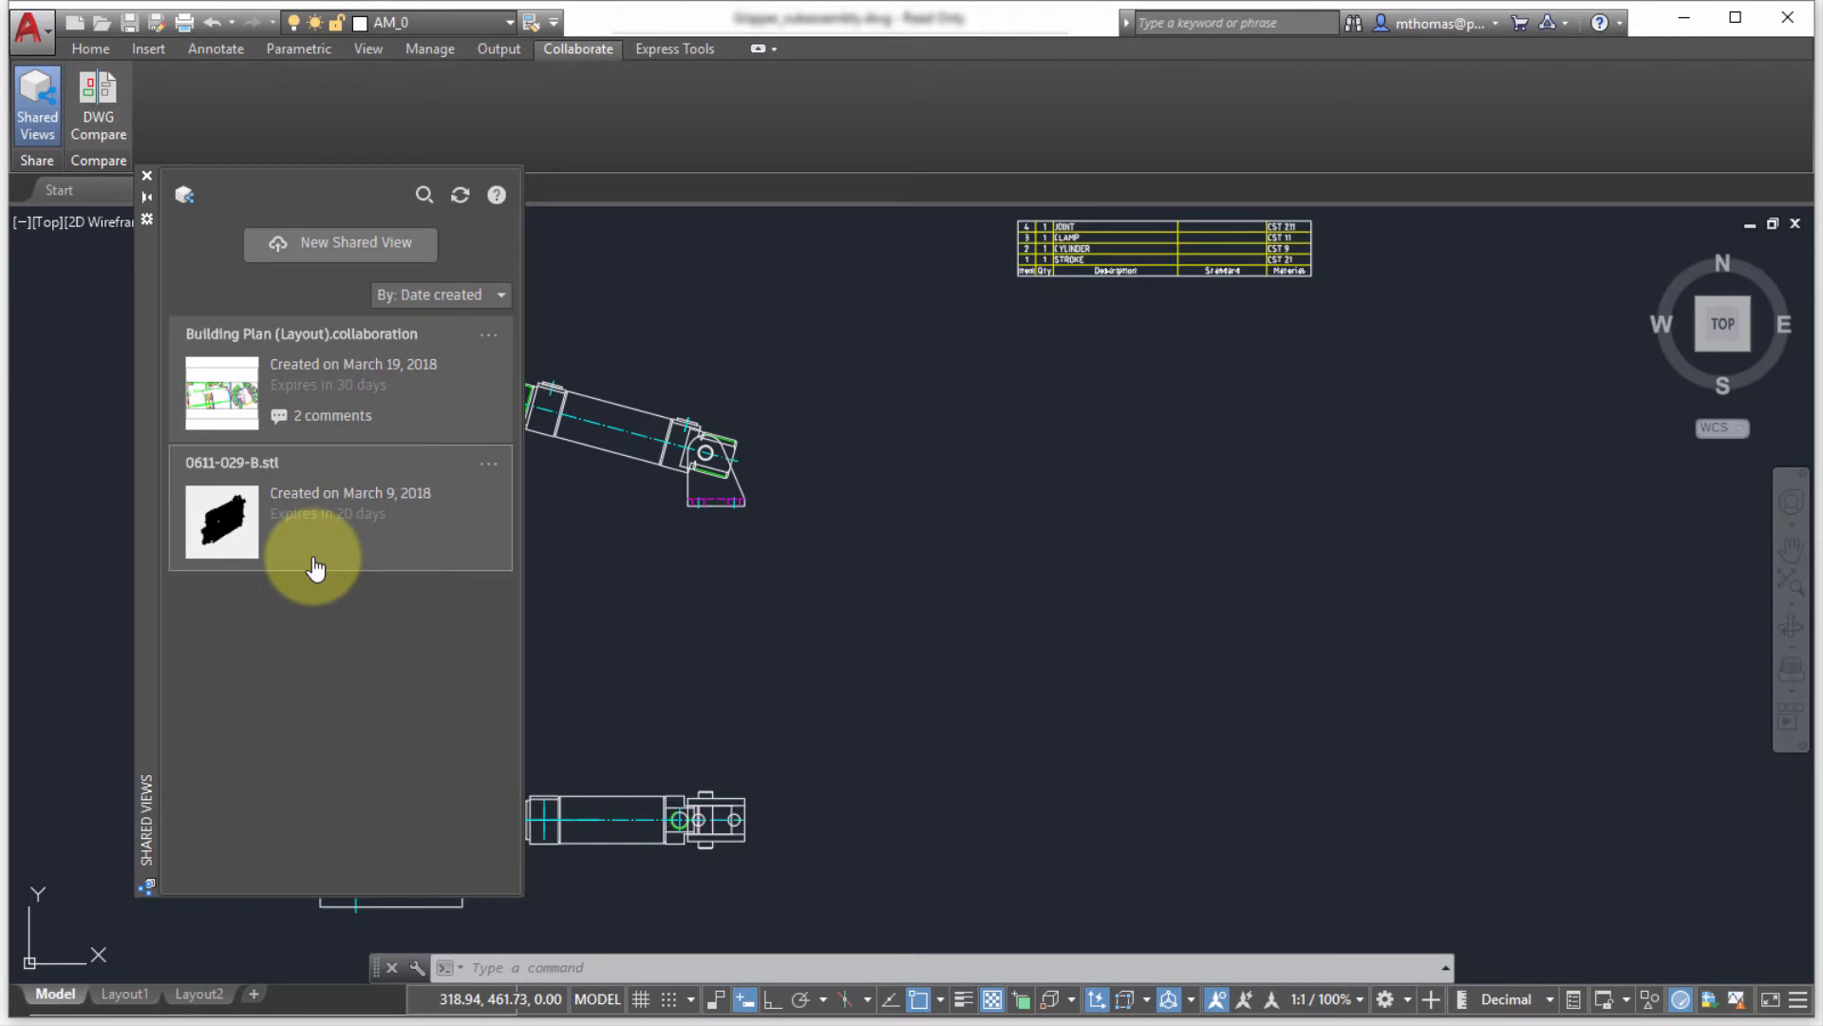
mouse_move(340, 243)
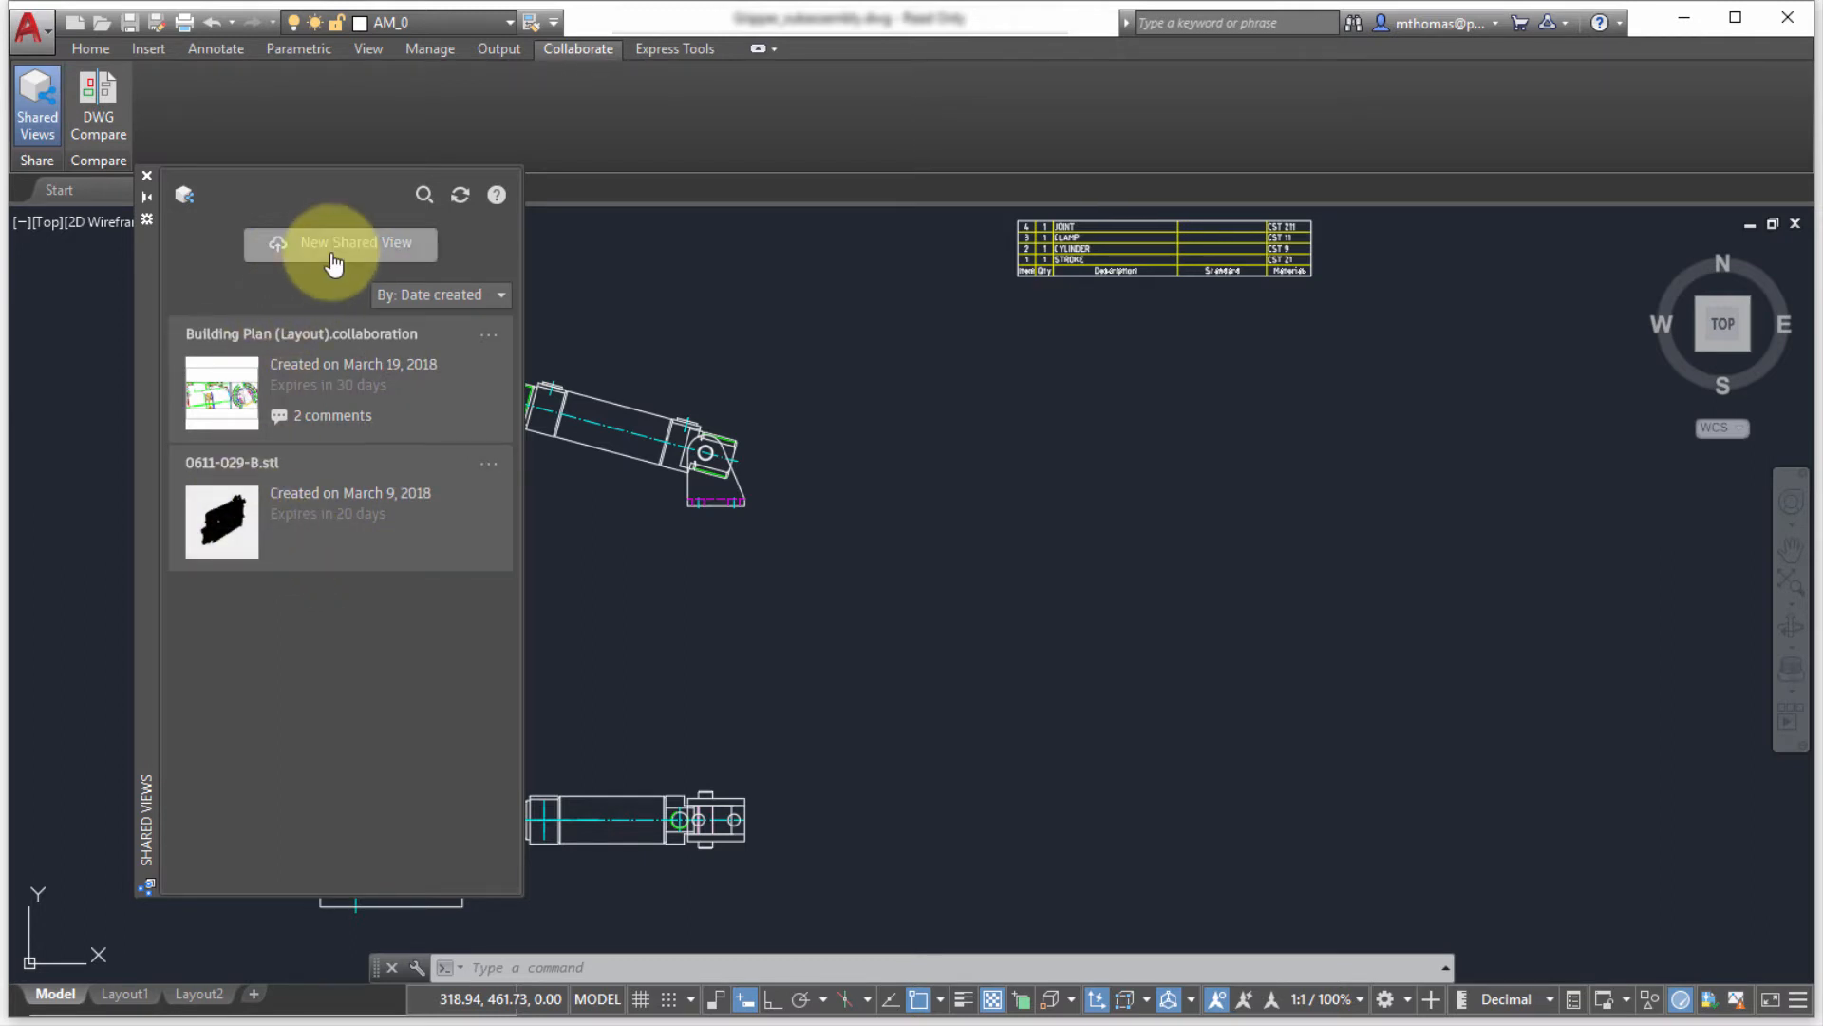
Name the new shared view 'Gripper', keep current view, 2D views and object properties, and share it.
left_click(340, 241)
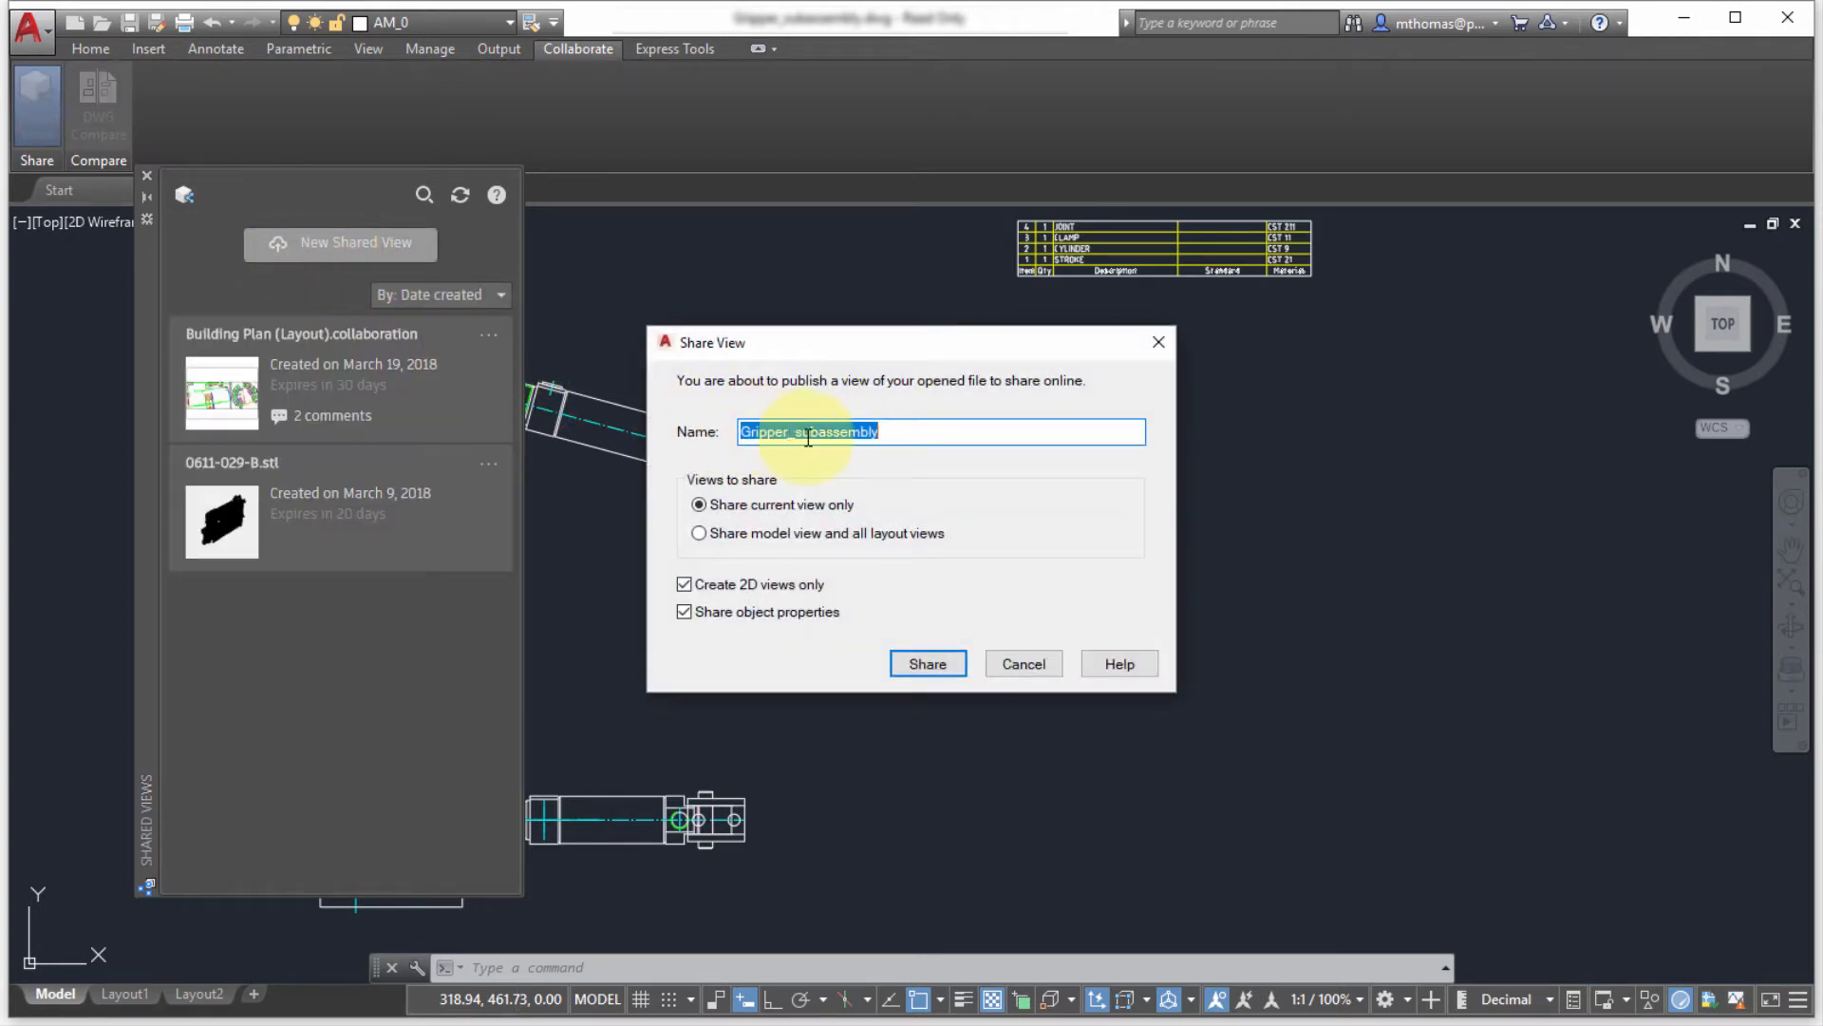
left_click(793, 431)
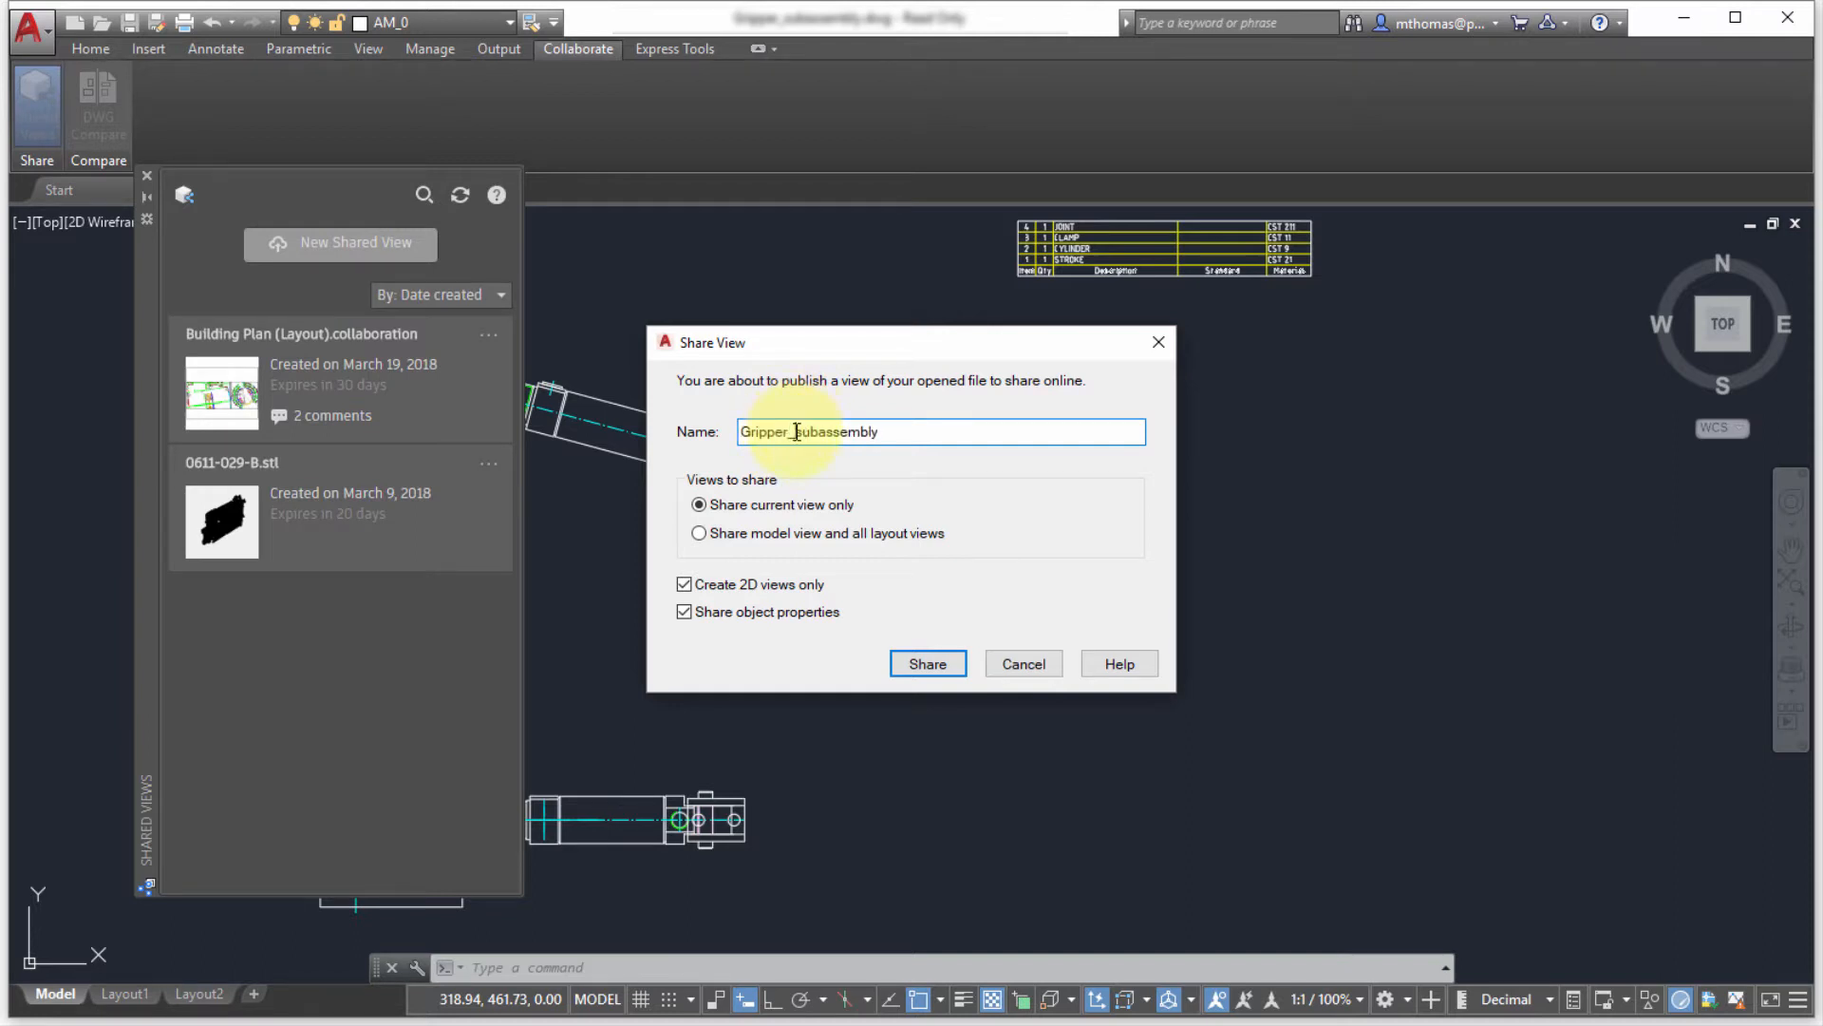
type("Gripper")
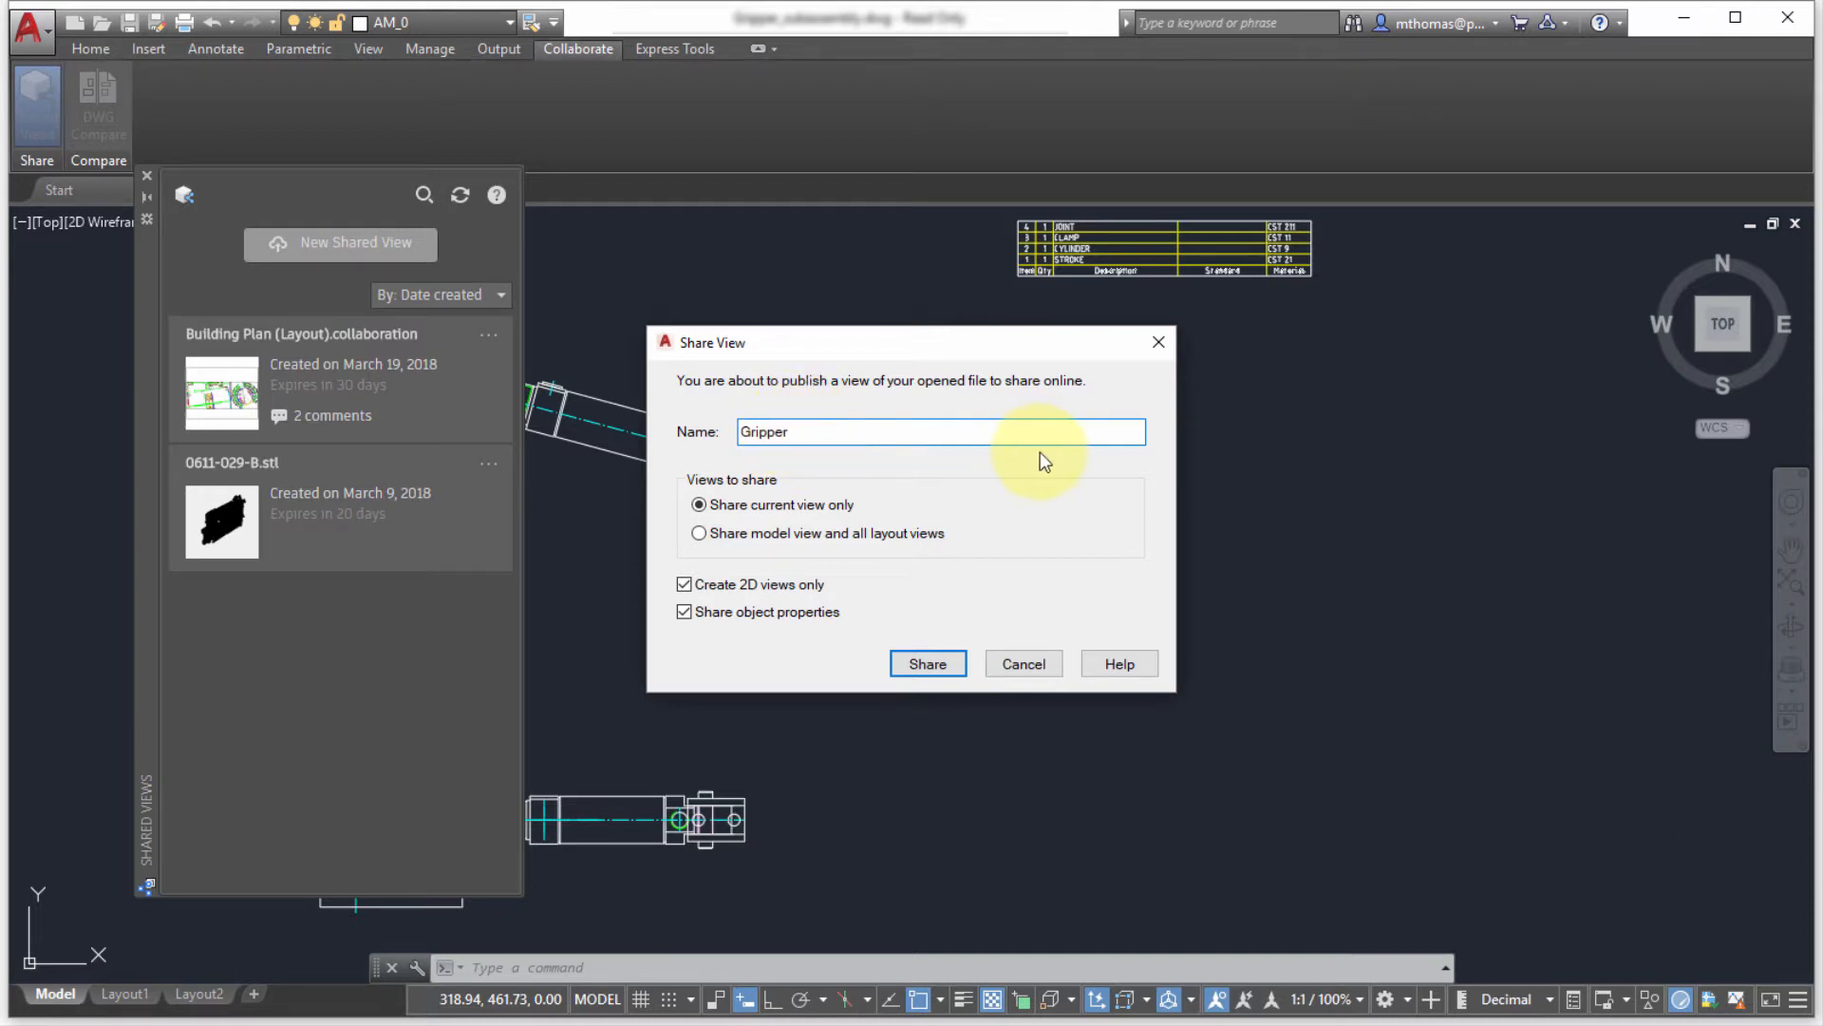
mouse_move(1007, 537)
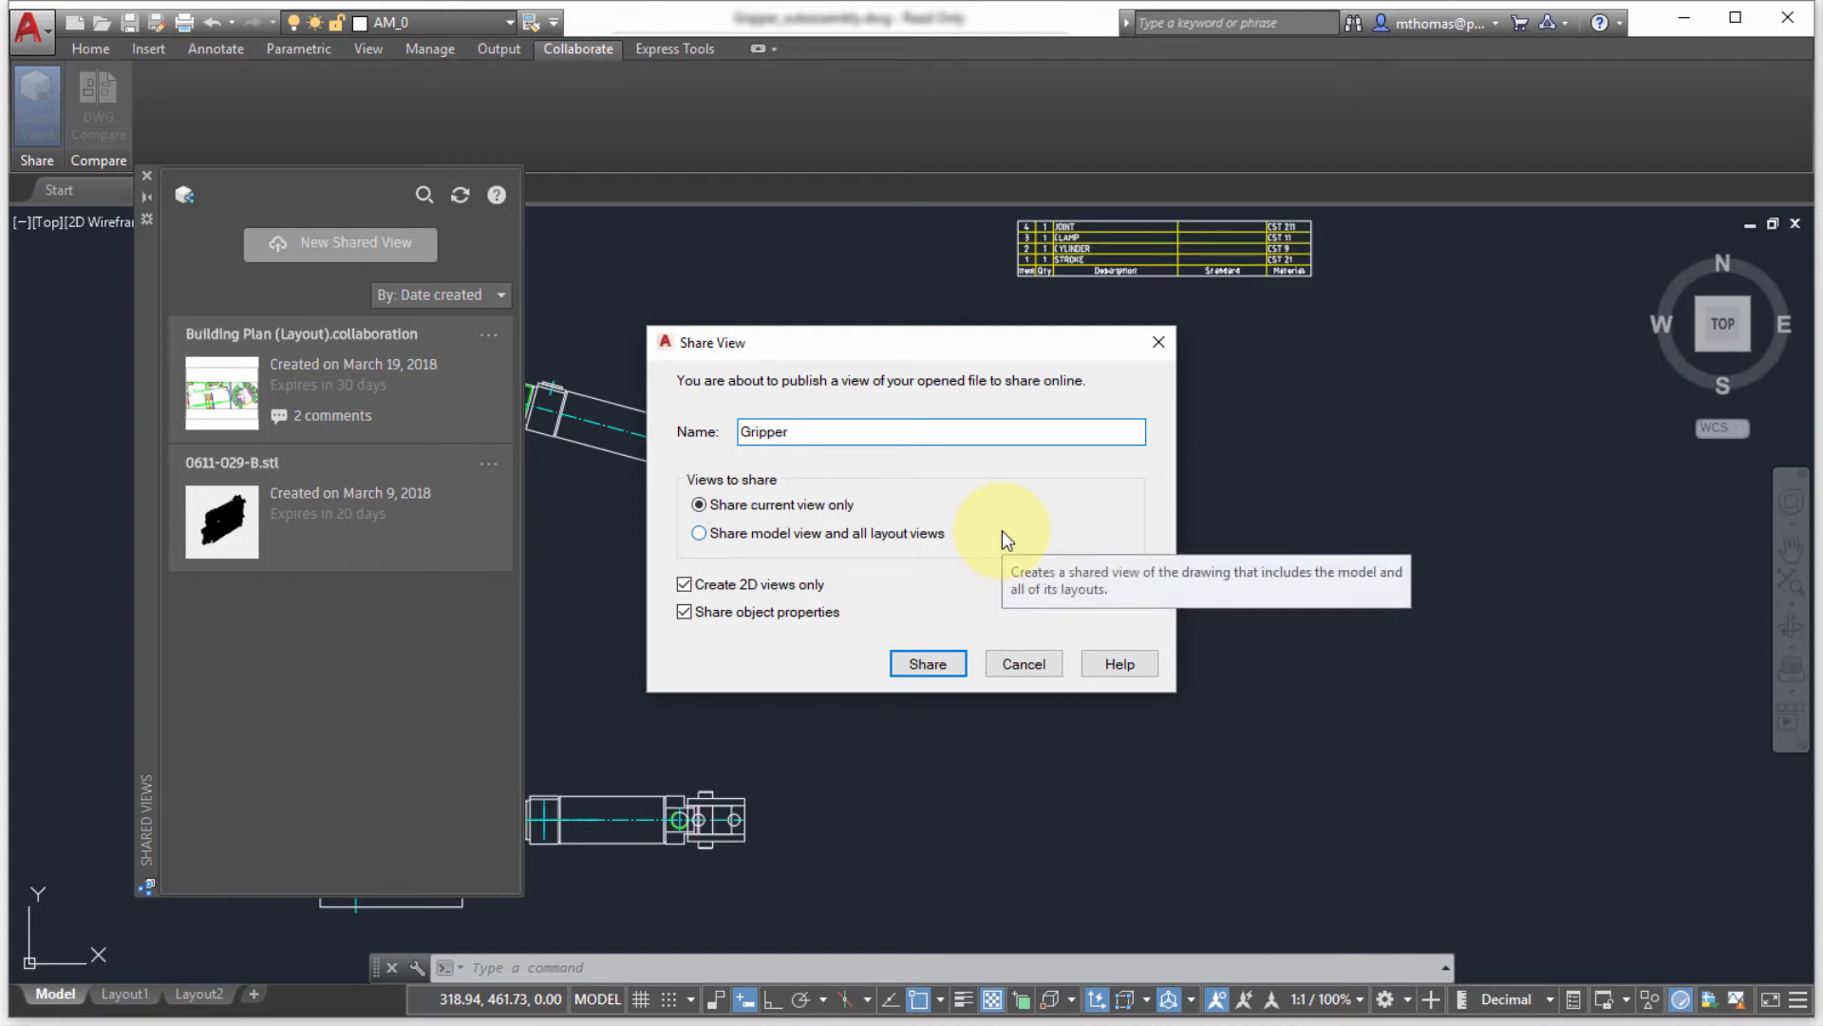
mouse_move(1477, 587)
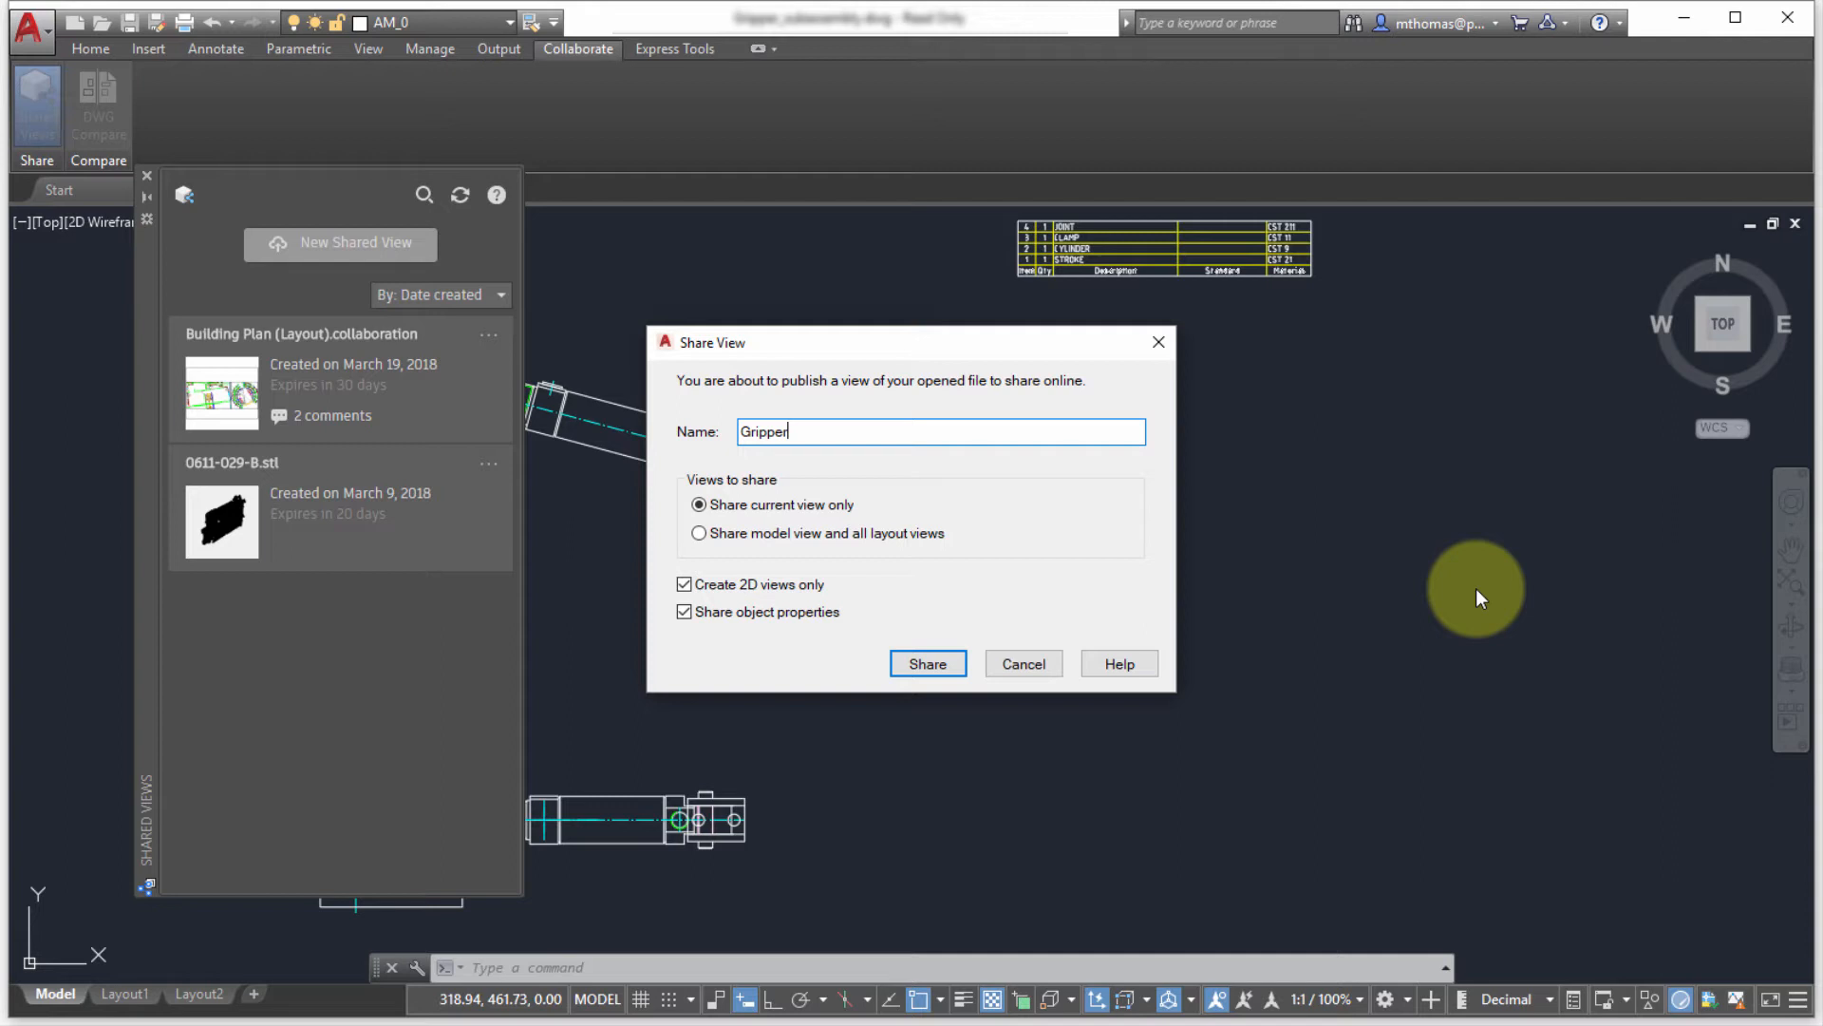
mouse_move(716, 598)
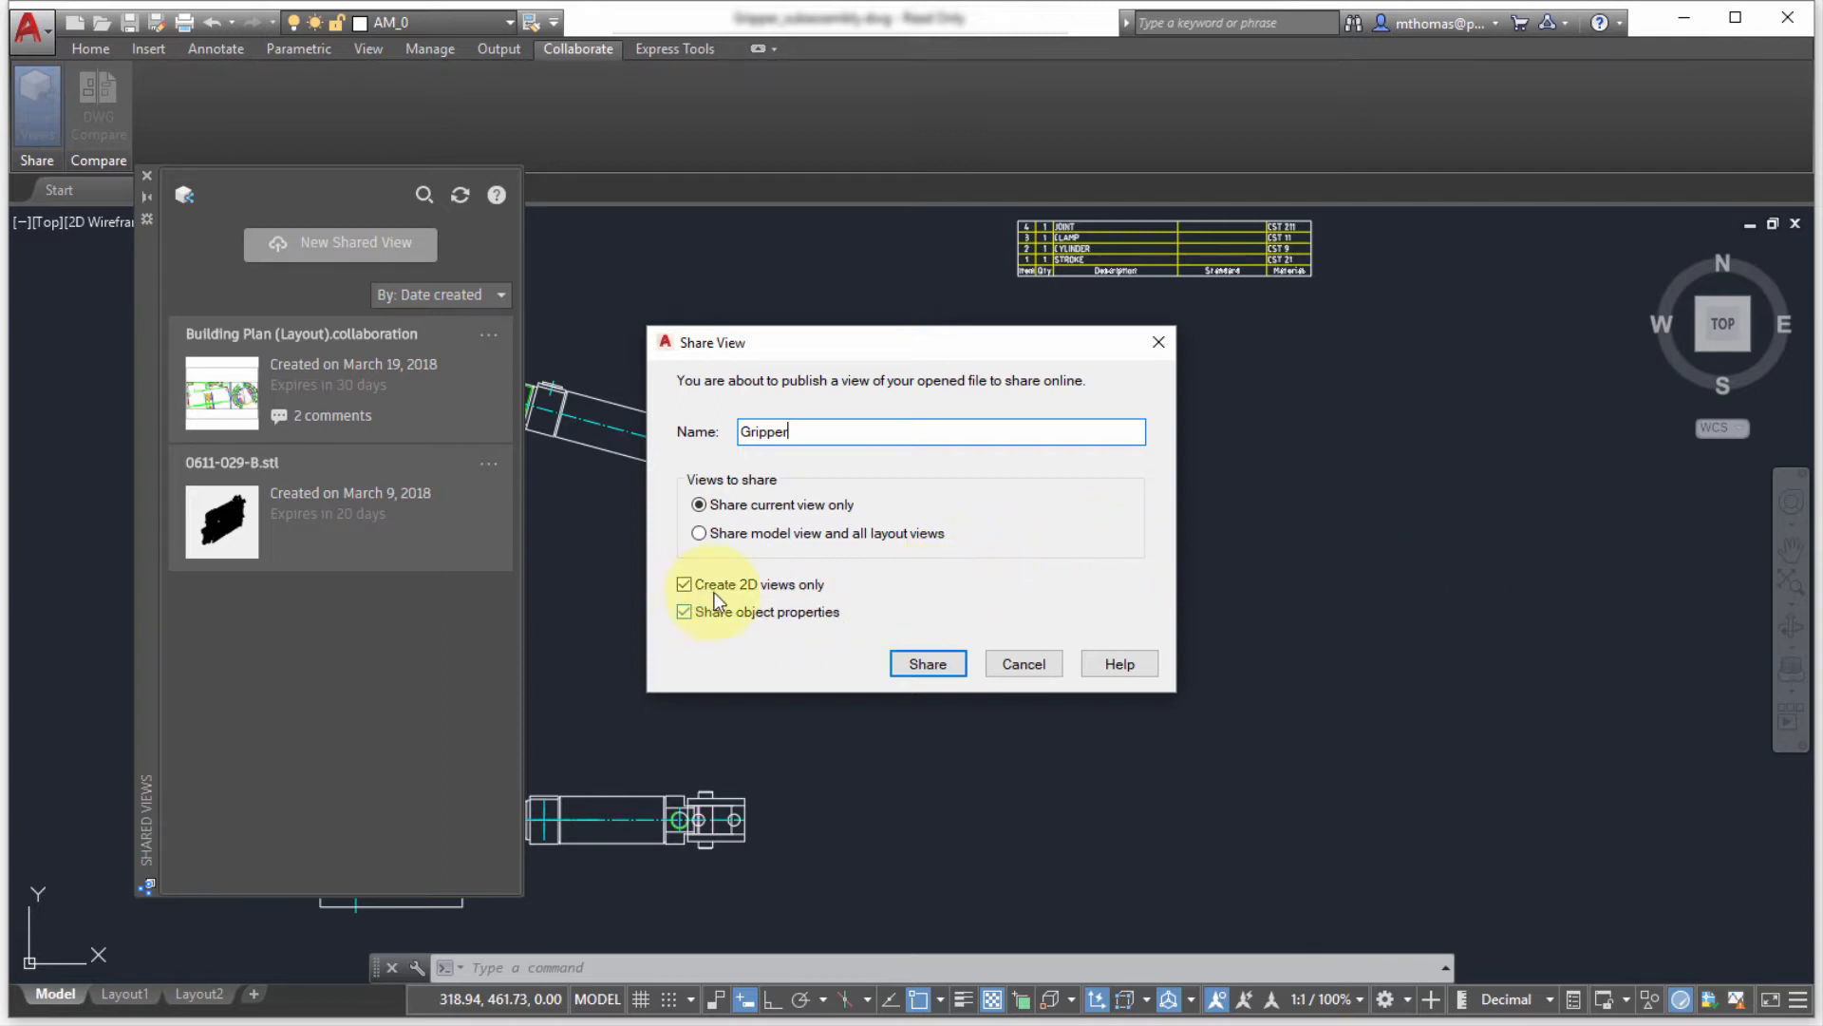
mouse_move(1039, 587)
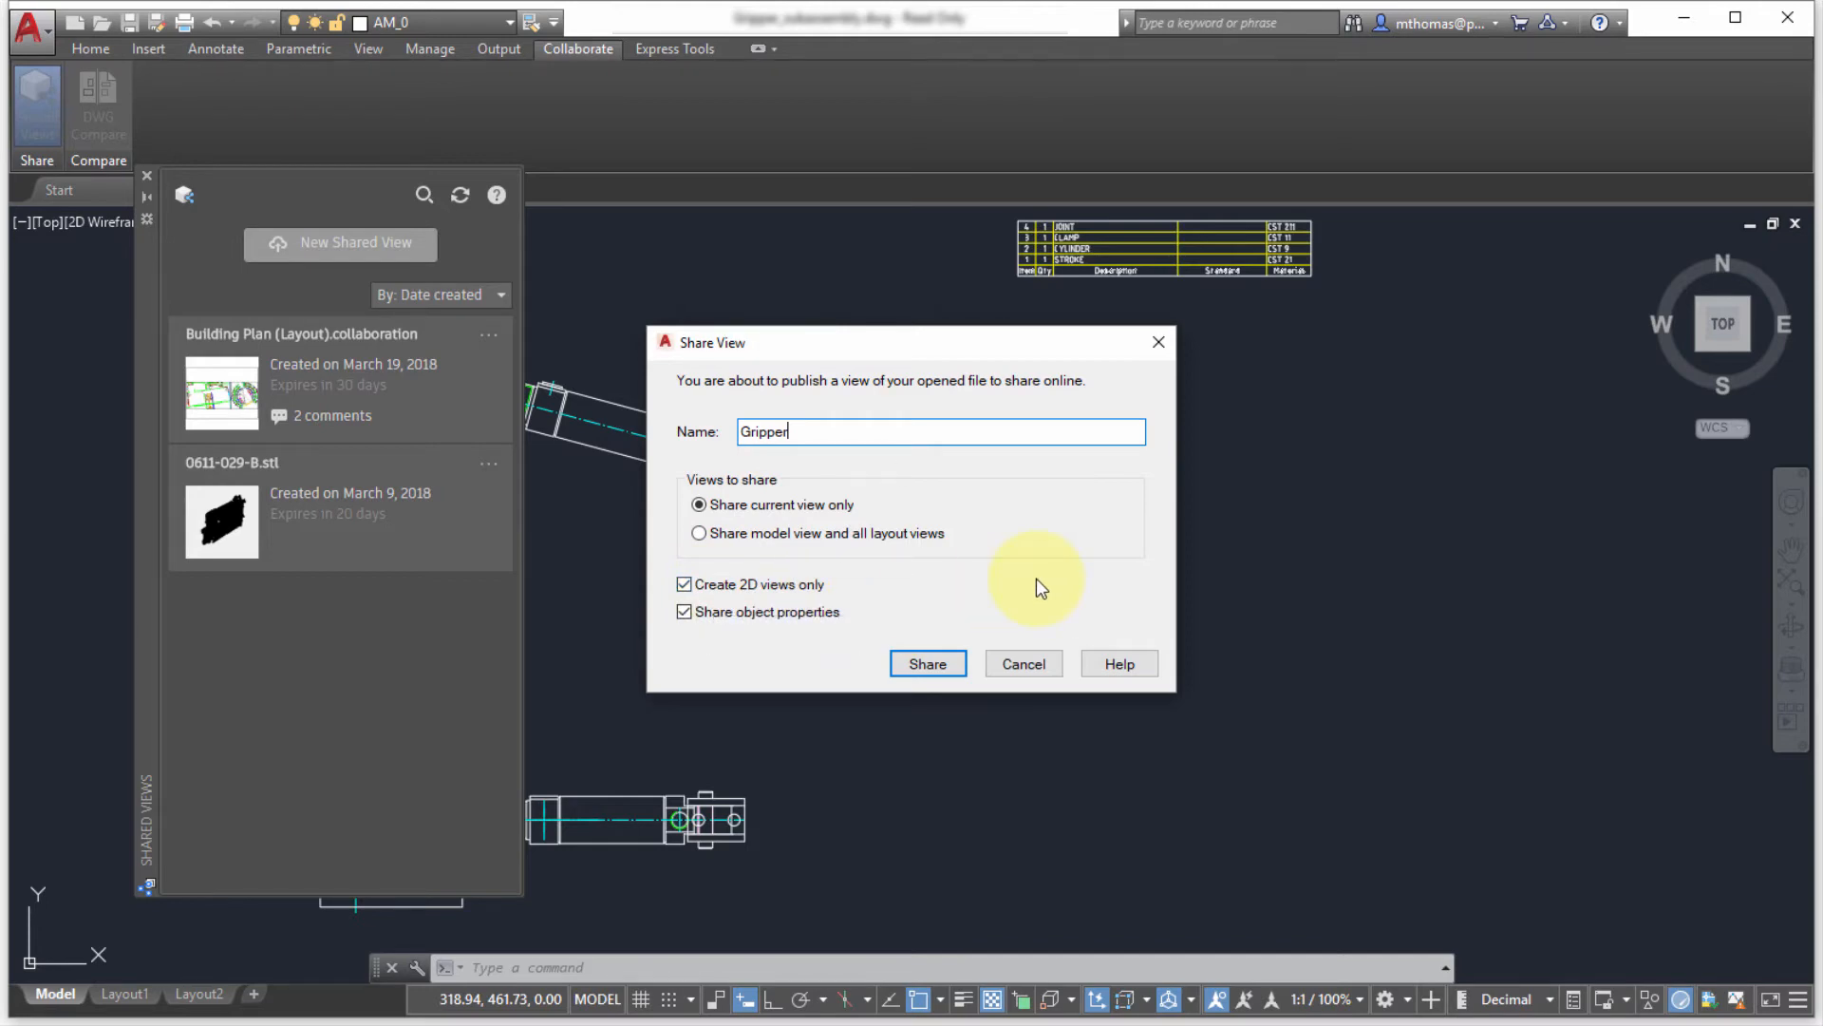
mouse_move(758, 644)
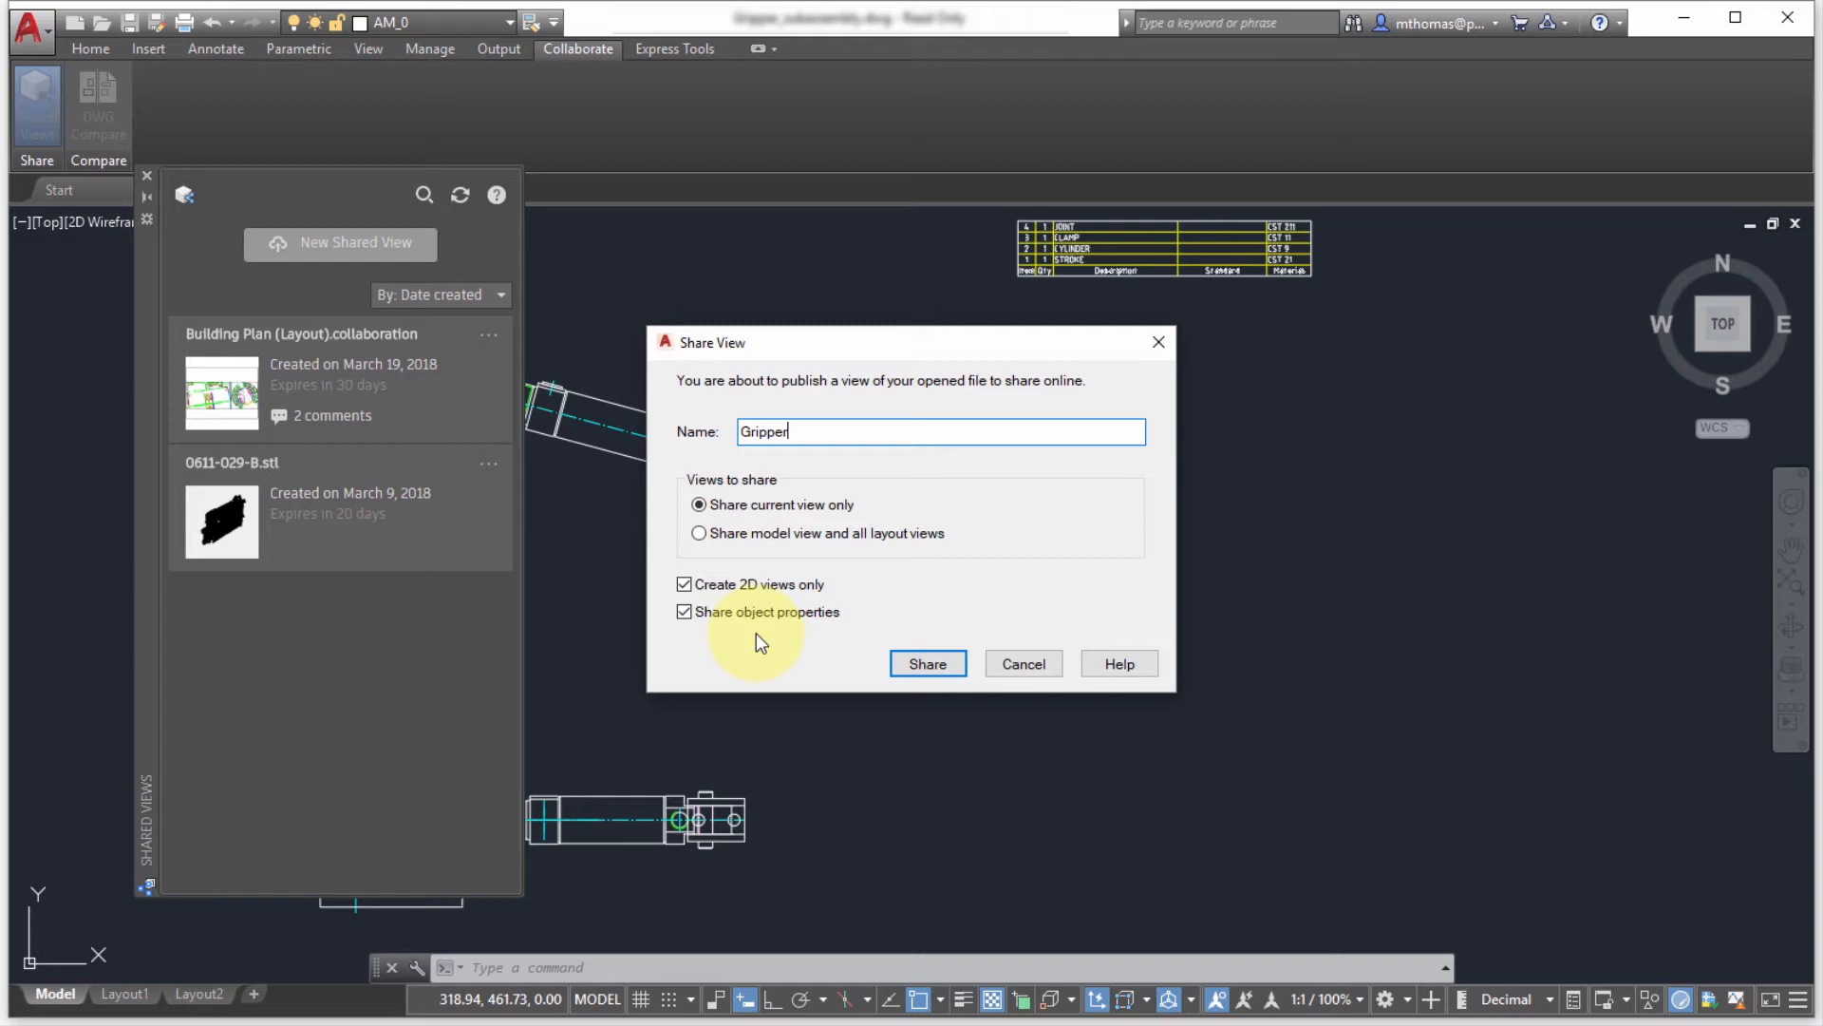
left_click(927, 663)
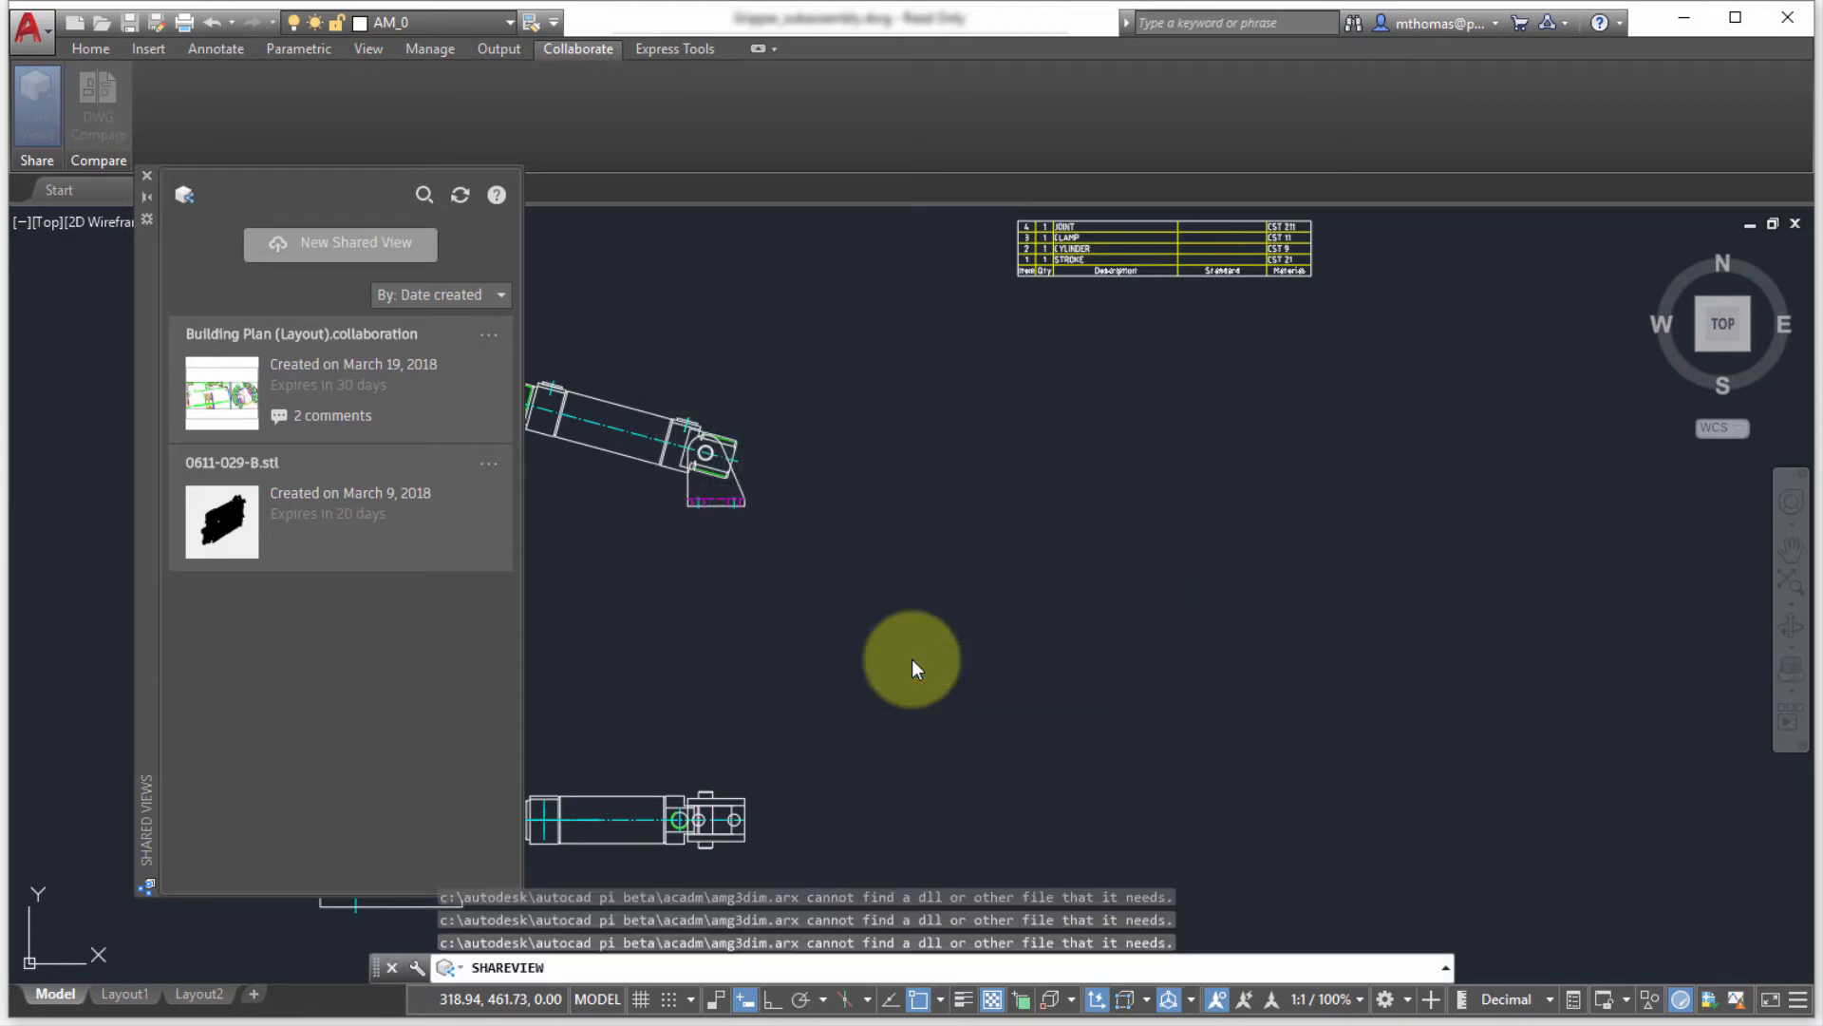
Proceed with background processing of the Gripper shared view until upload completes.
left_click(340, 243)
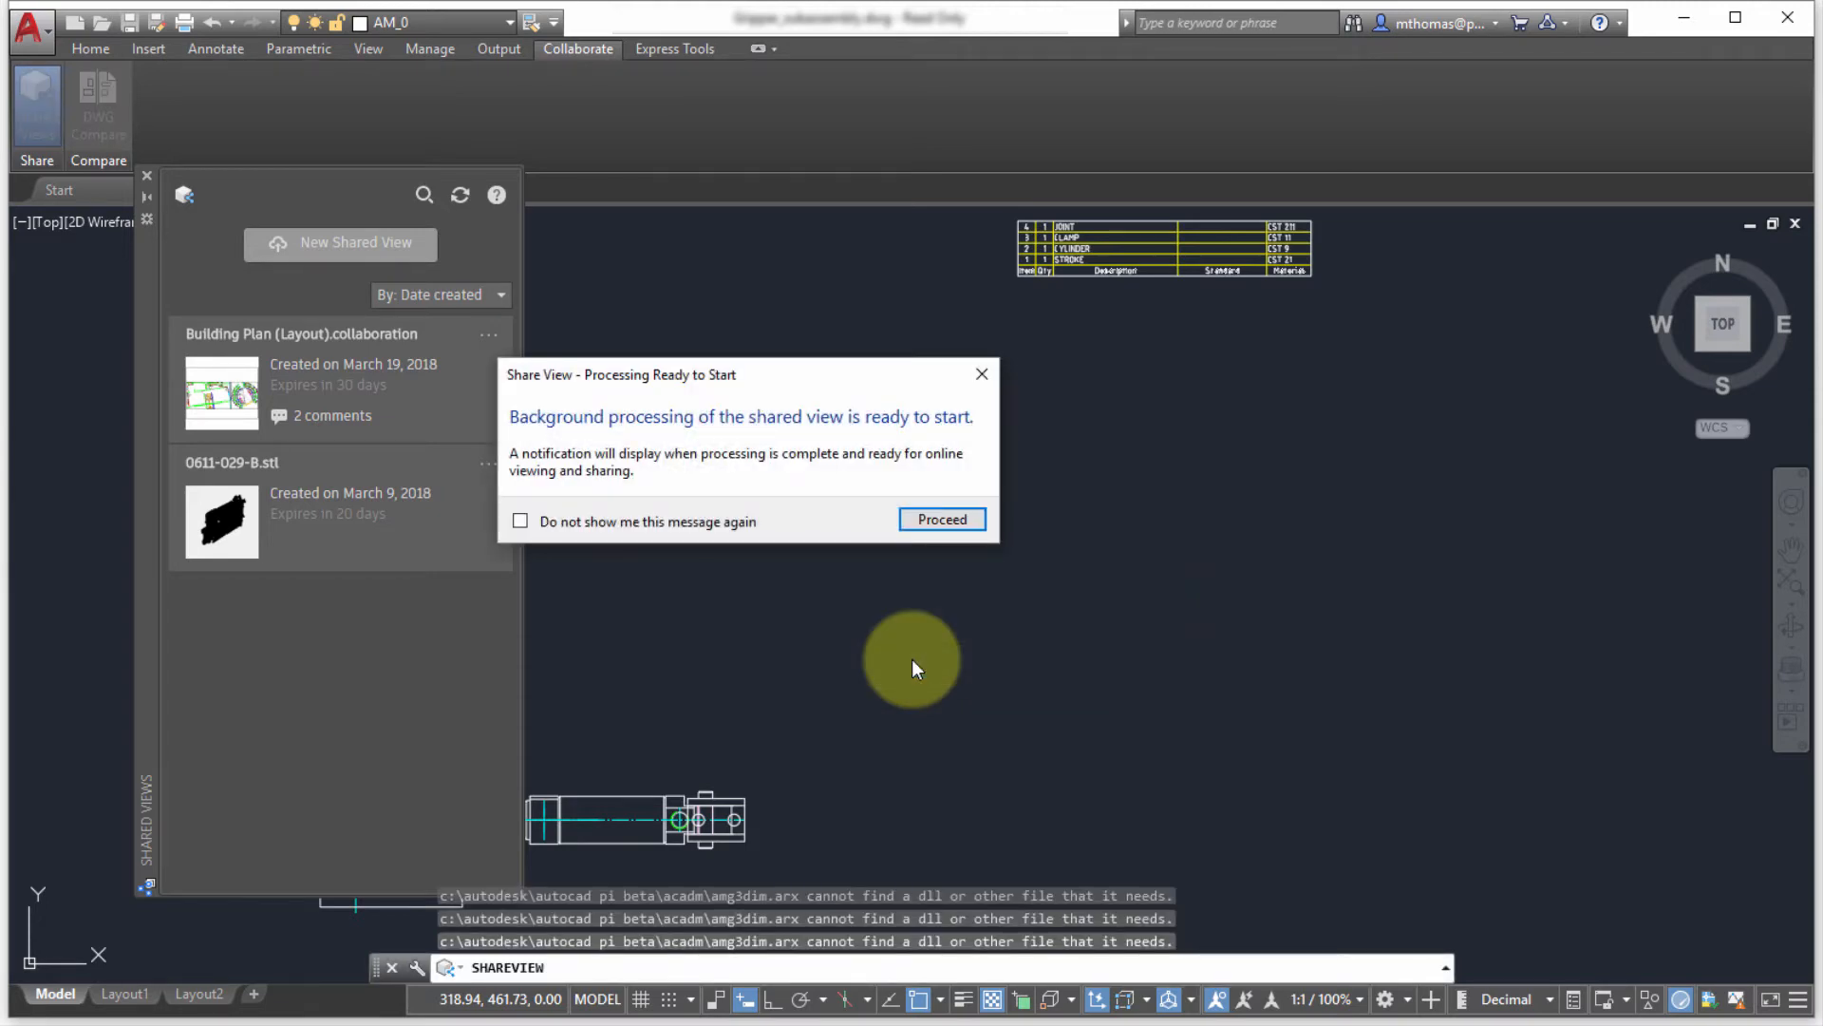
mouse_move(942, 520)
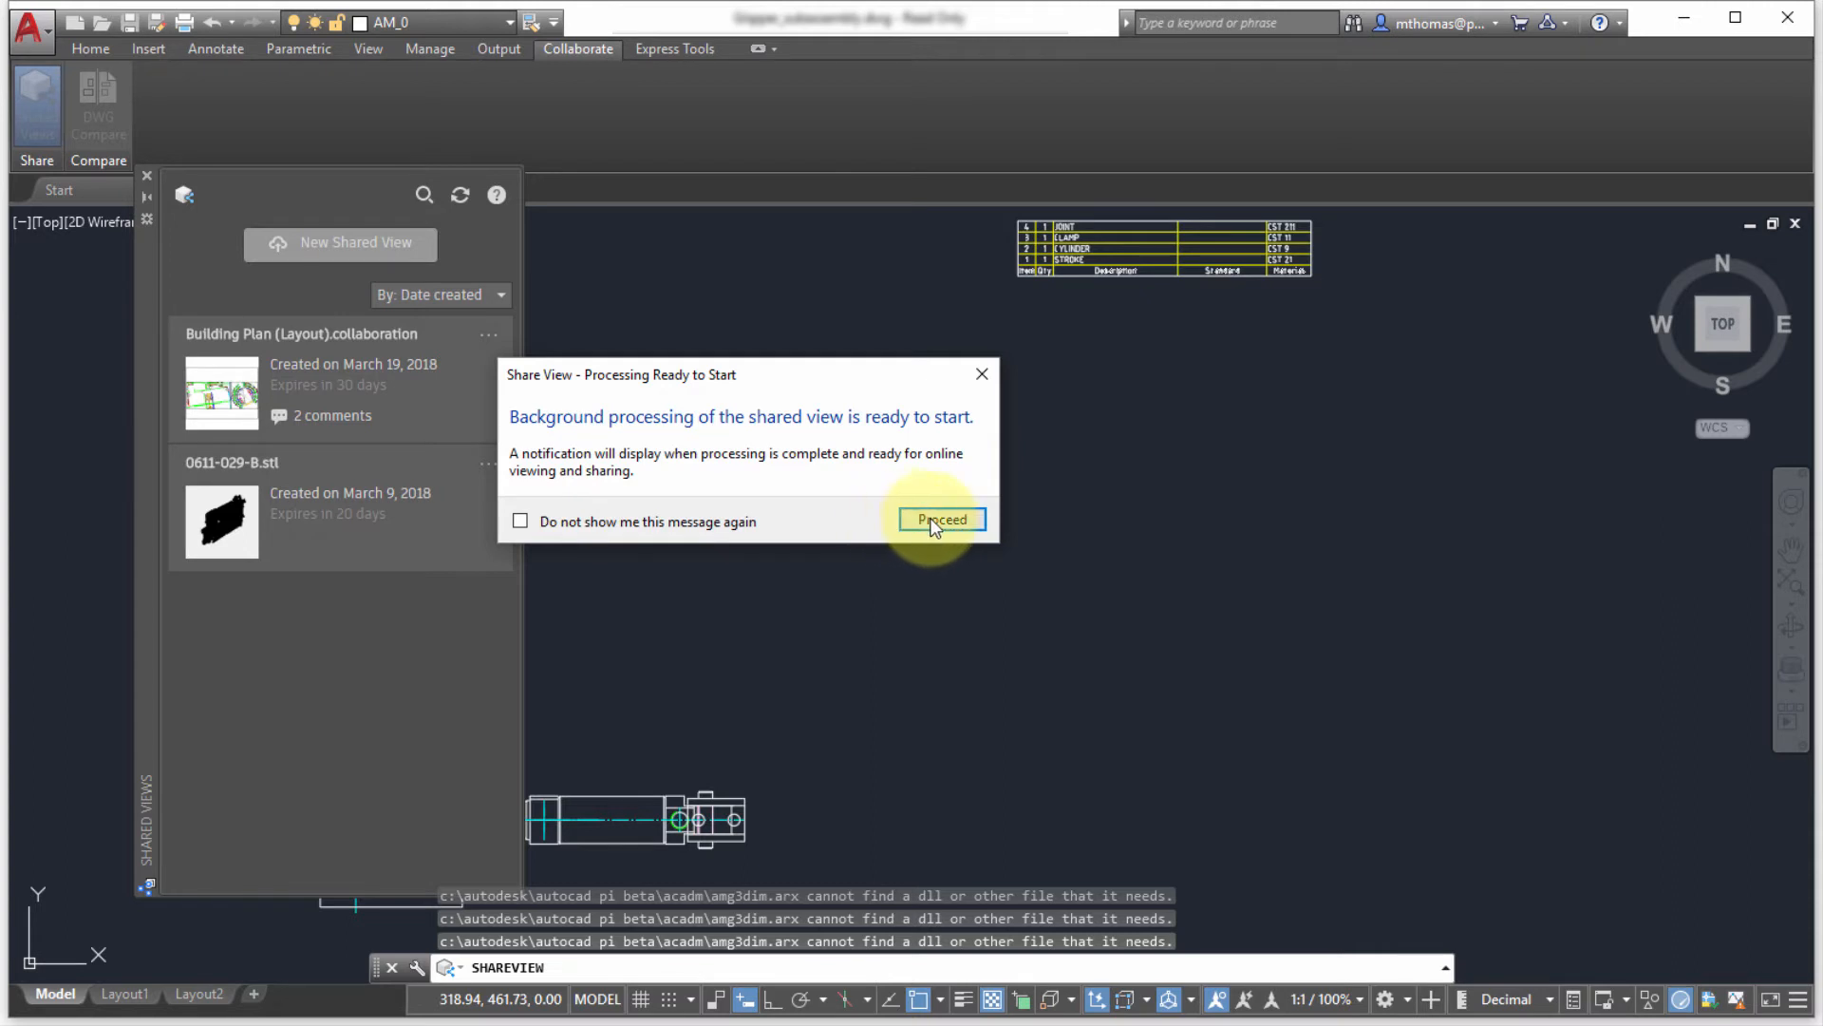
left_click(940, 519)
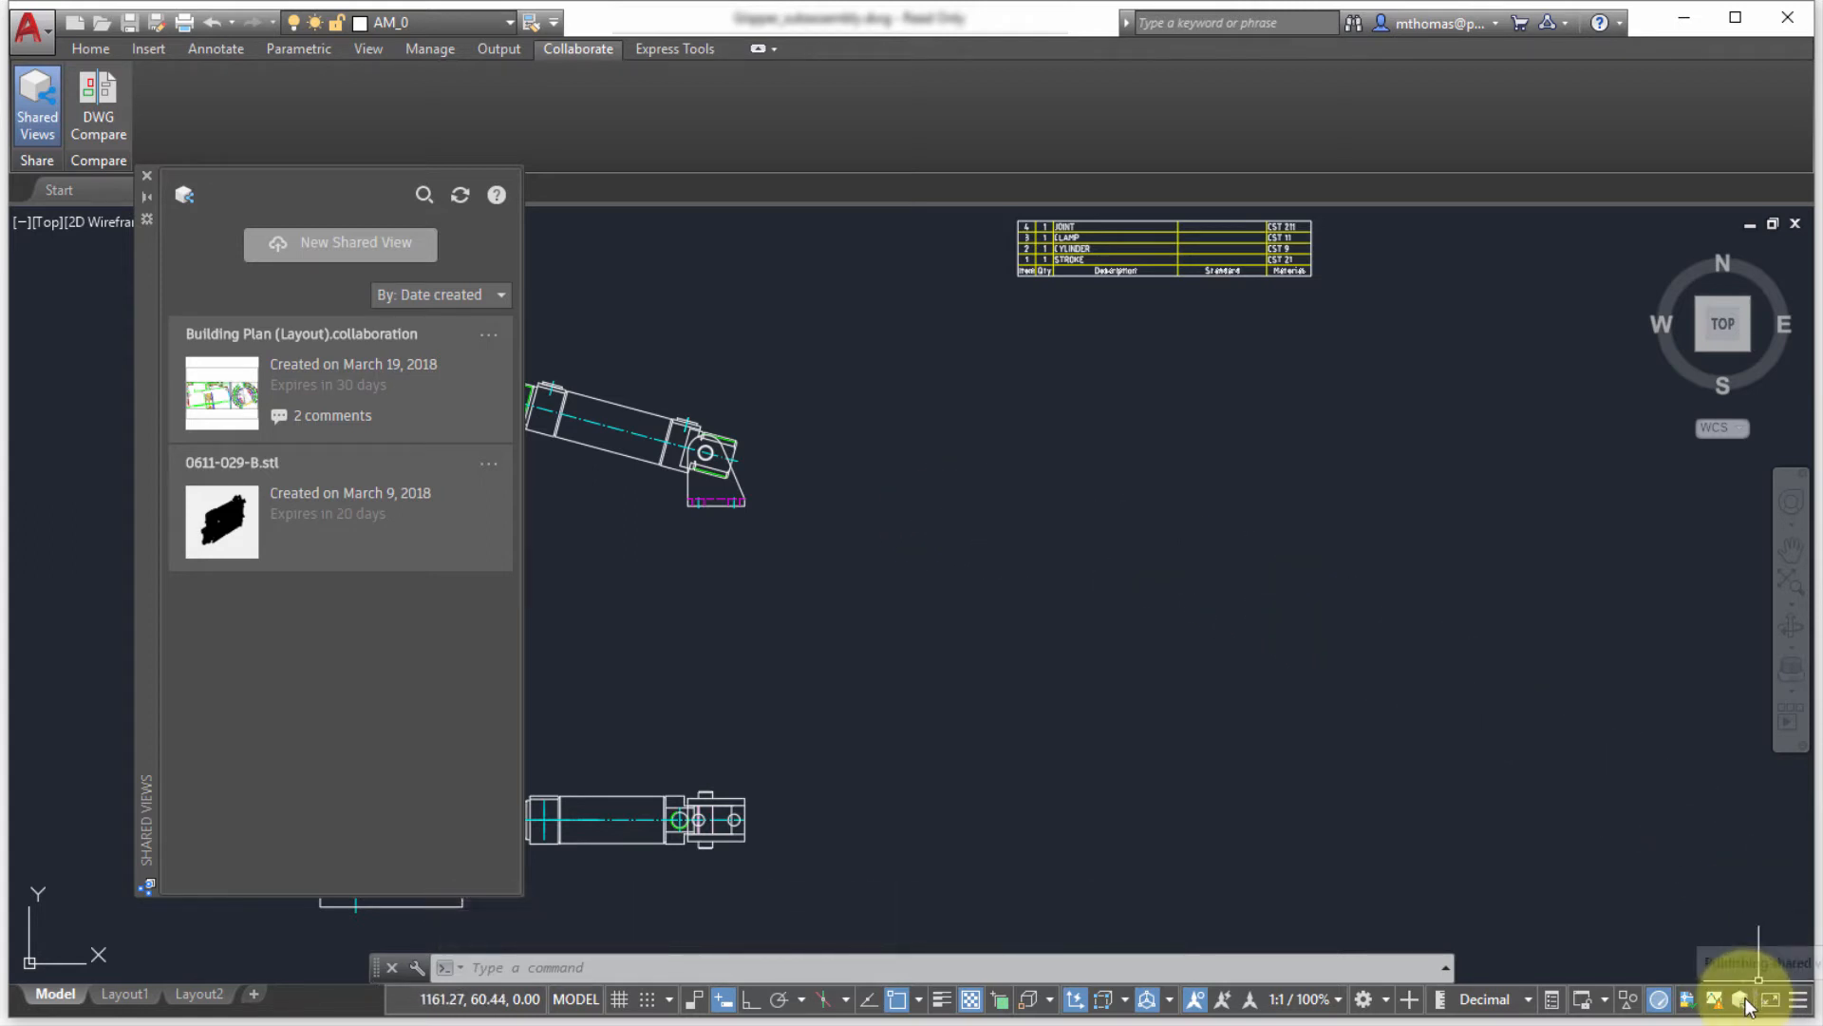
mouse_move(1003, 558)
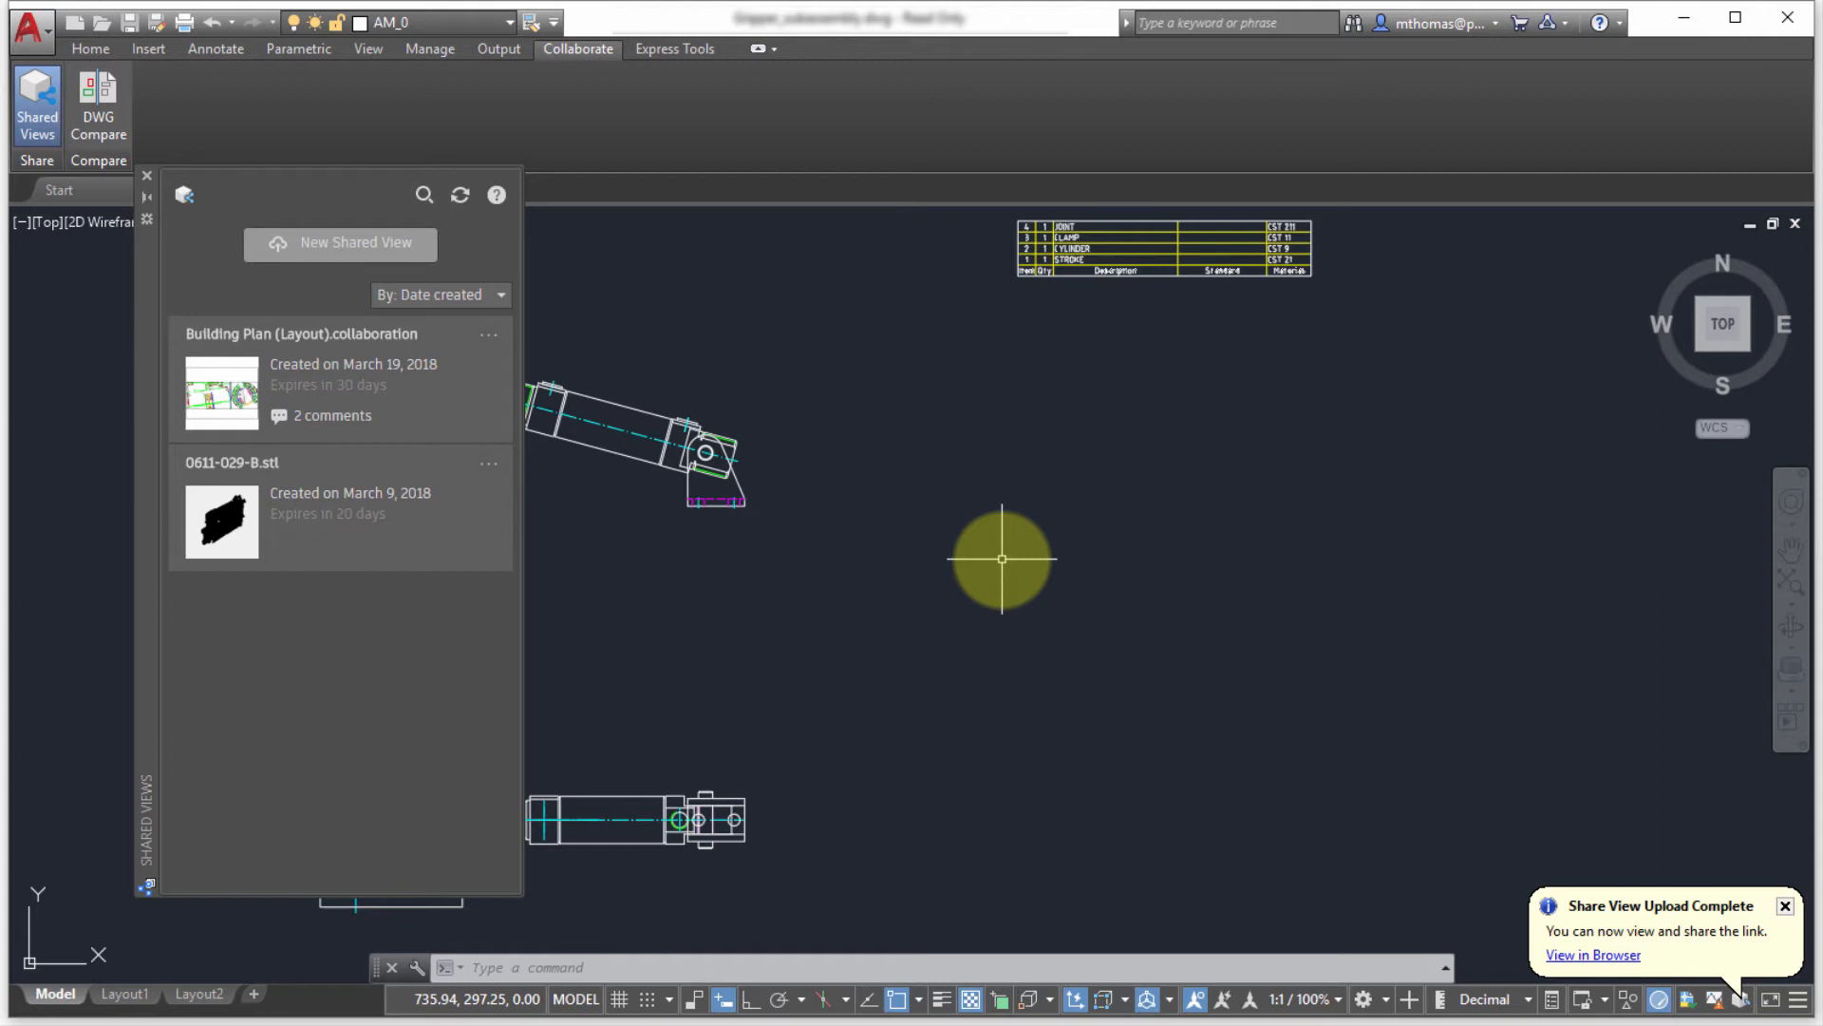
View the uploaded Gripper shared view in the browser from the upload-complete notification.
left_click(1591, 956)
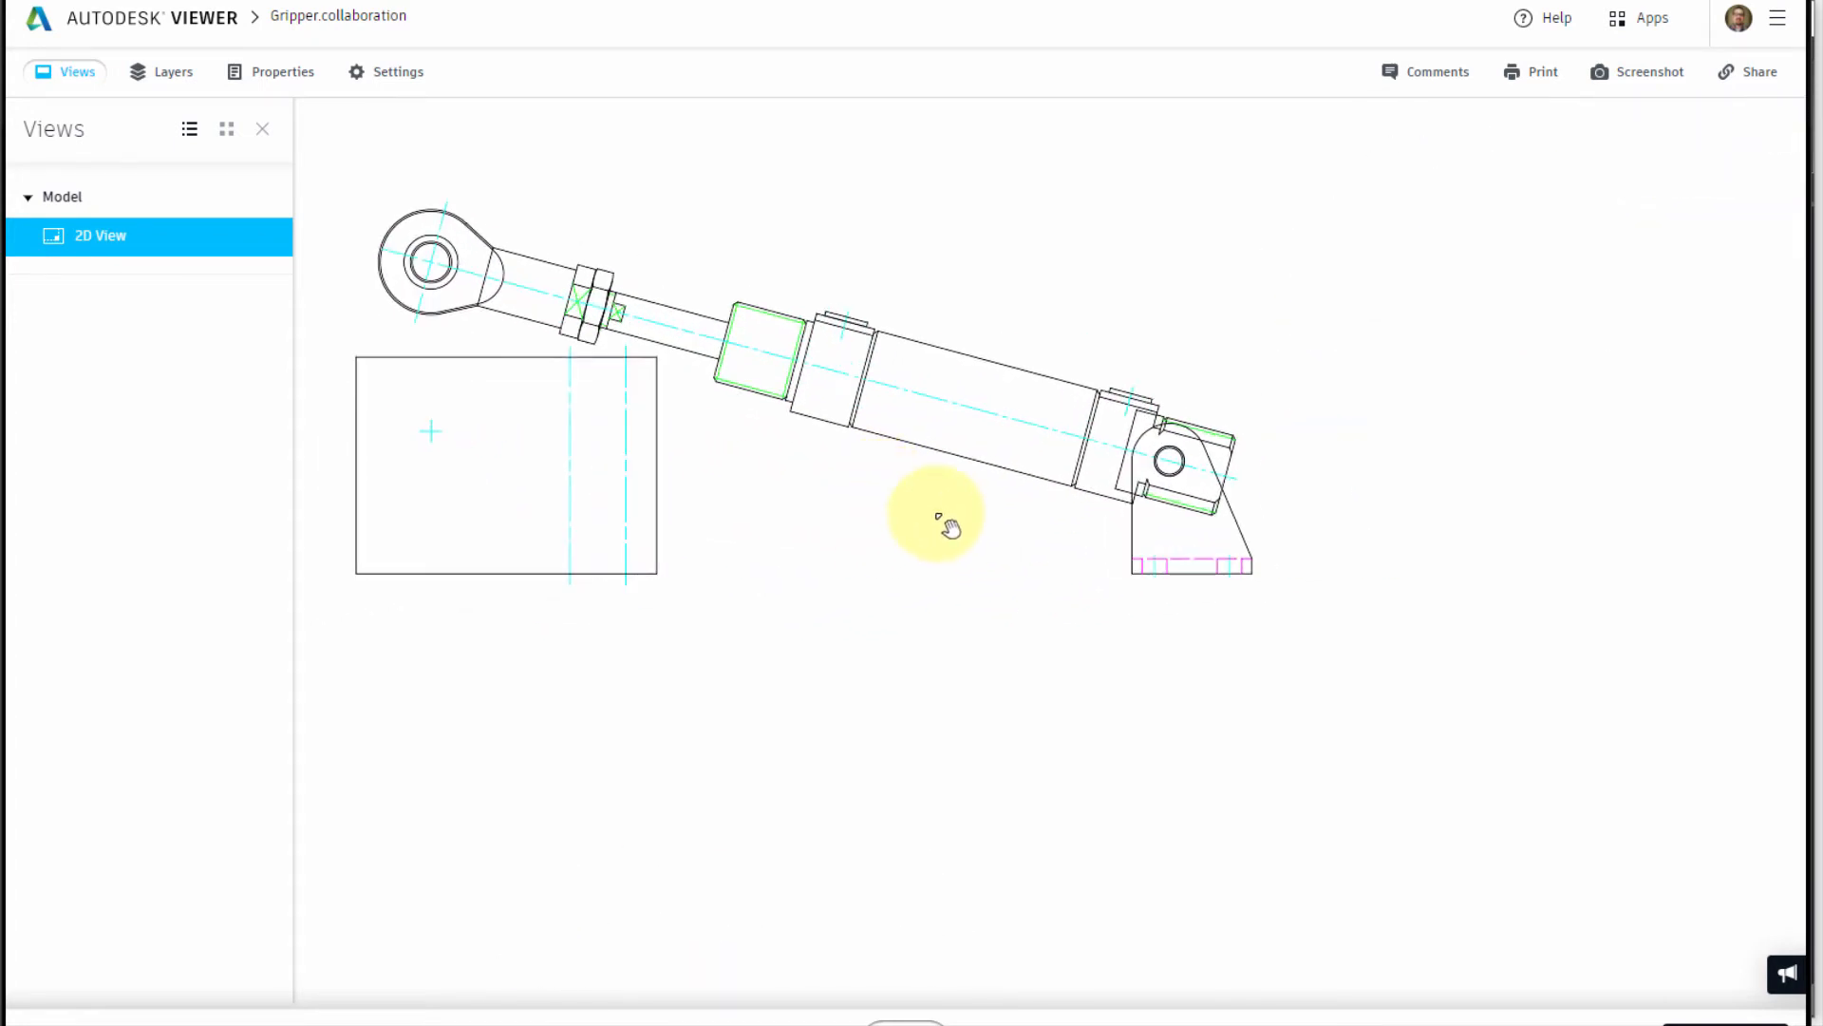
Turn off layers 3, 5 and AM_7 in the Layer Manager and close it.
left_click(173, 70)
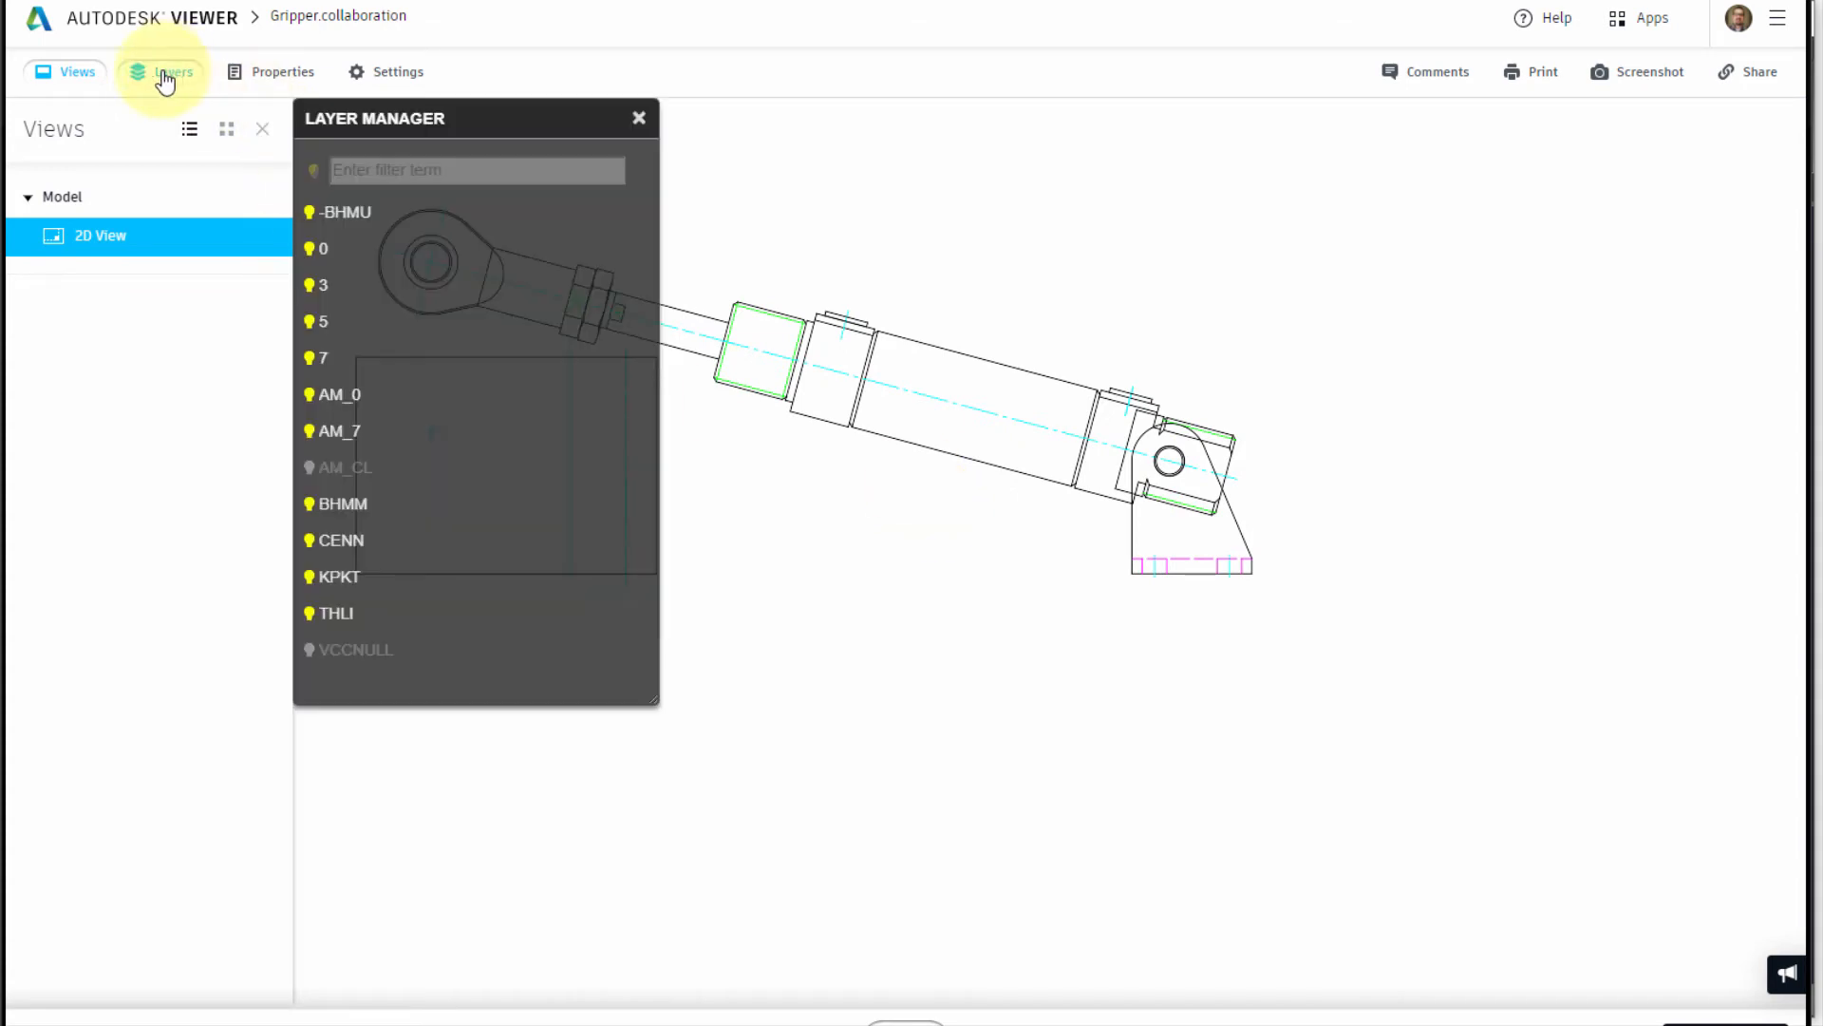
left_click(323, 284)
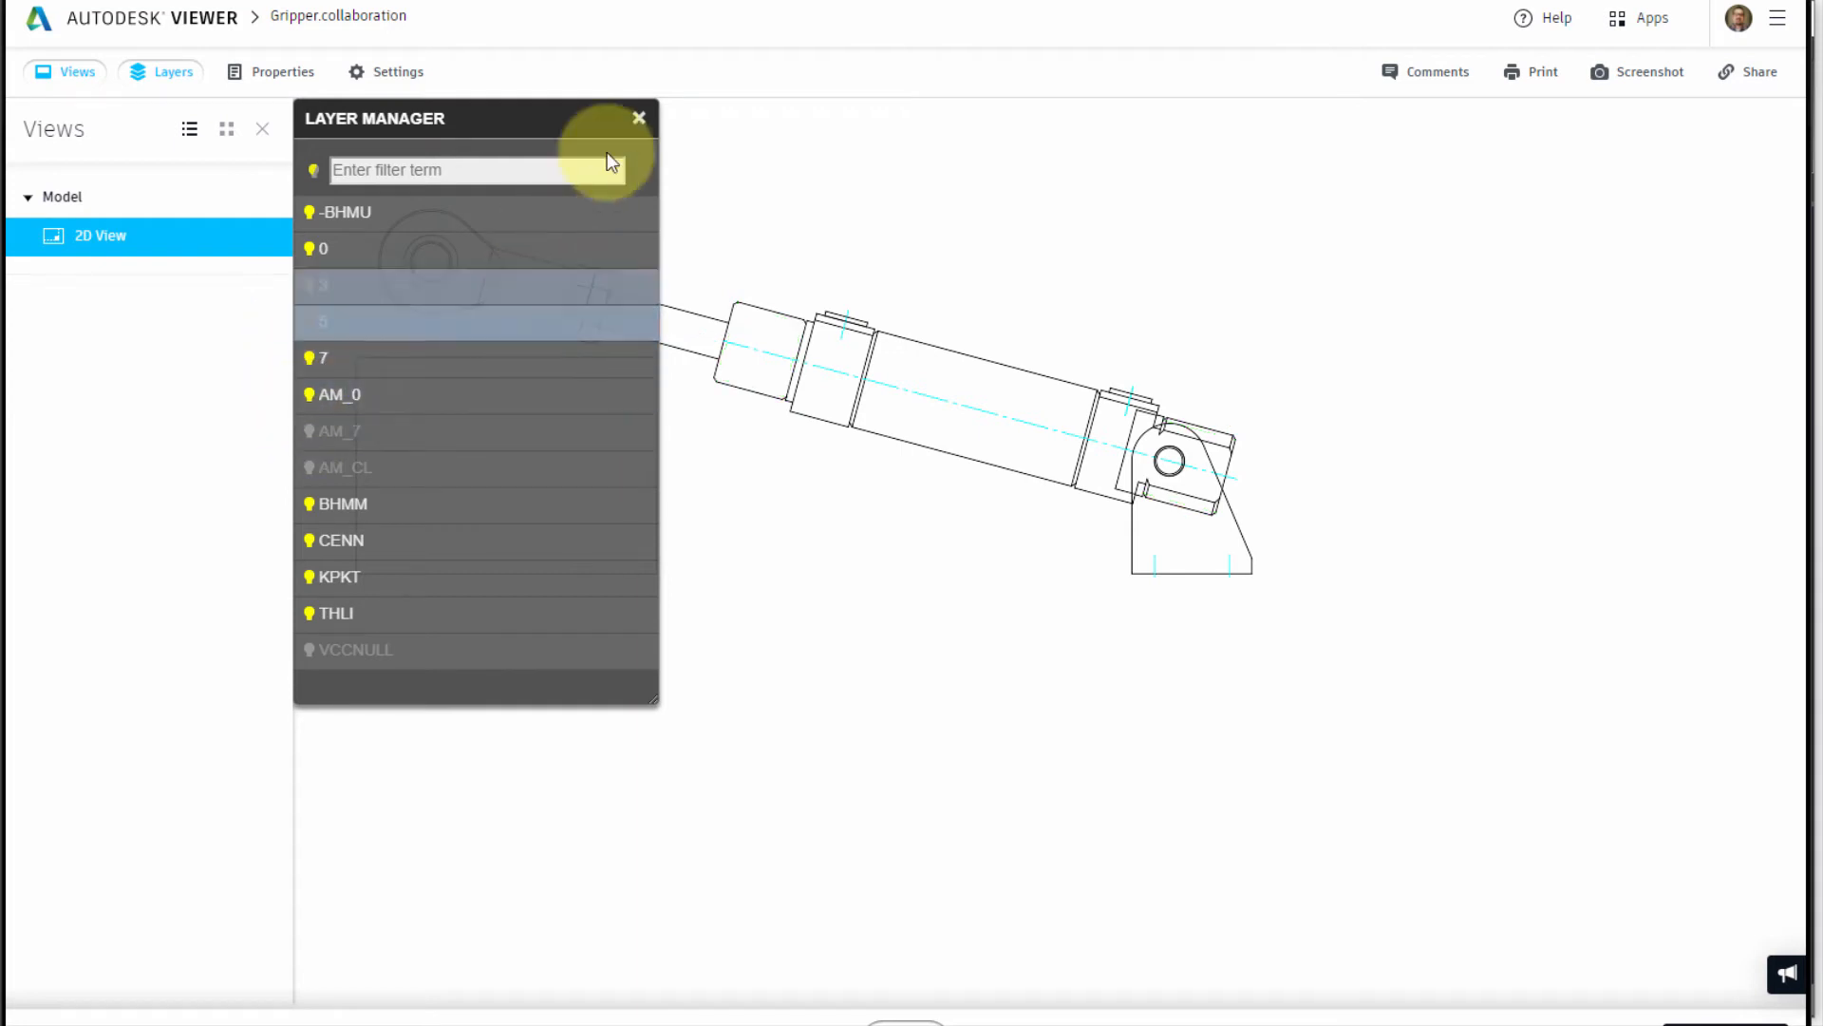
left_click(638, 117)
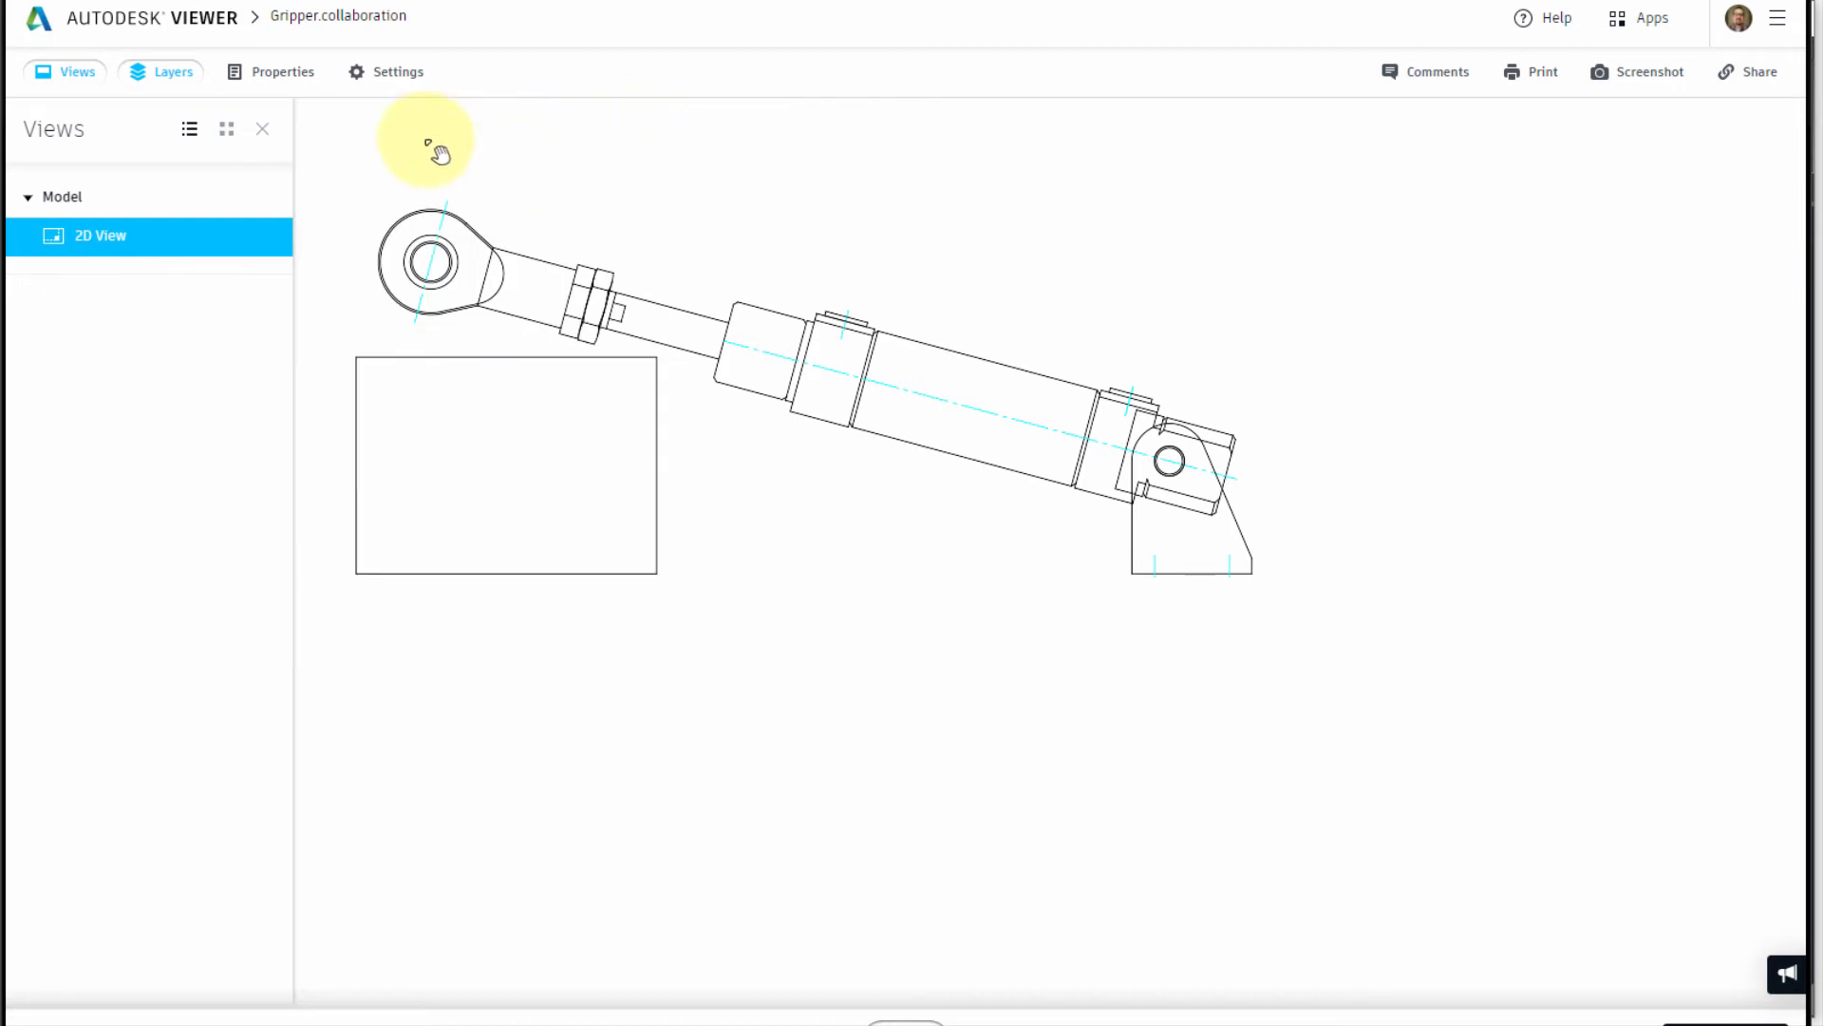
Inspect the properties of the 23 mm line on layer 0 near the gripper's eye end.
left_click(282, 71)
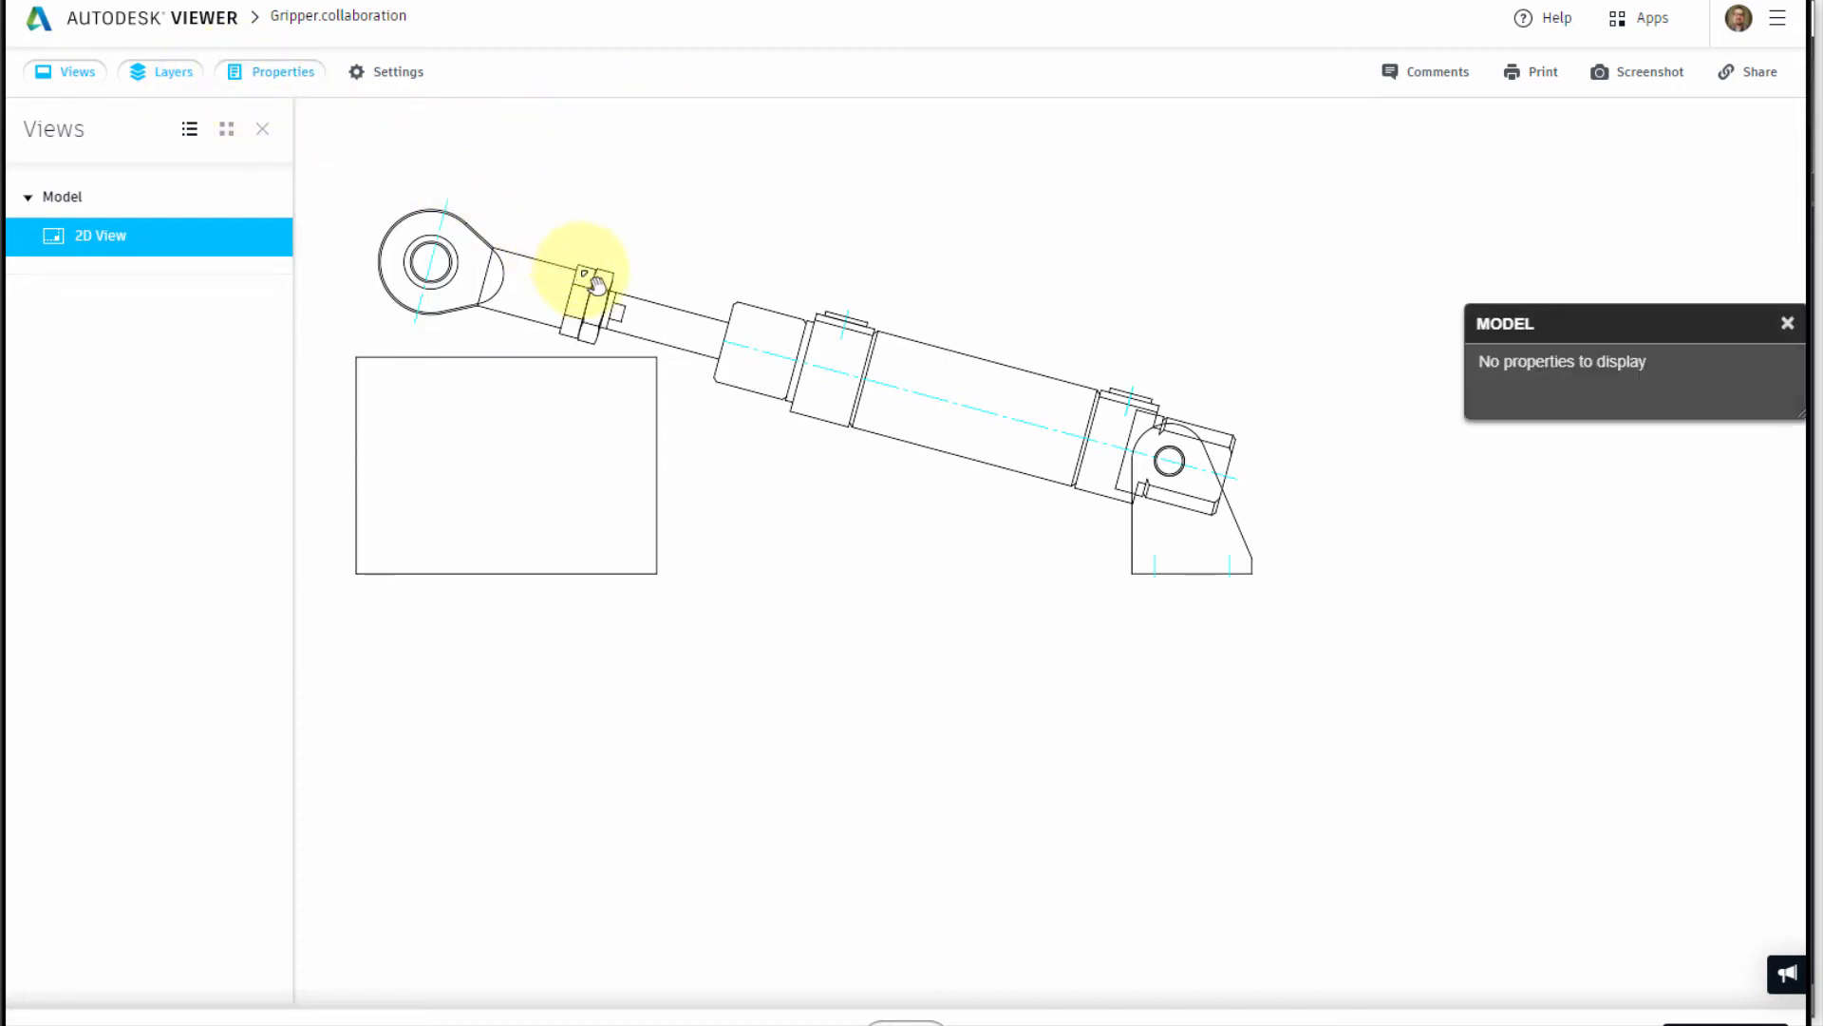
left_click(575, 273)
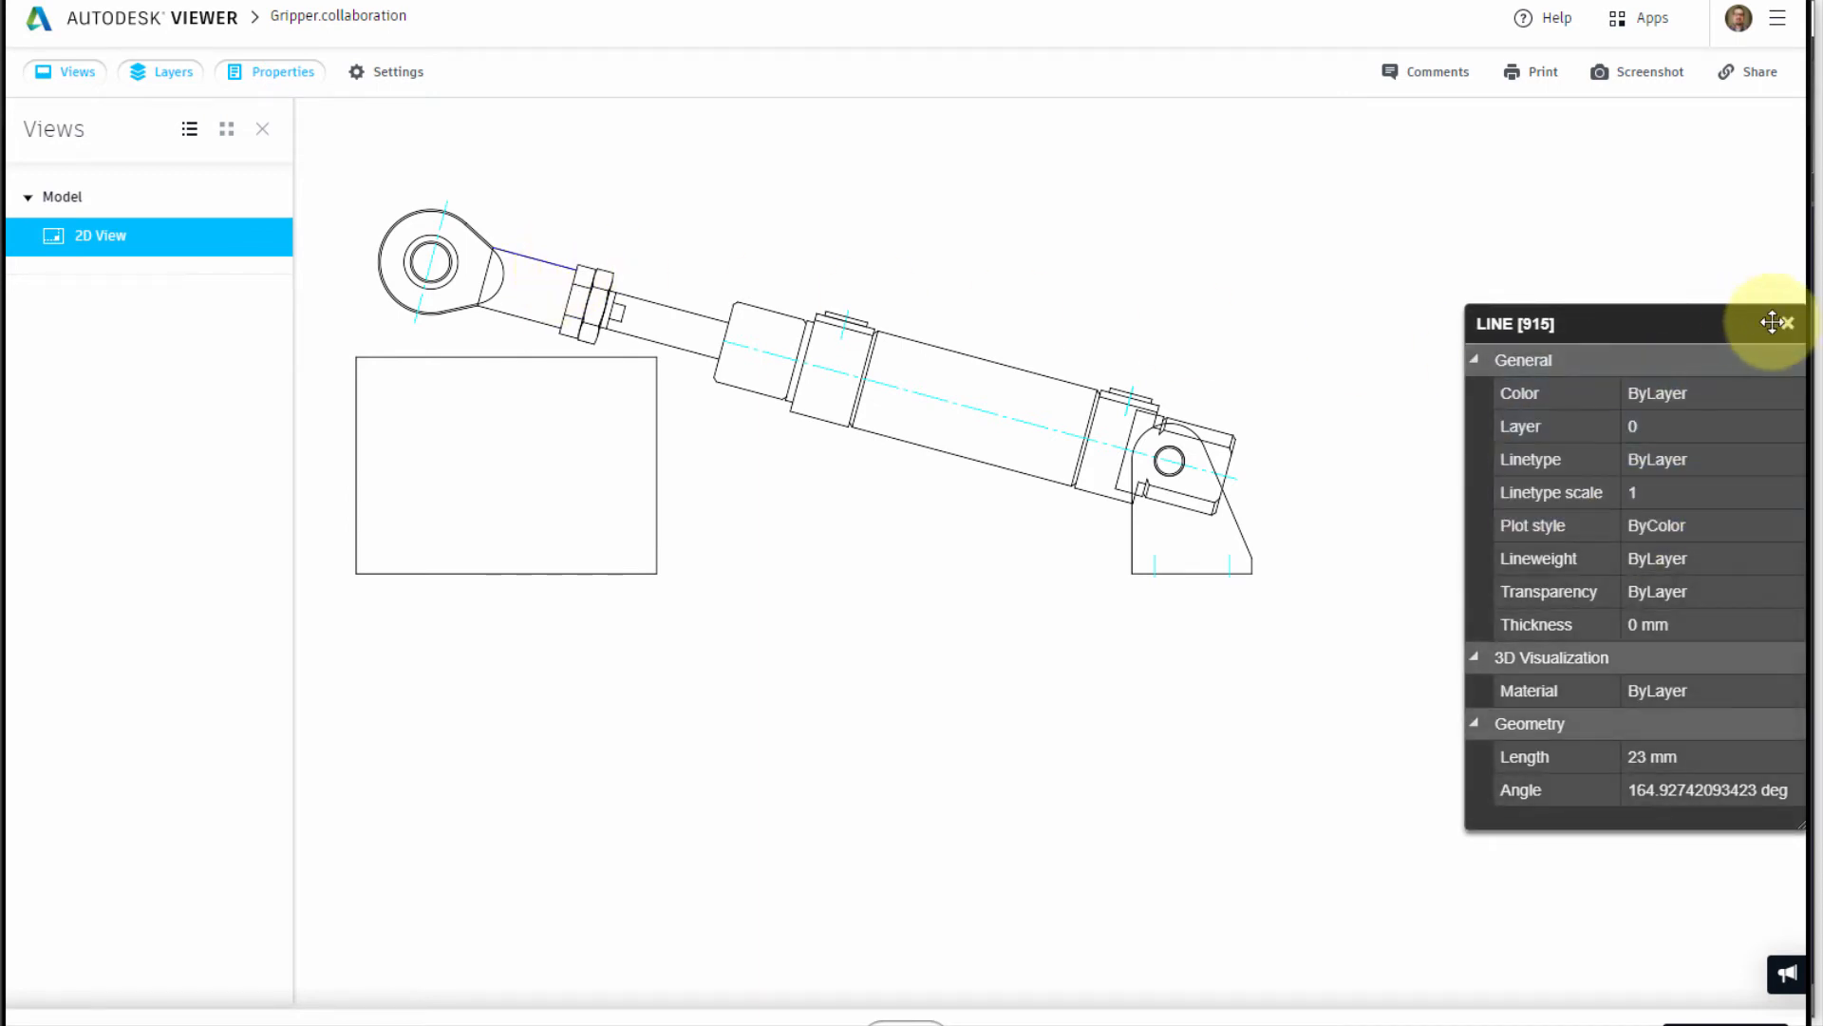
left_click(1788, 323)
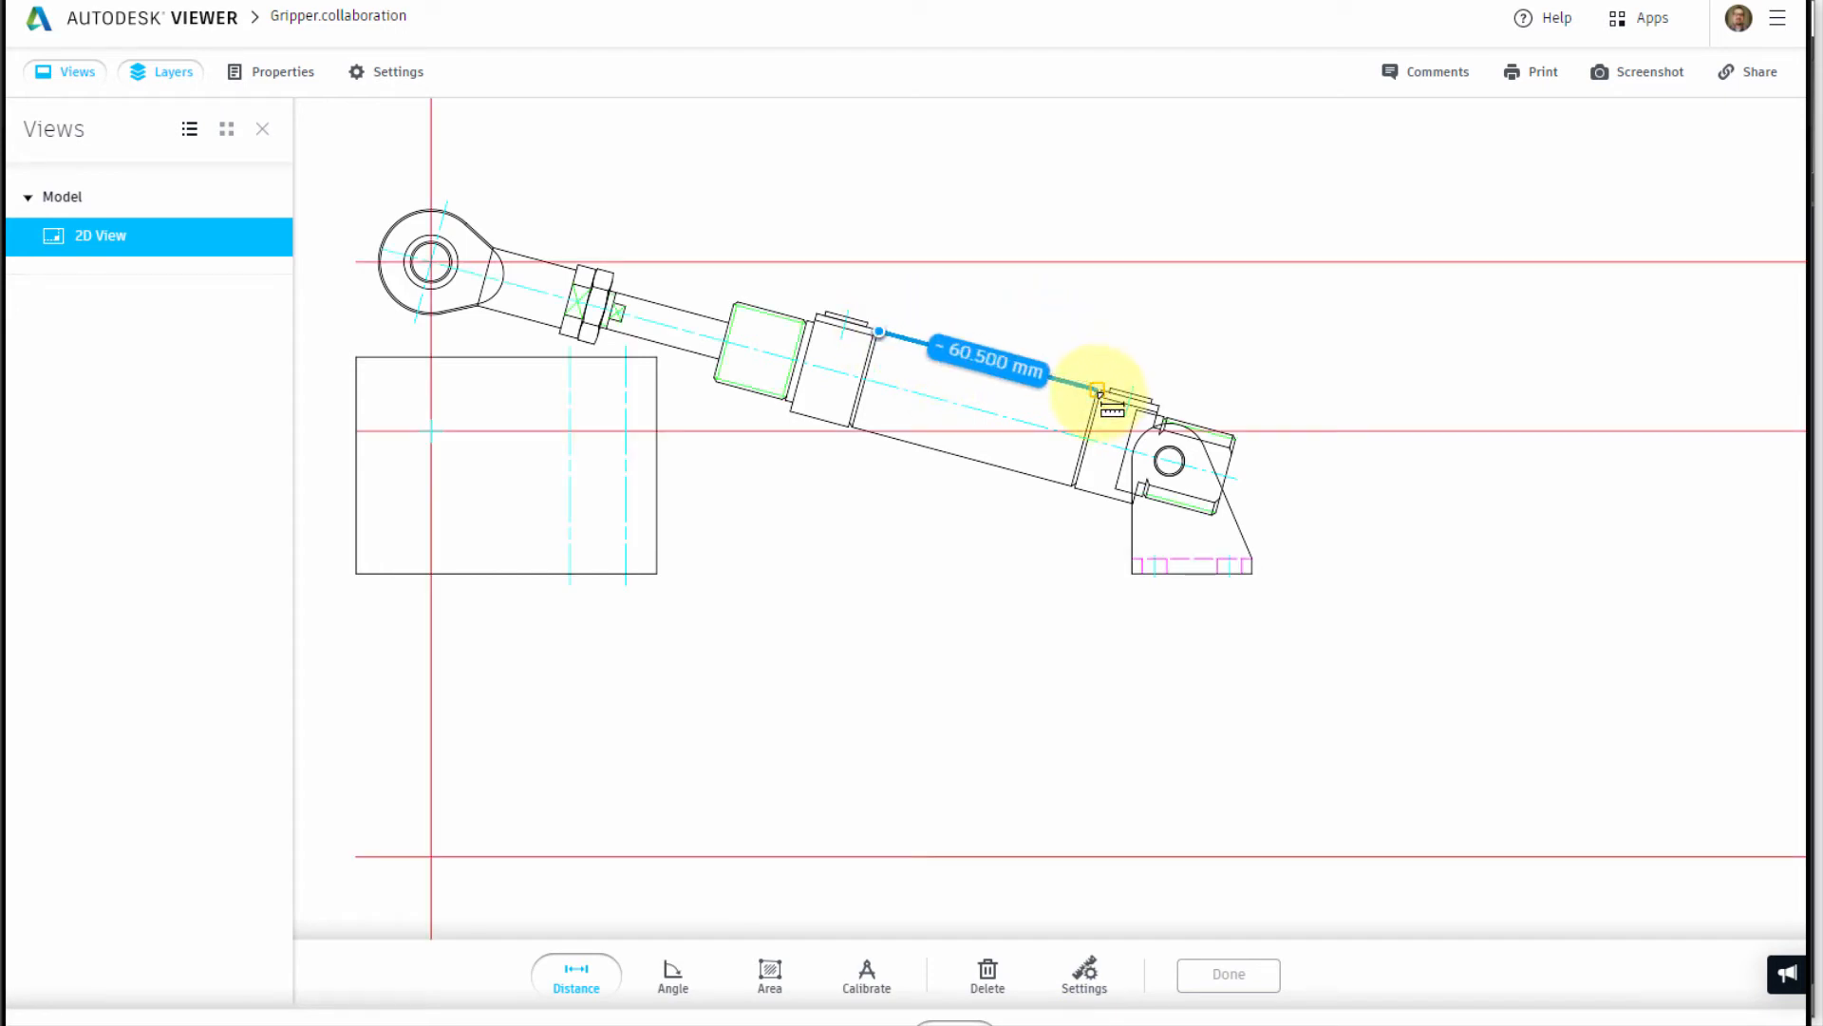
mouse_move(942, 245)
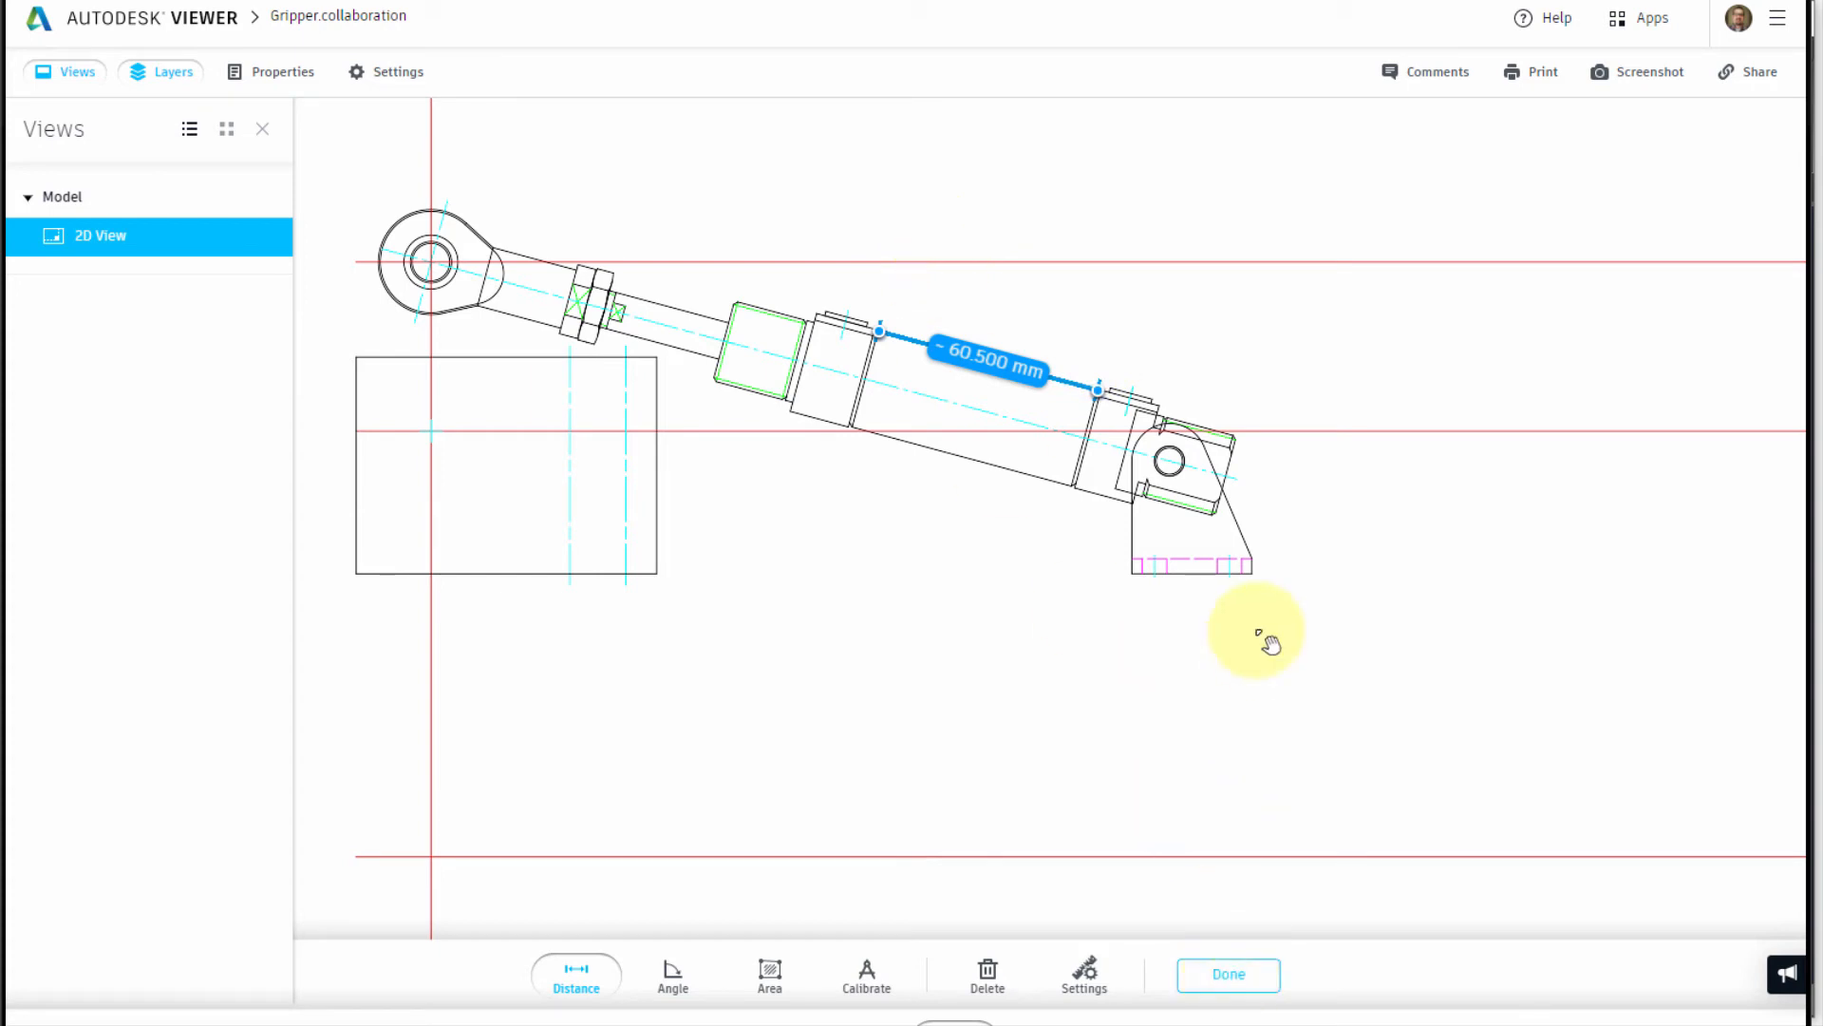
Finish the 60.500 mm distance measurement along the gripper's cylinder section.
left_click(1227, 973)
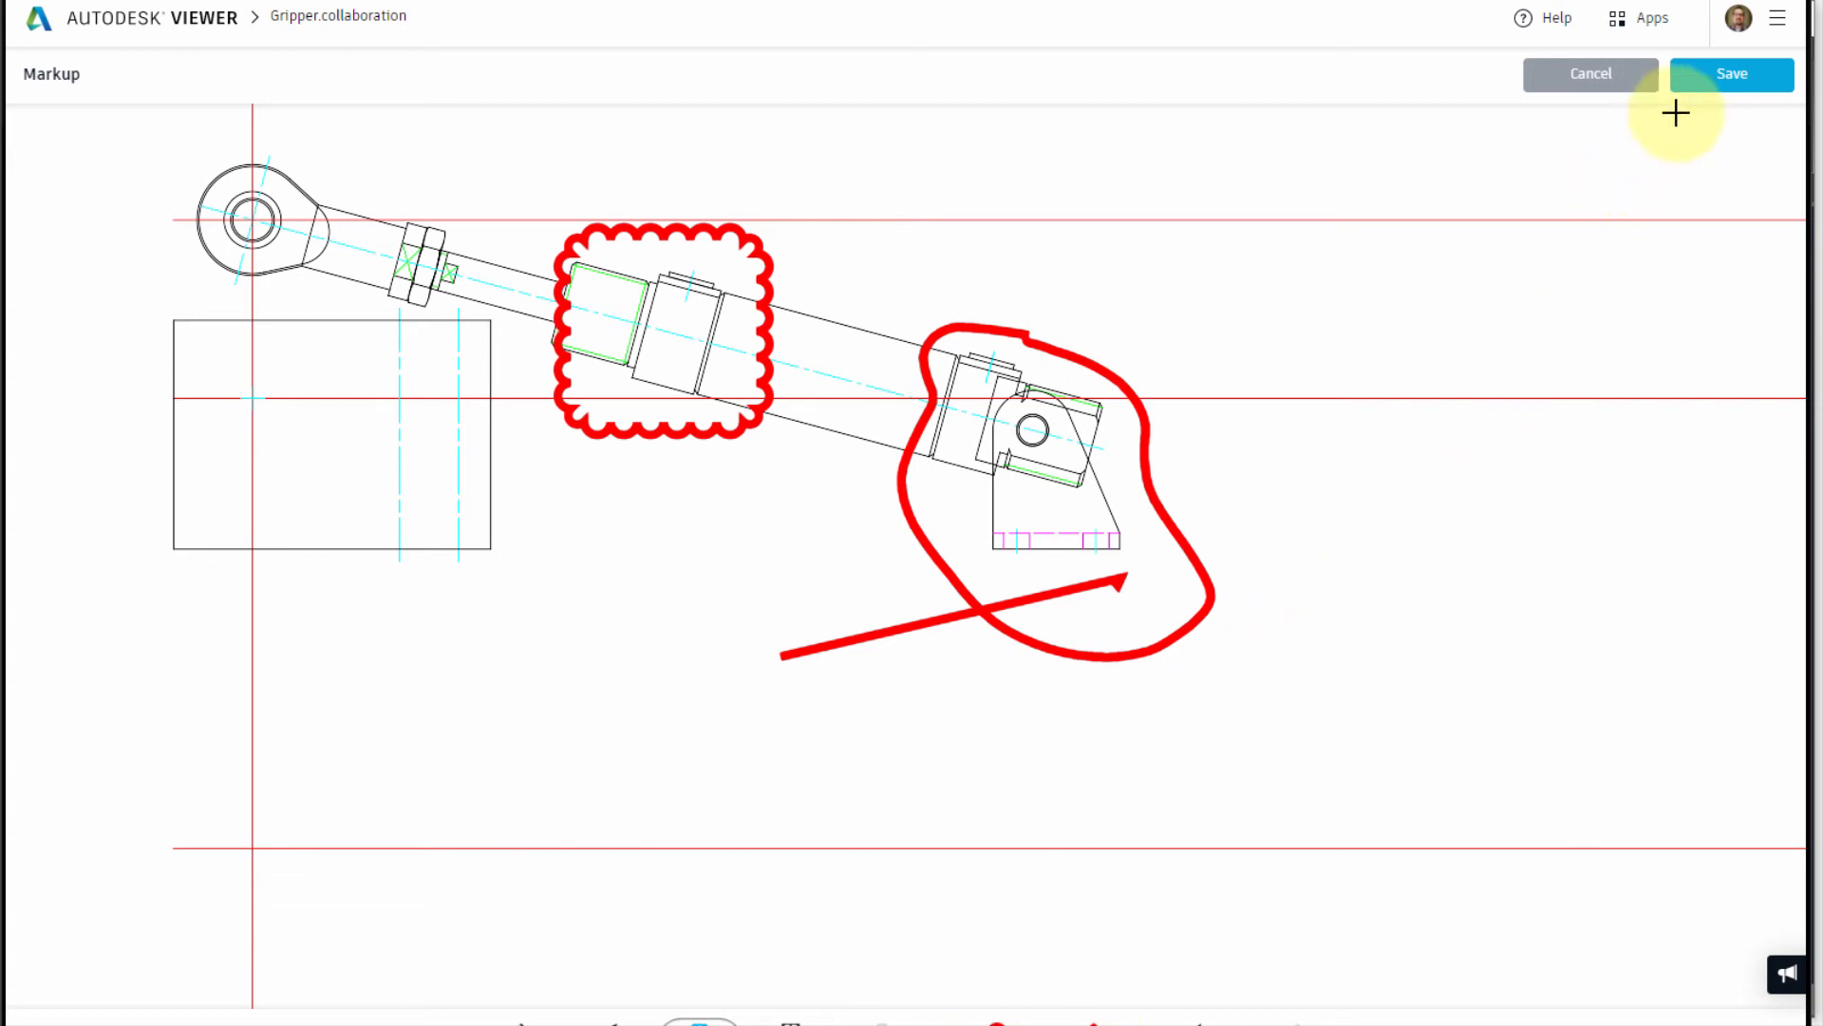
Save the red cloud, freehand loop and arrow markups onto the gripper view.
left_click(1732, 74)
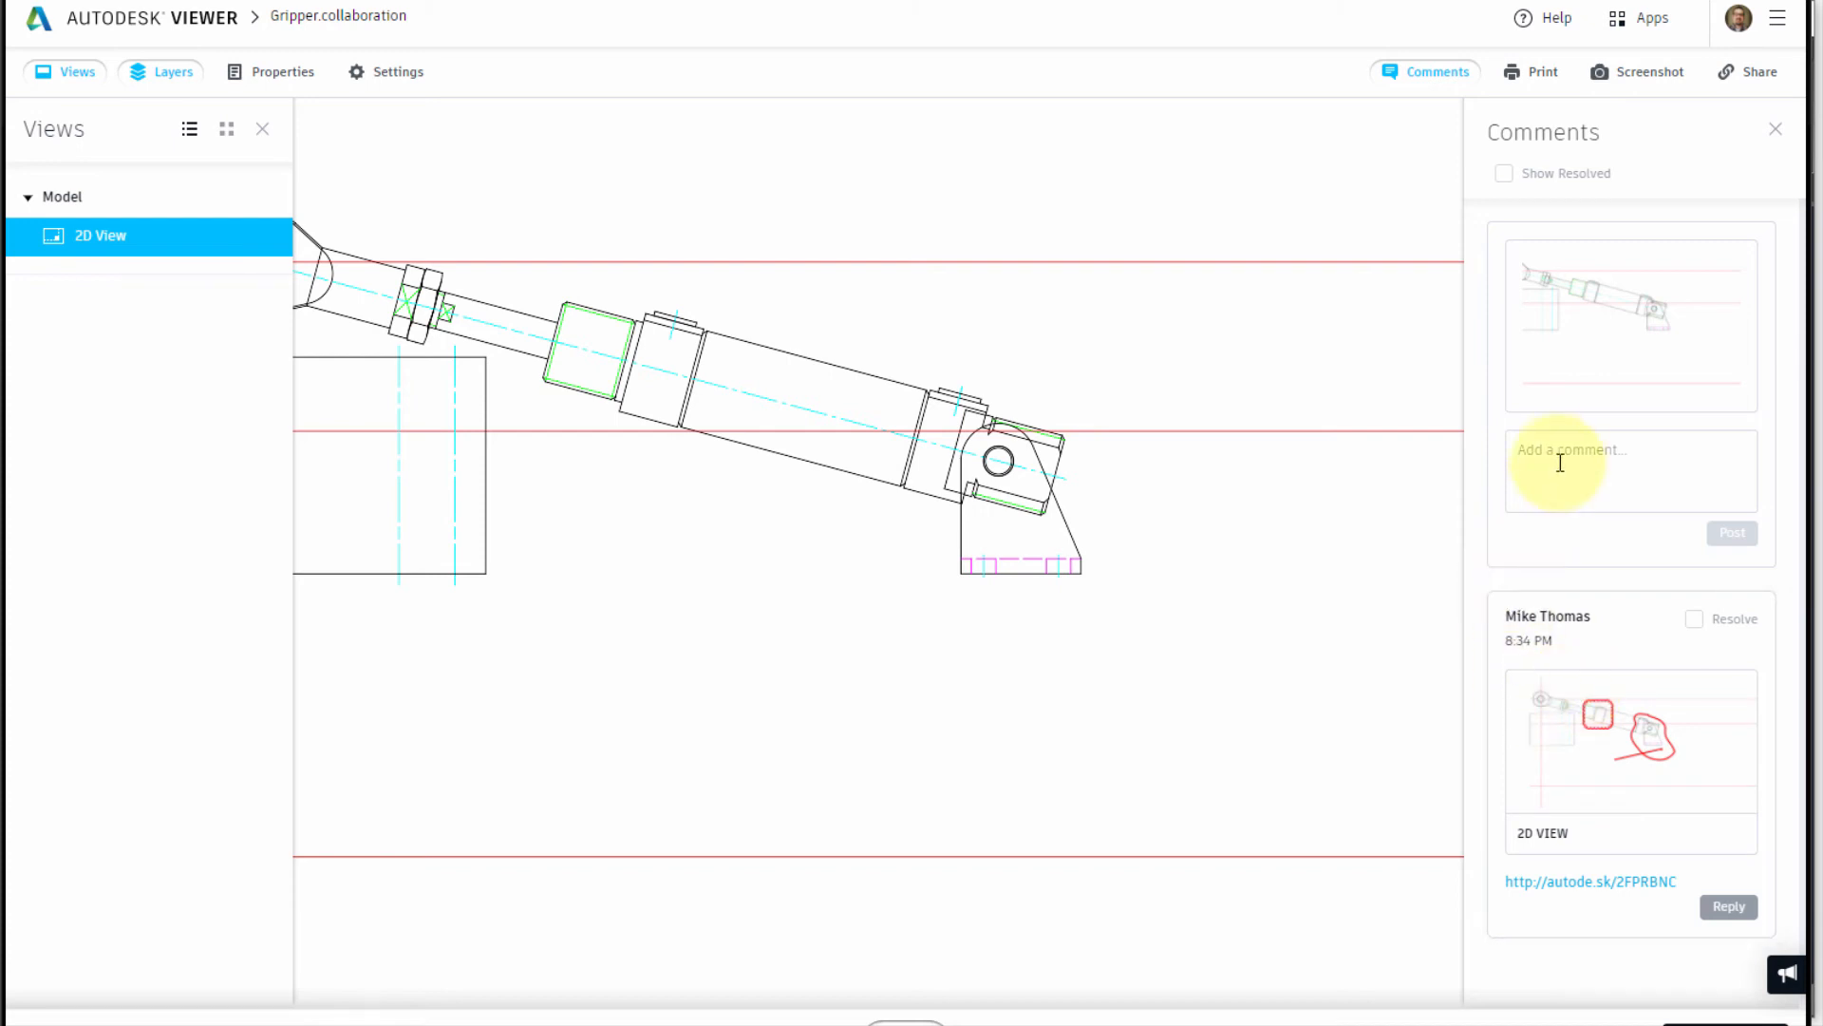
Post the comment 'concerned about the function' on the gripper view.
left_click(1628, 469)
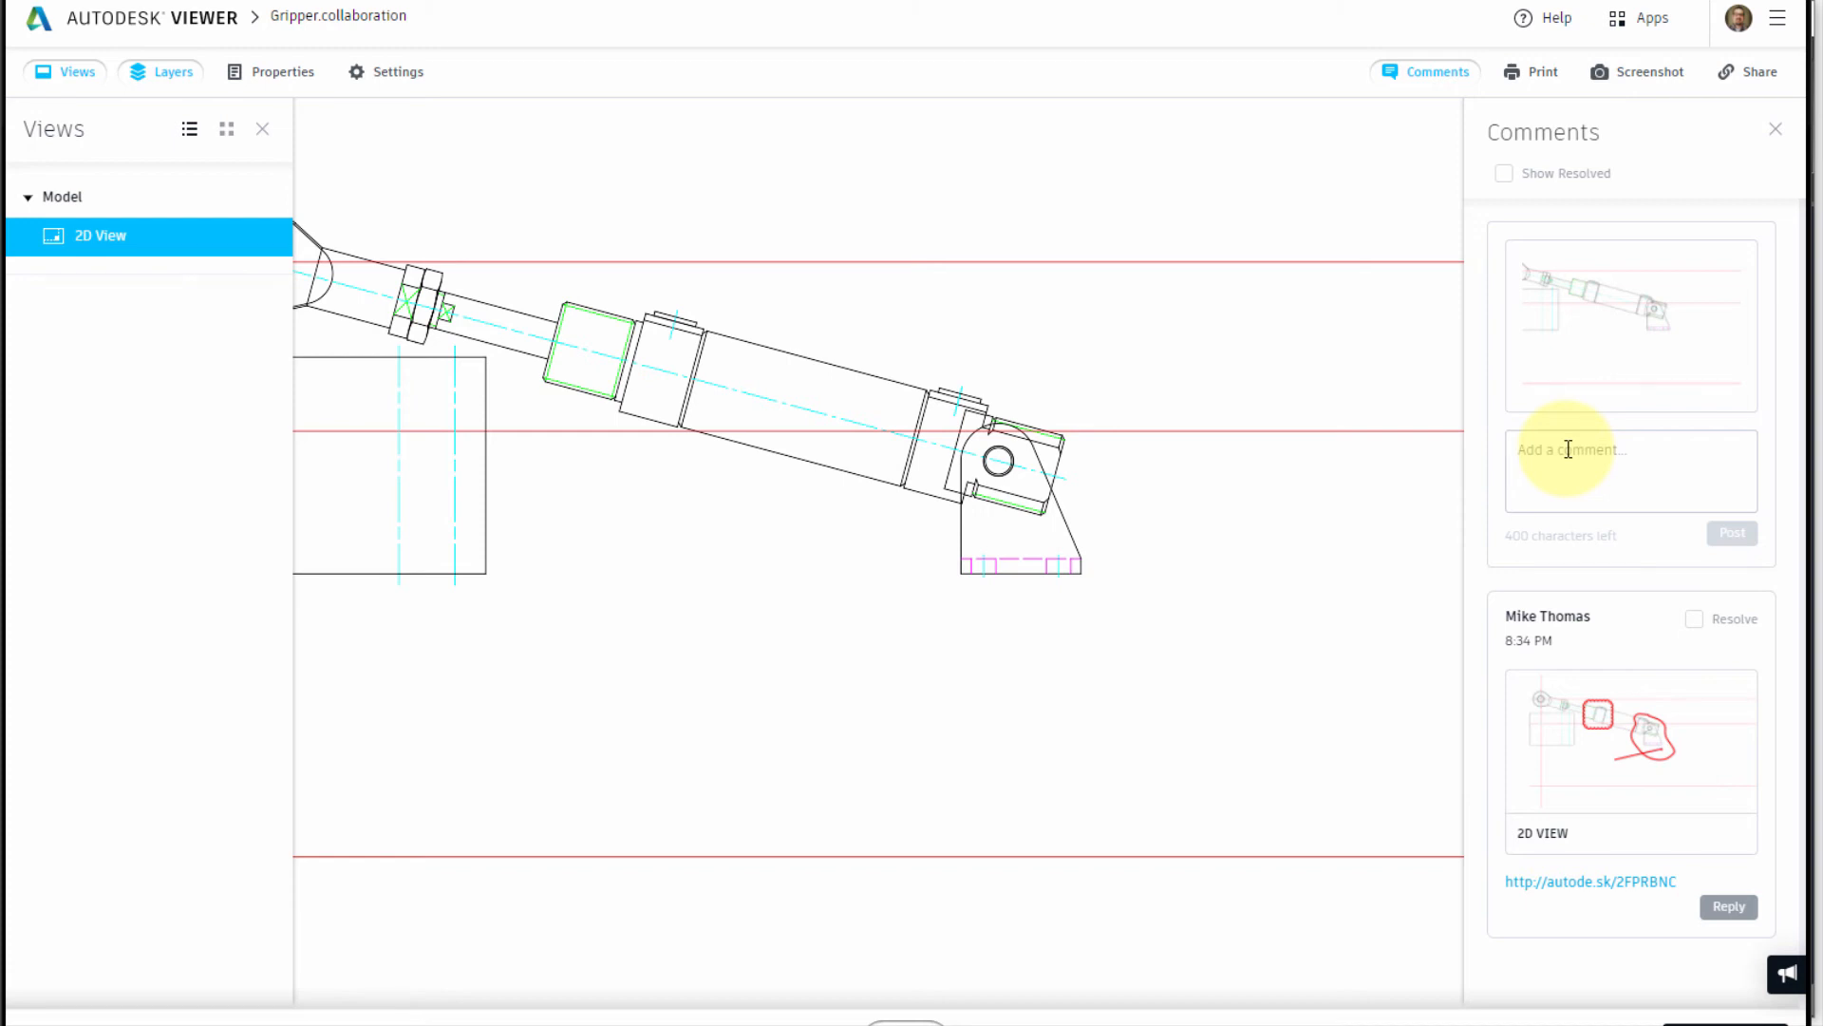
type("concerned")
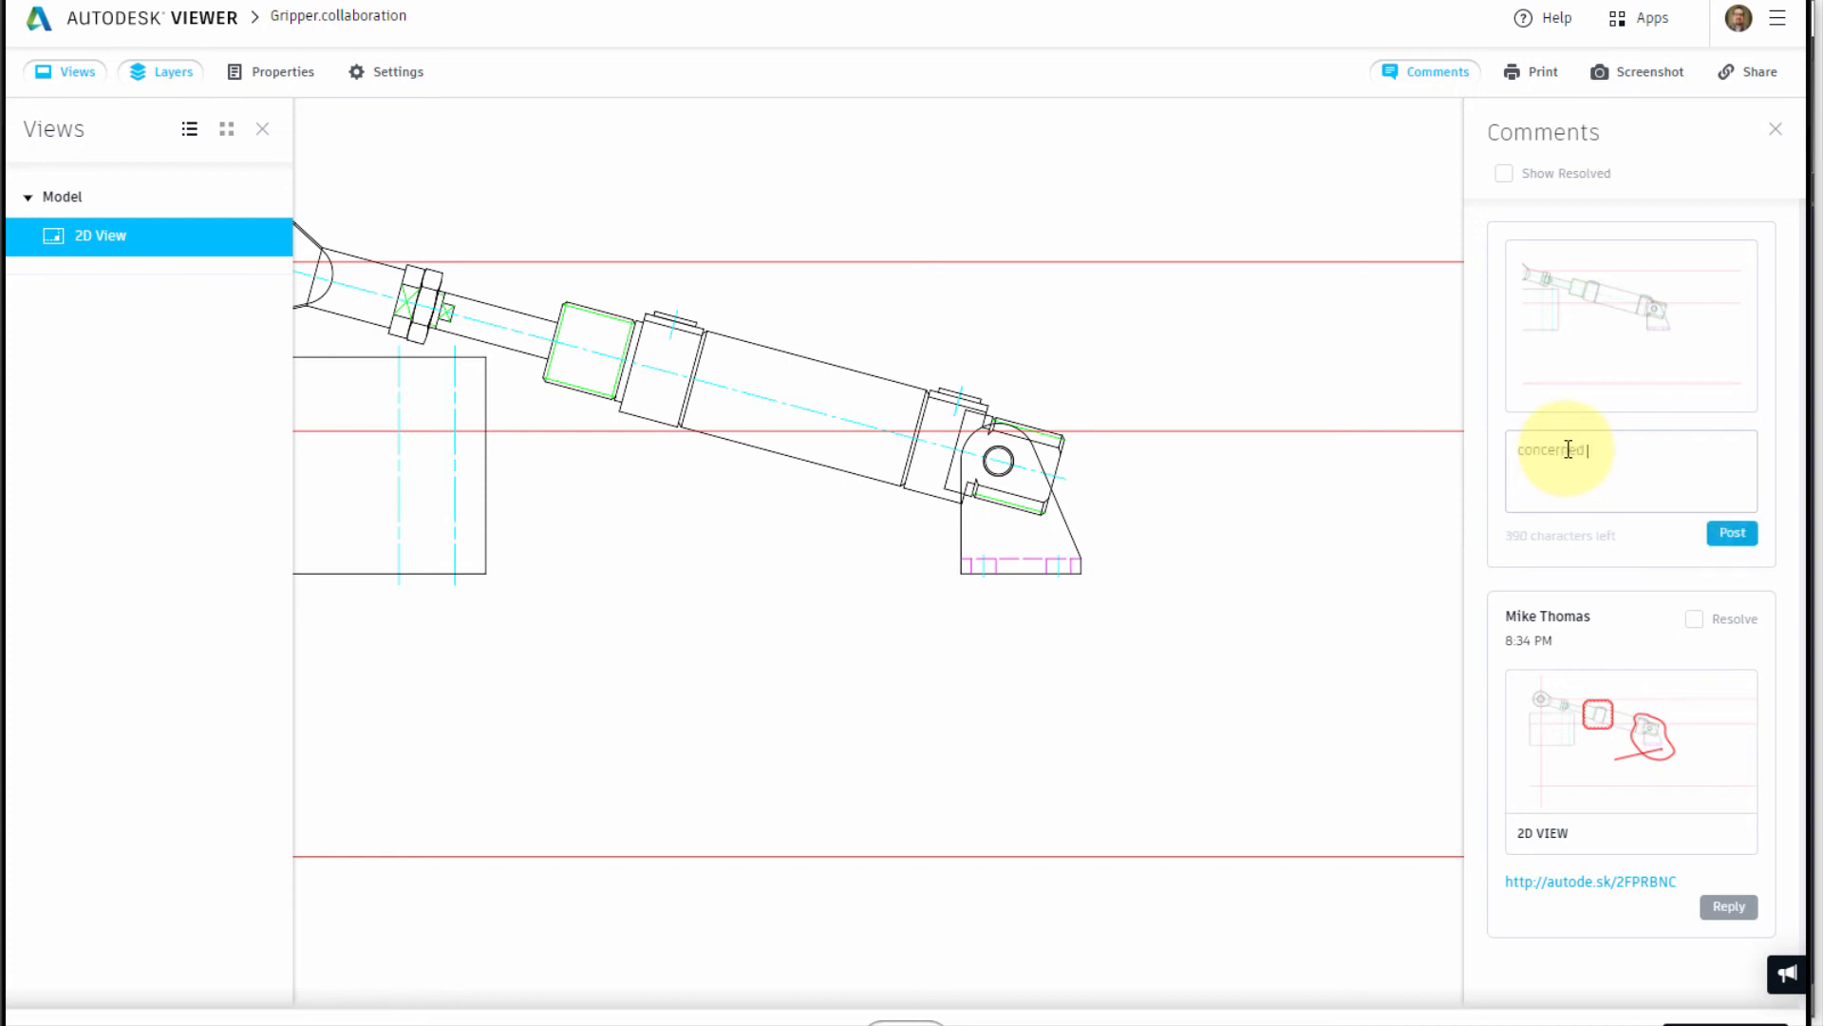
type("about the functo")
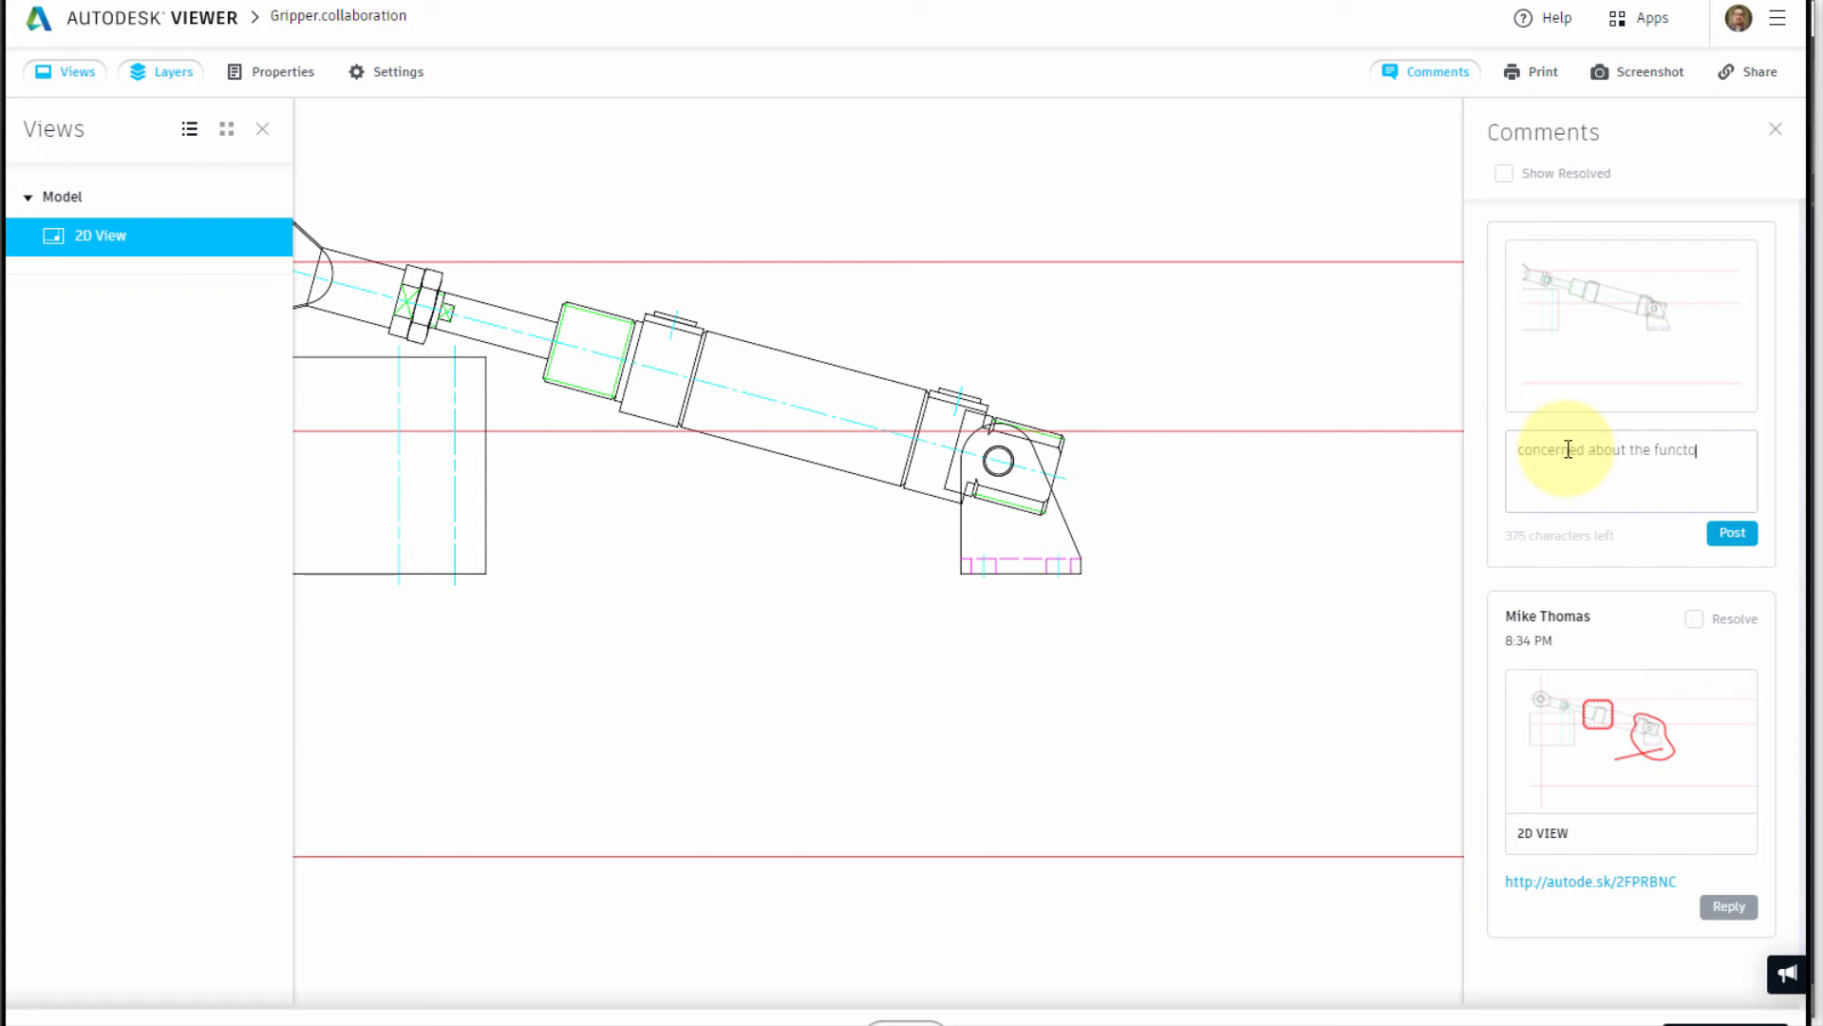
type("ion")
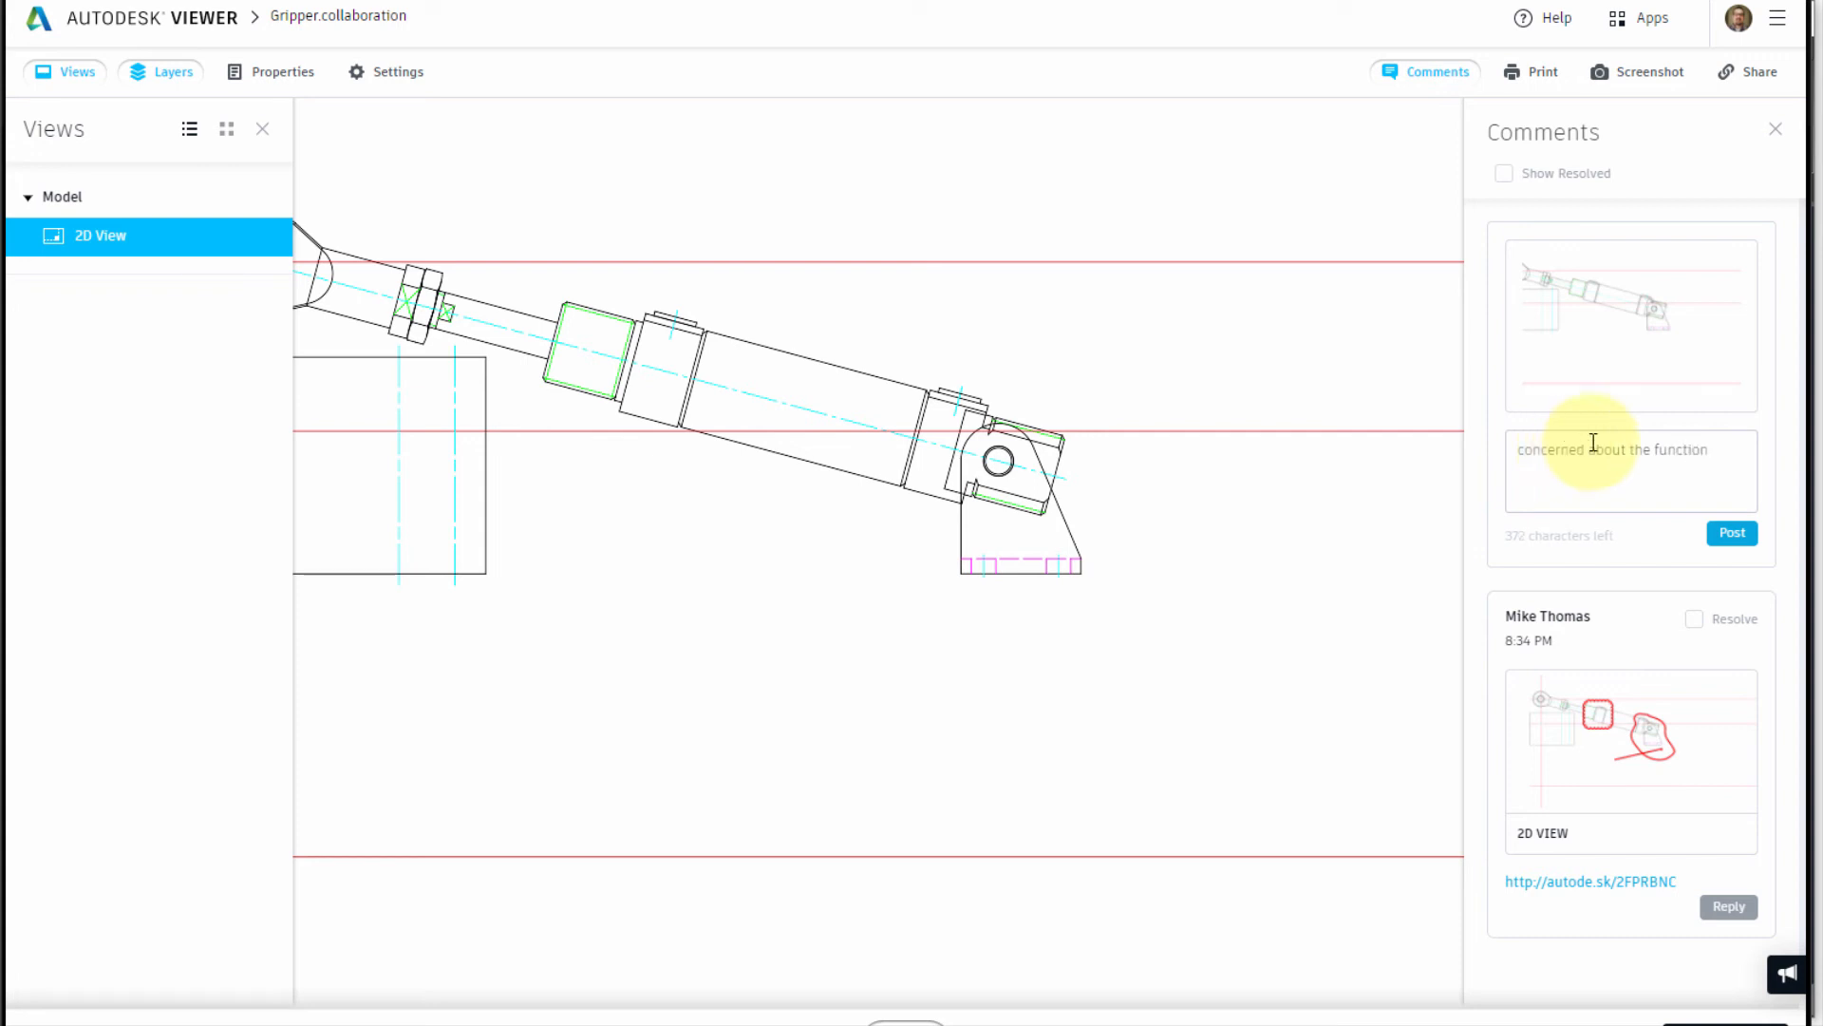
left_click(1732, 532)
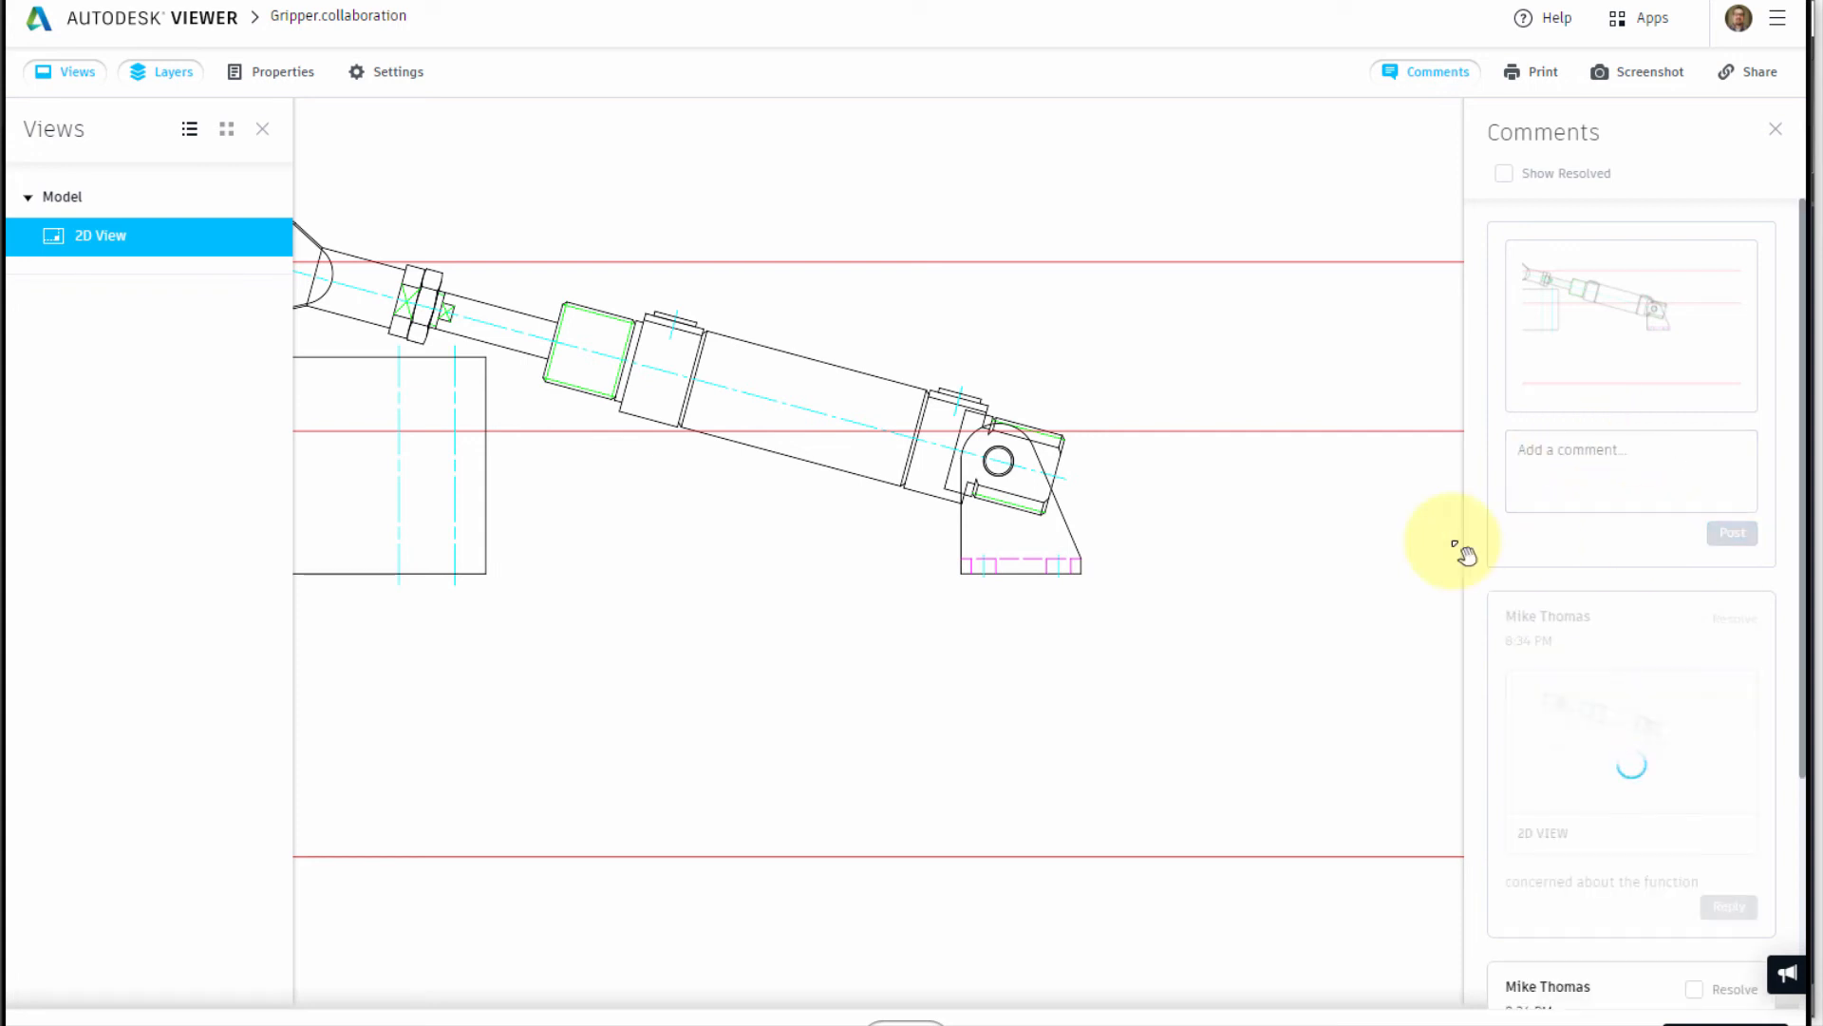
scroll("down", 3)
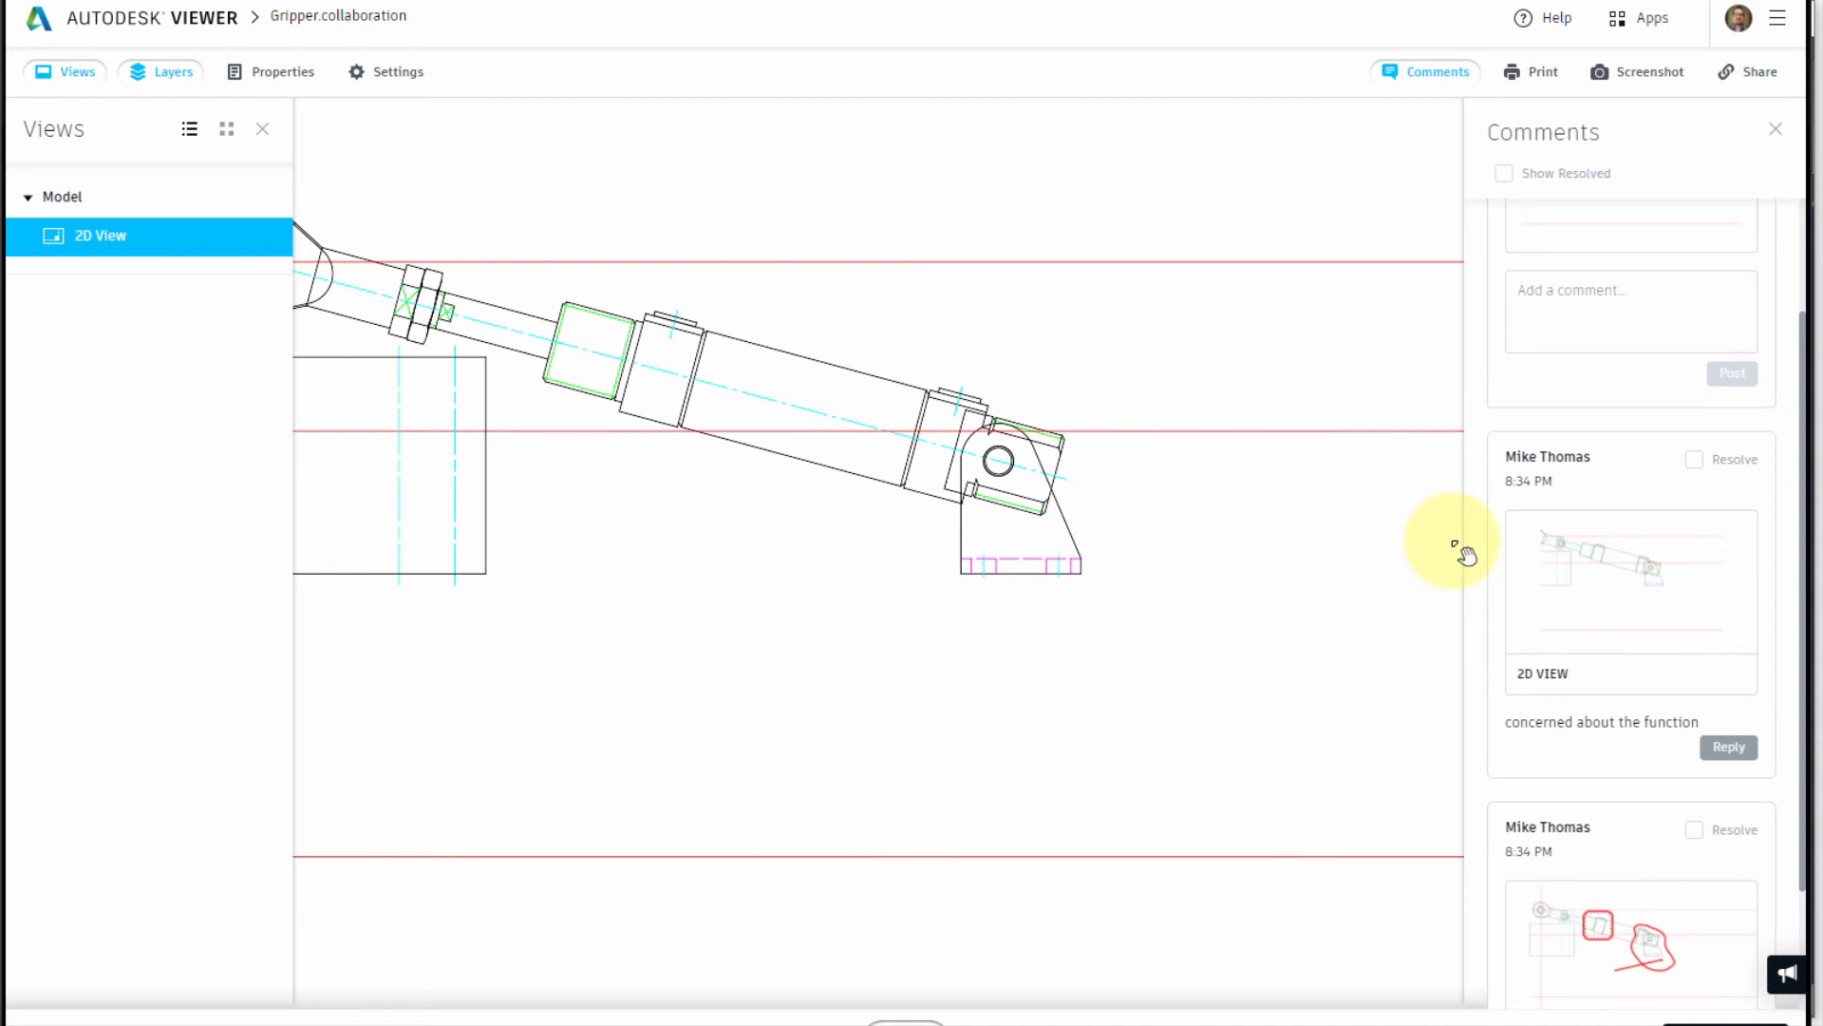
mouse_move(1141, 315)
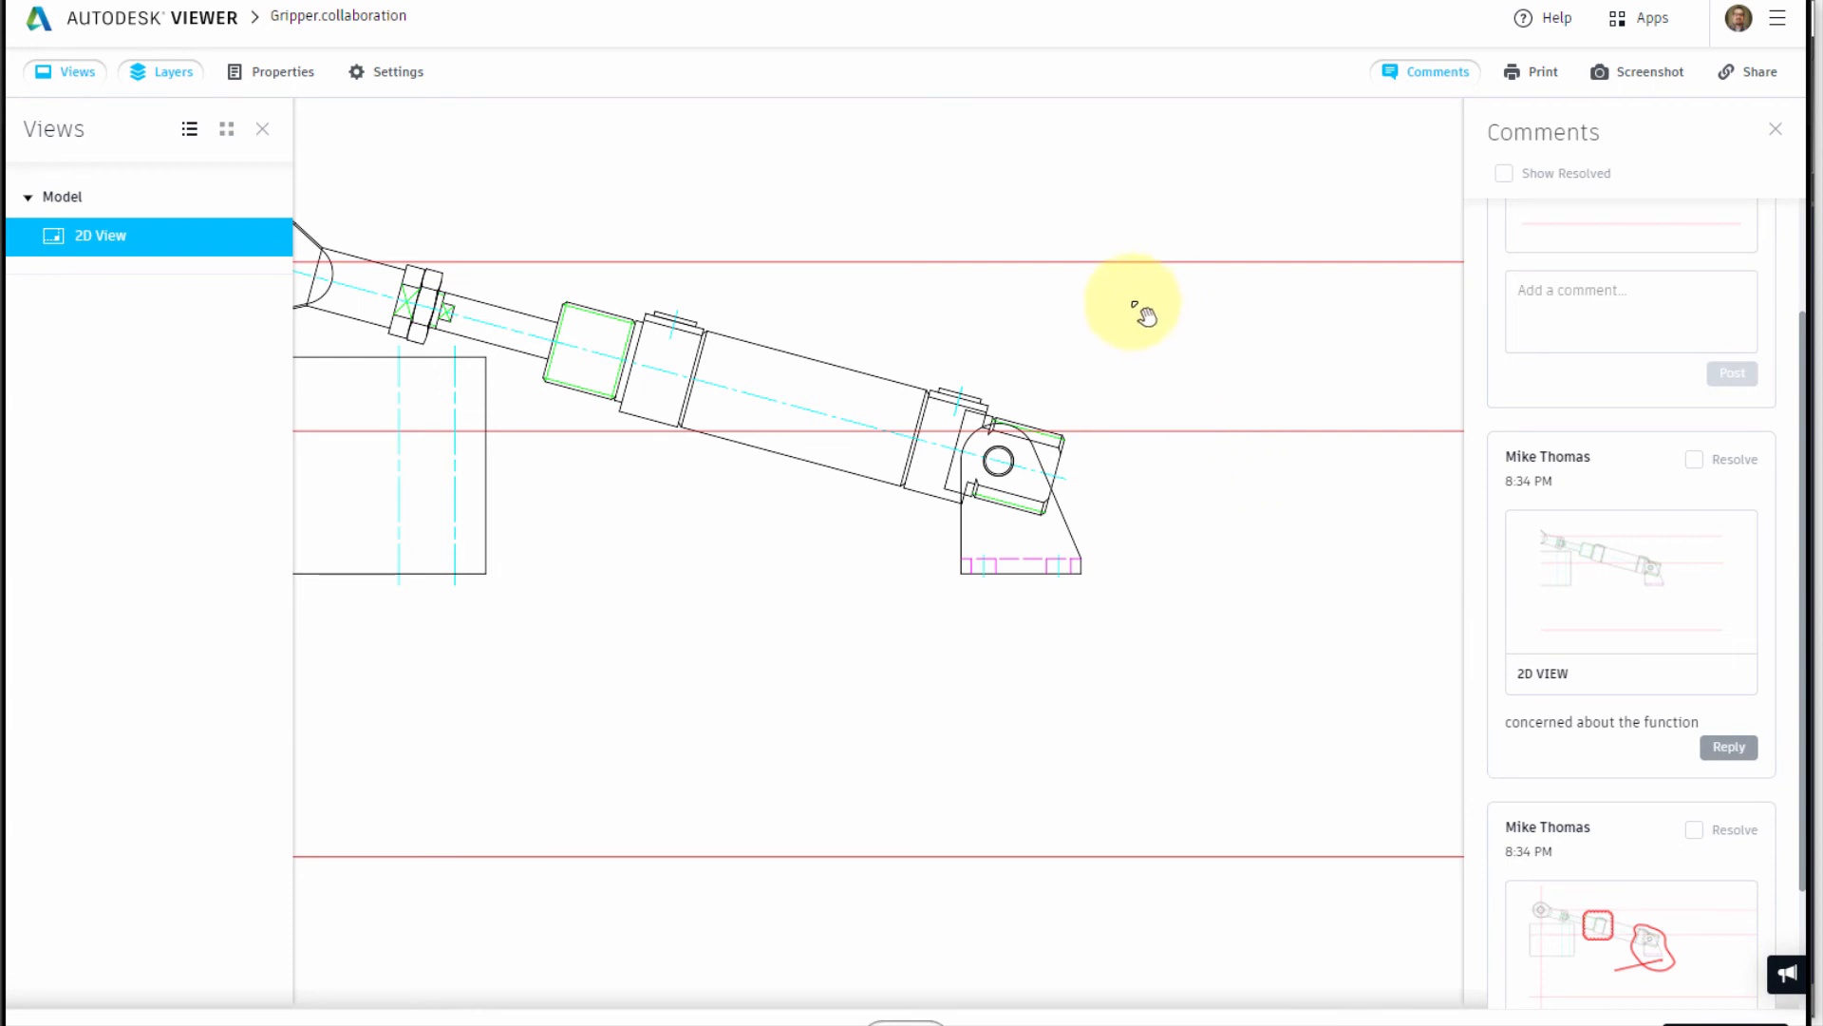
mouse_move(1121, 304)
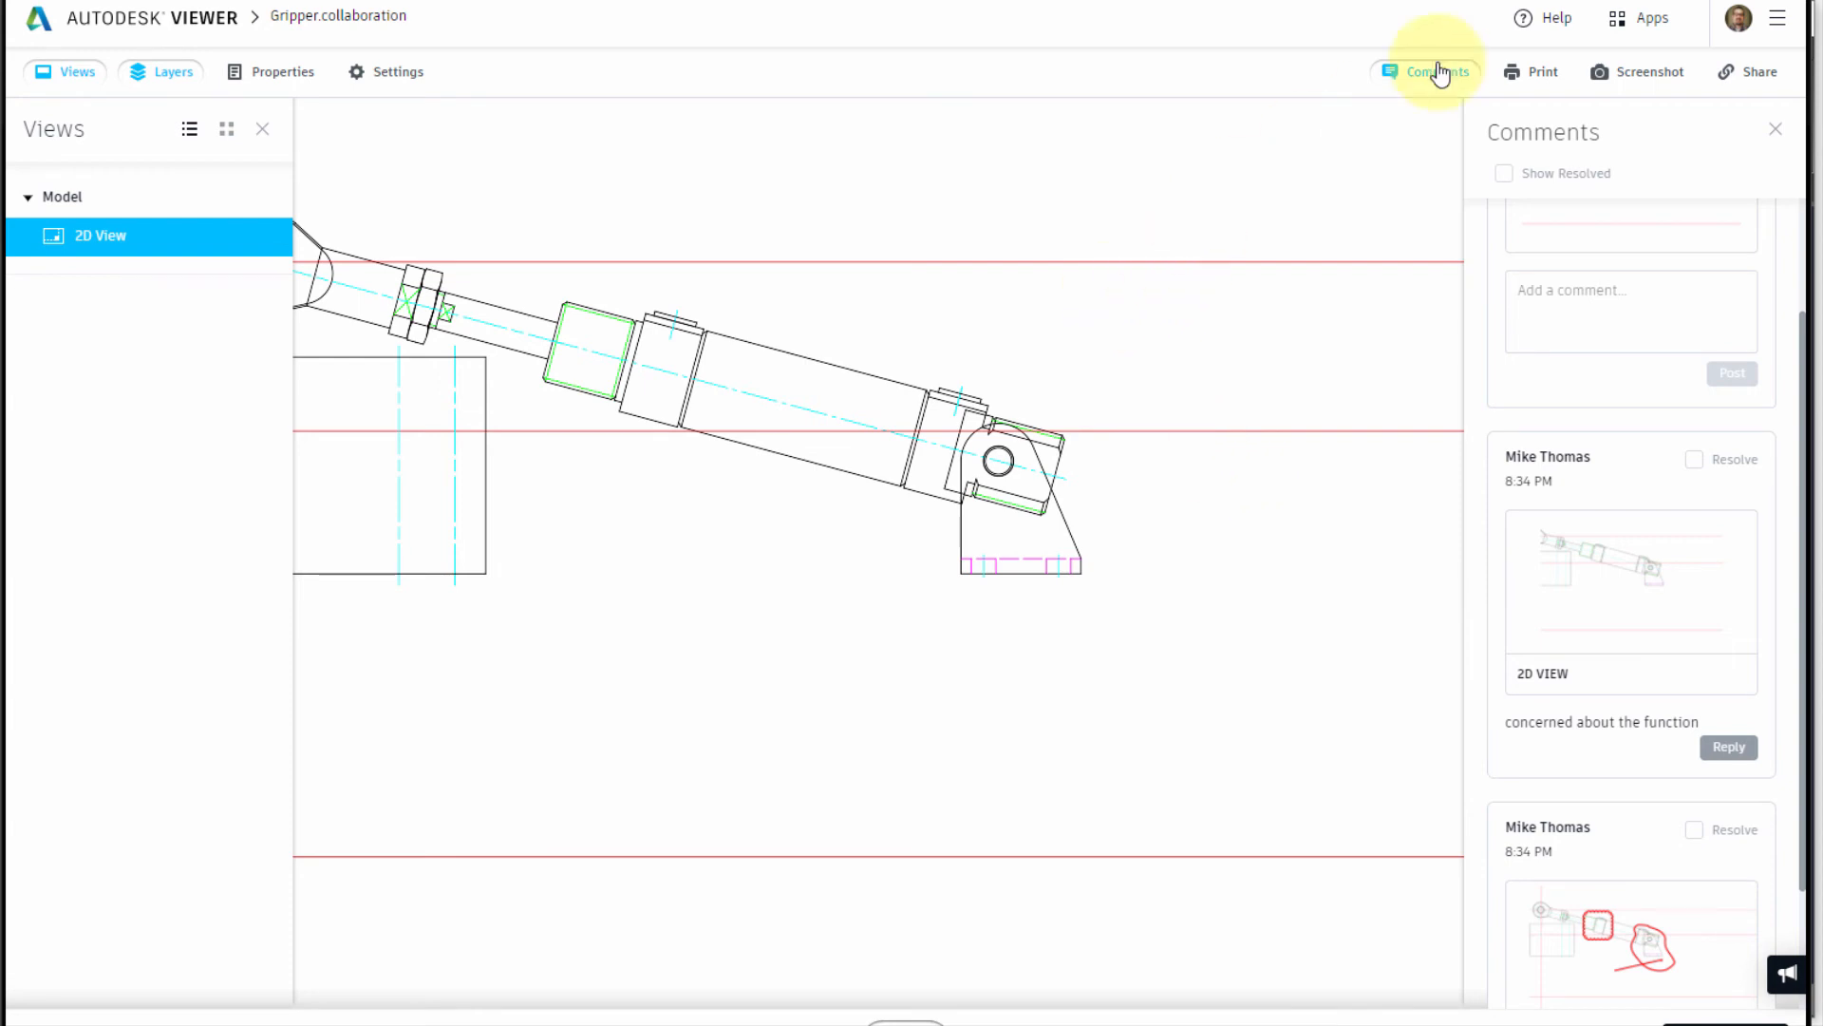
Get the 30-day shareable link for the Gripper design and select it.
left_click(1748, 71)
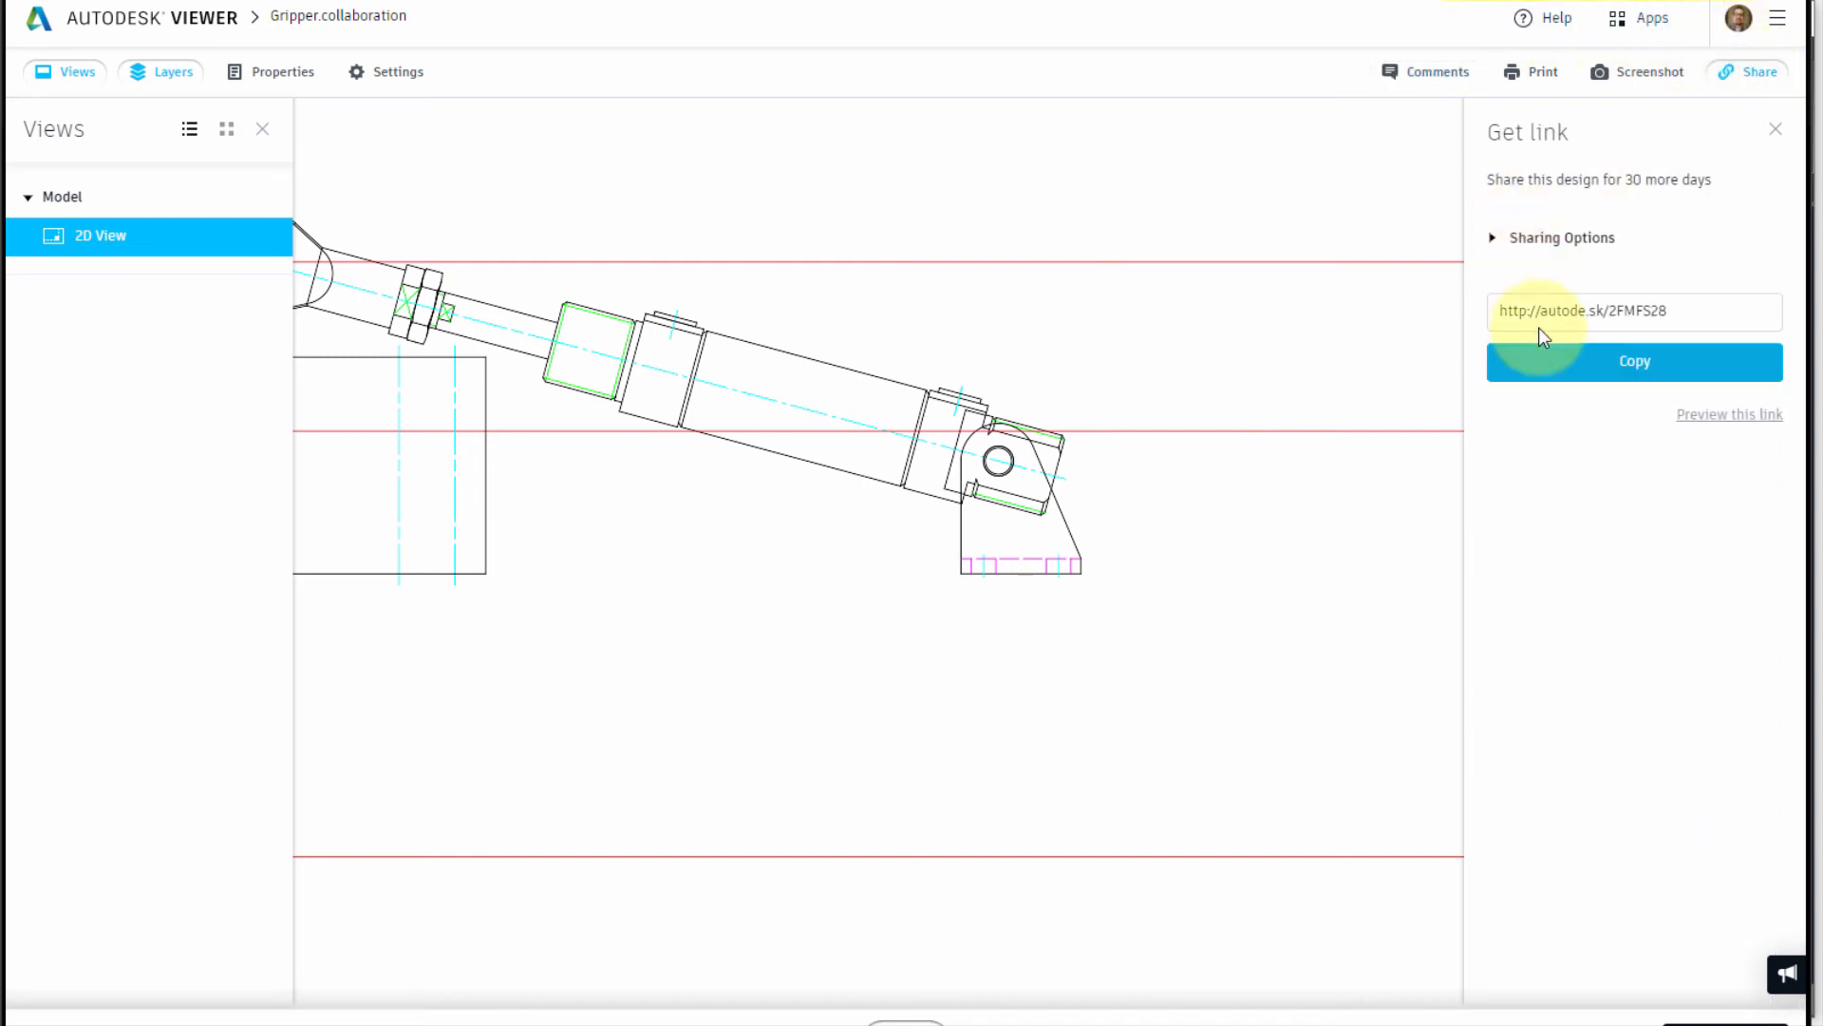
left_click(1774, 129)
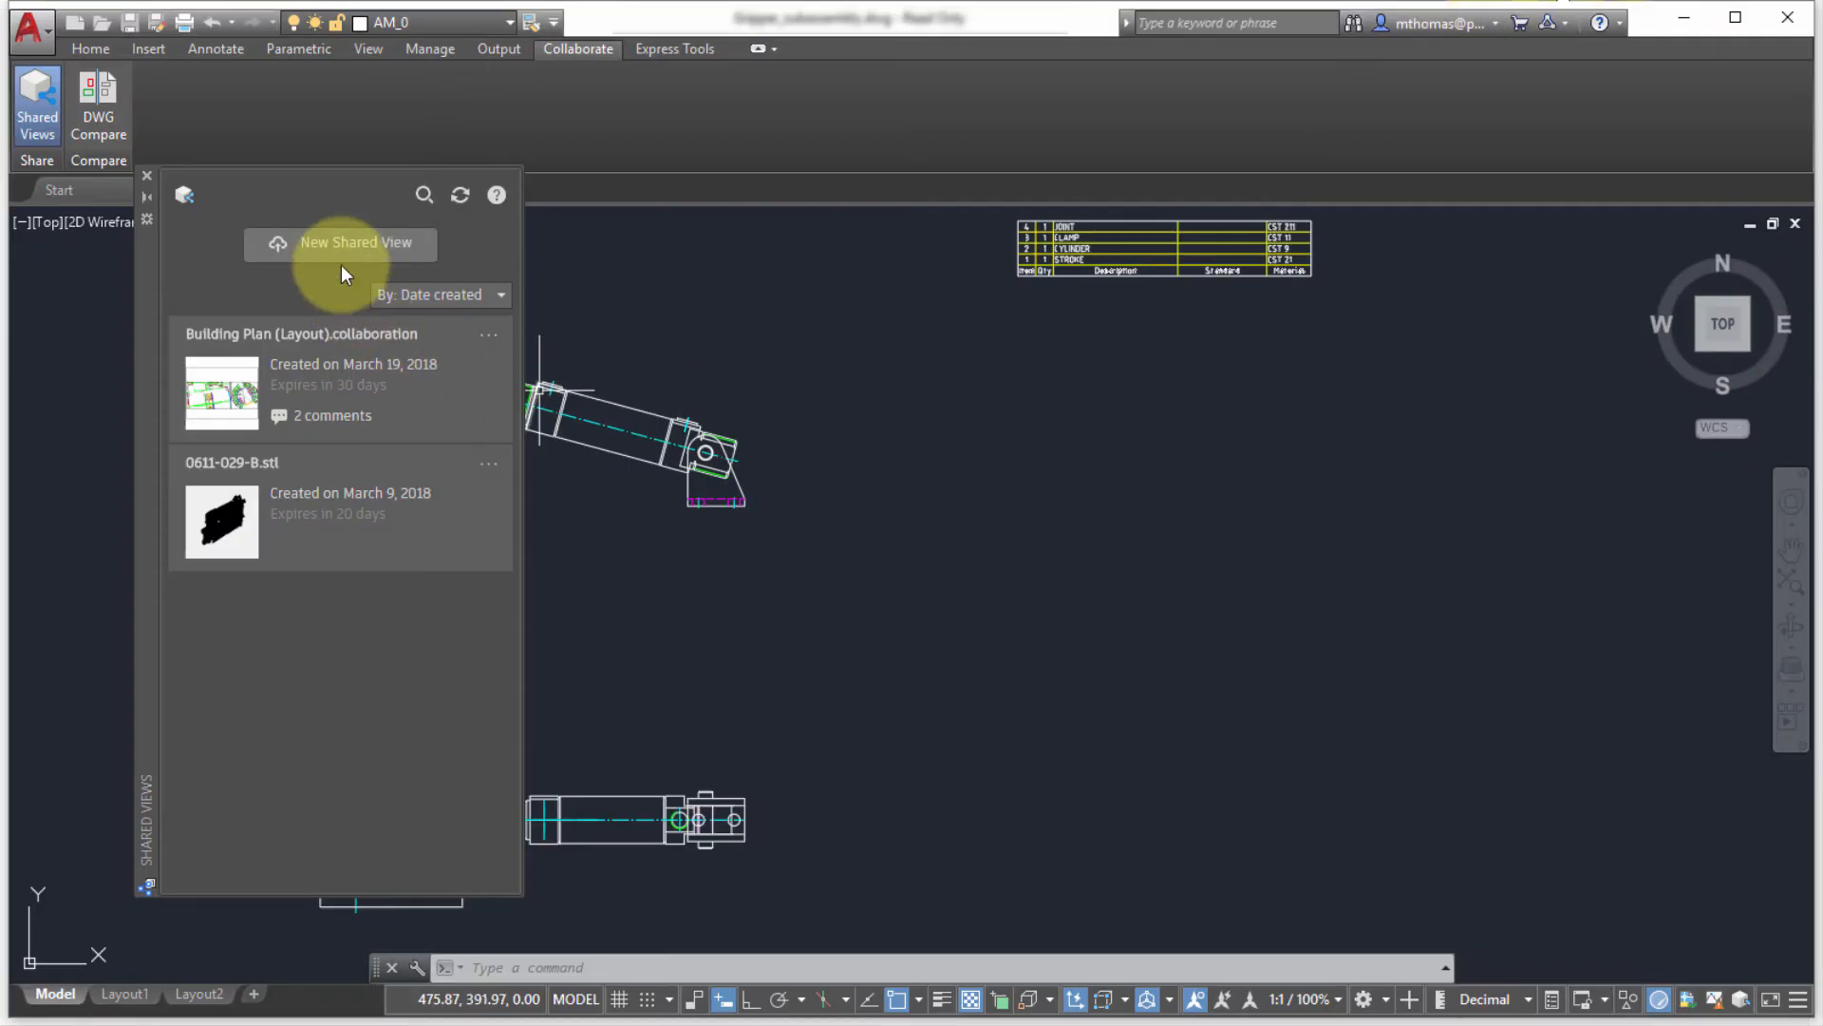
Refresh the Shared Views palette and scroll through Gripper.collaboration's comments to the function comment.
left_click(460, 194)
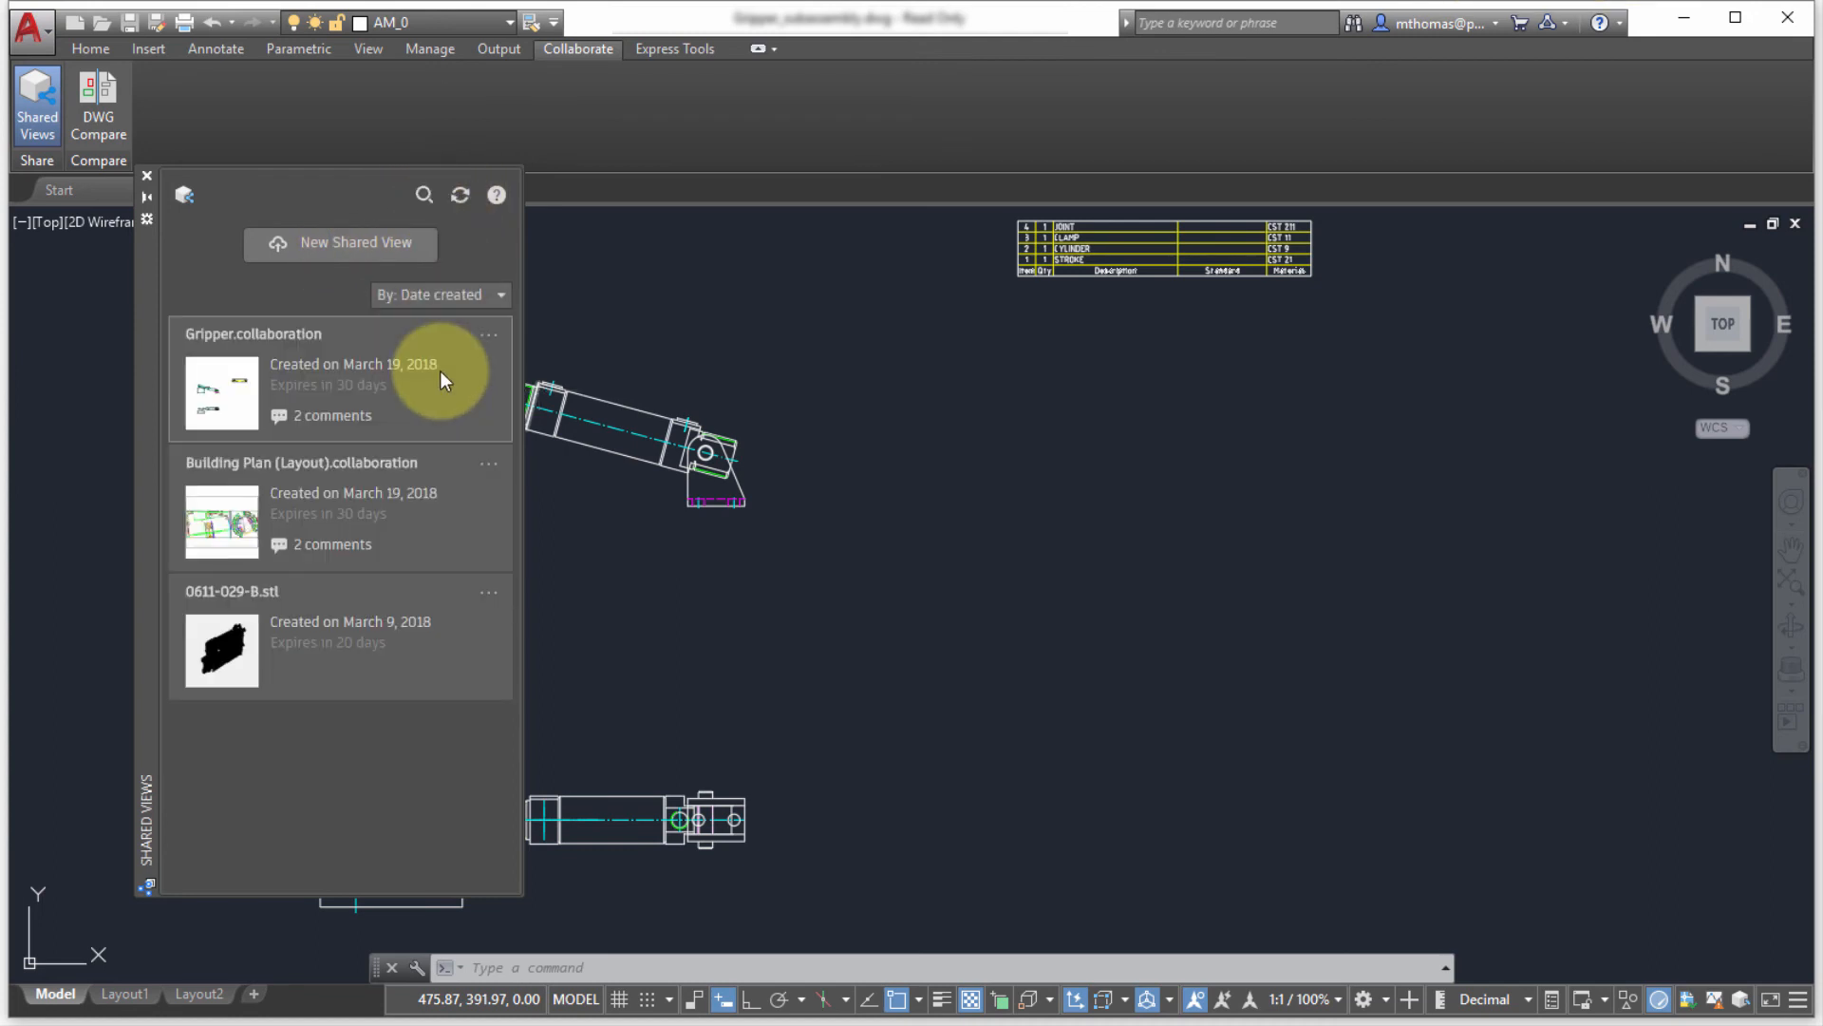
mouse_move(177, 390)
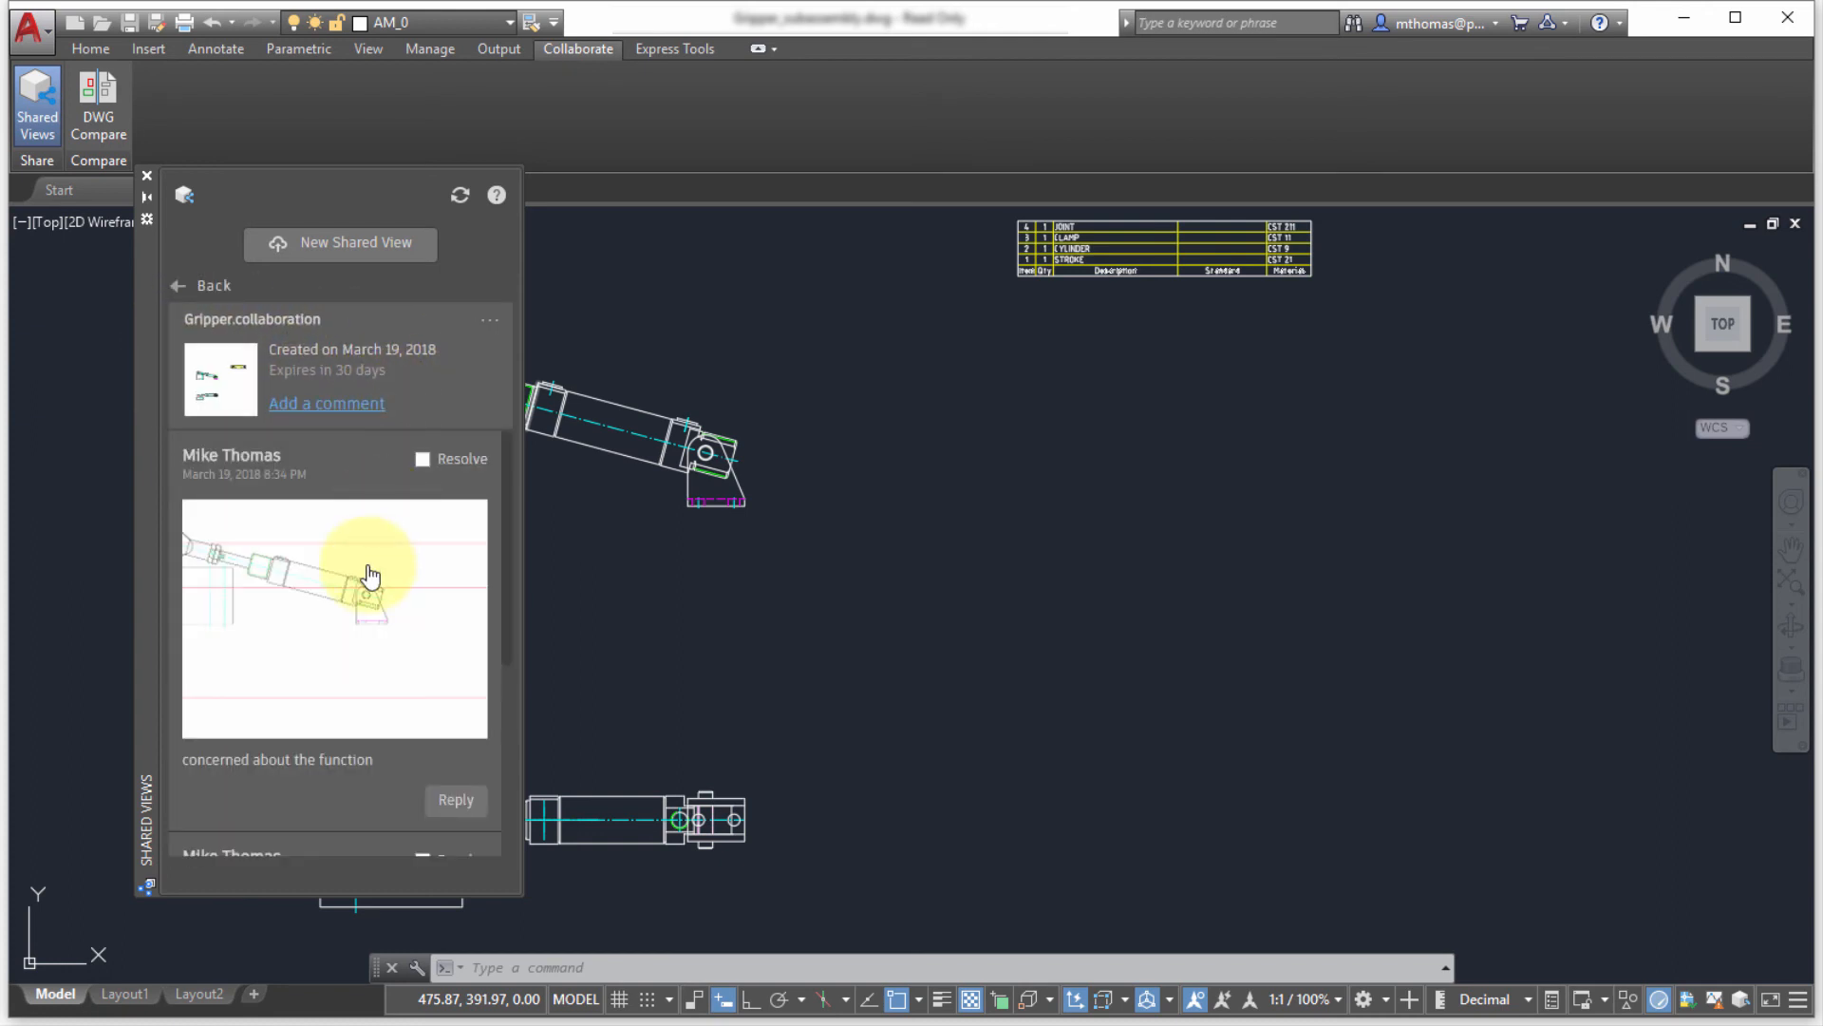
mouse_move(330, 539)
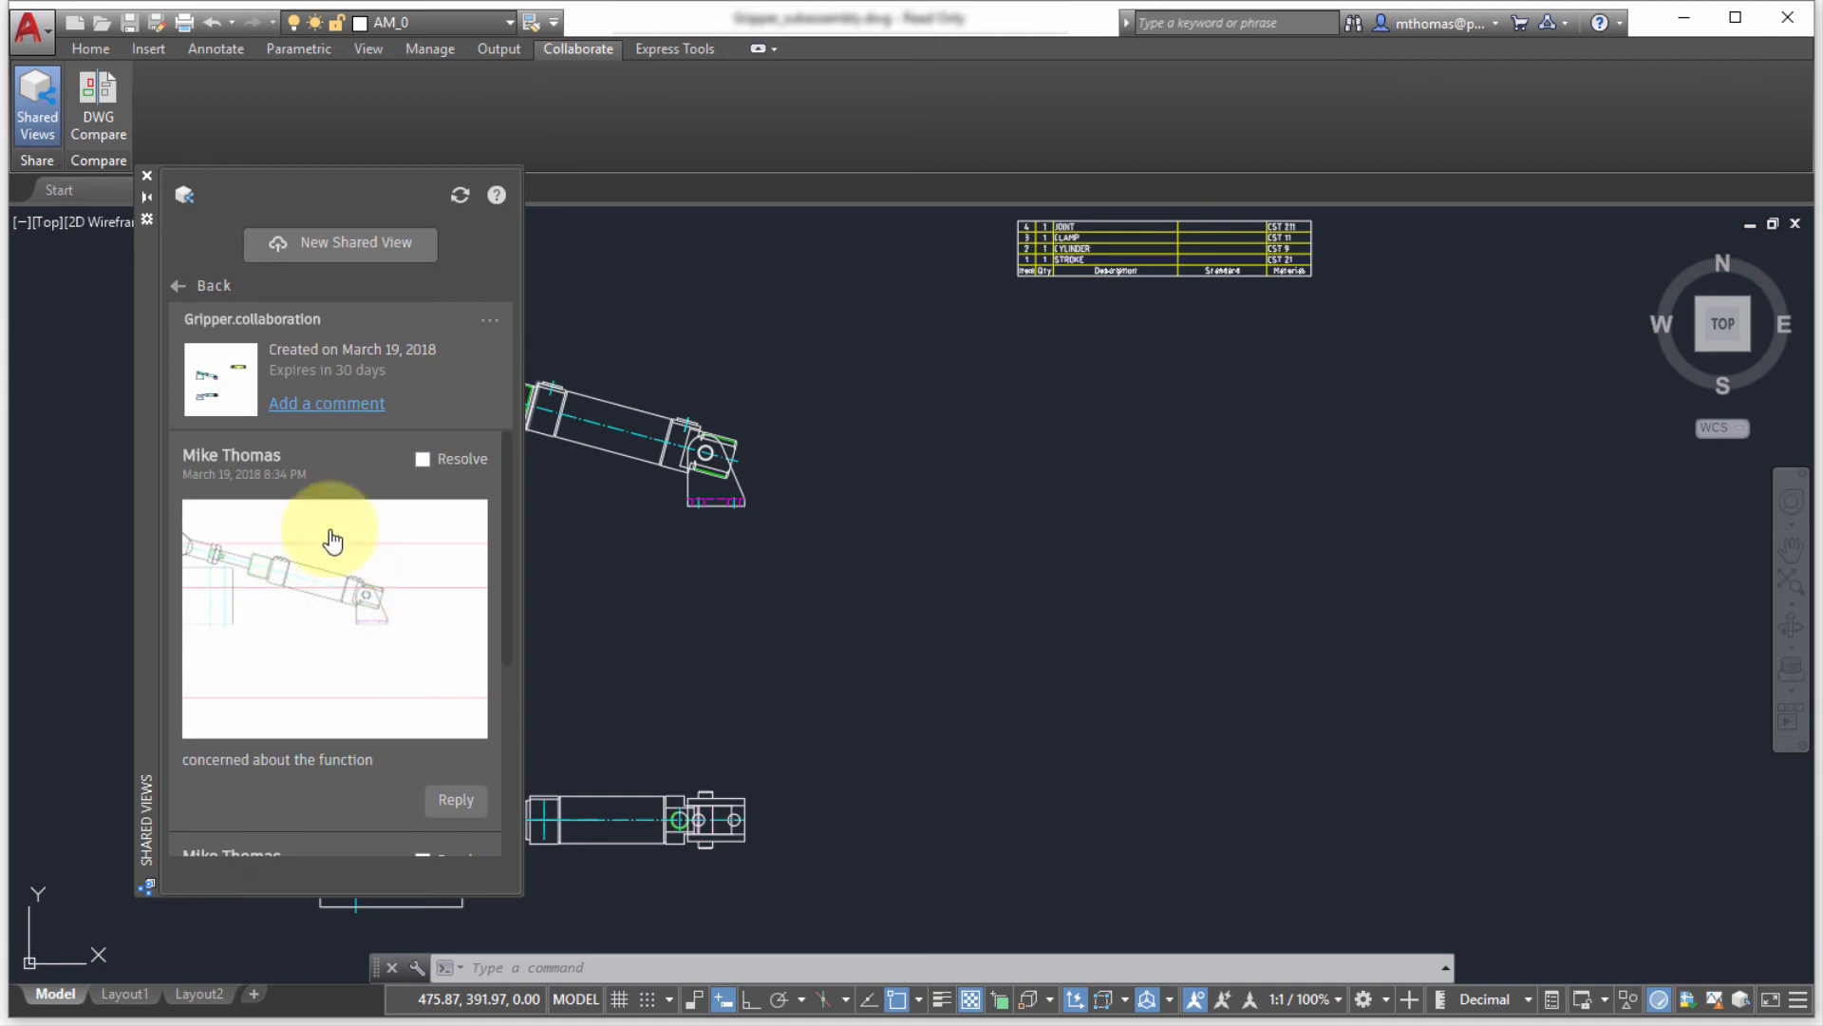
scroll("down", 3)
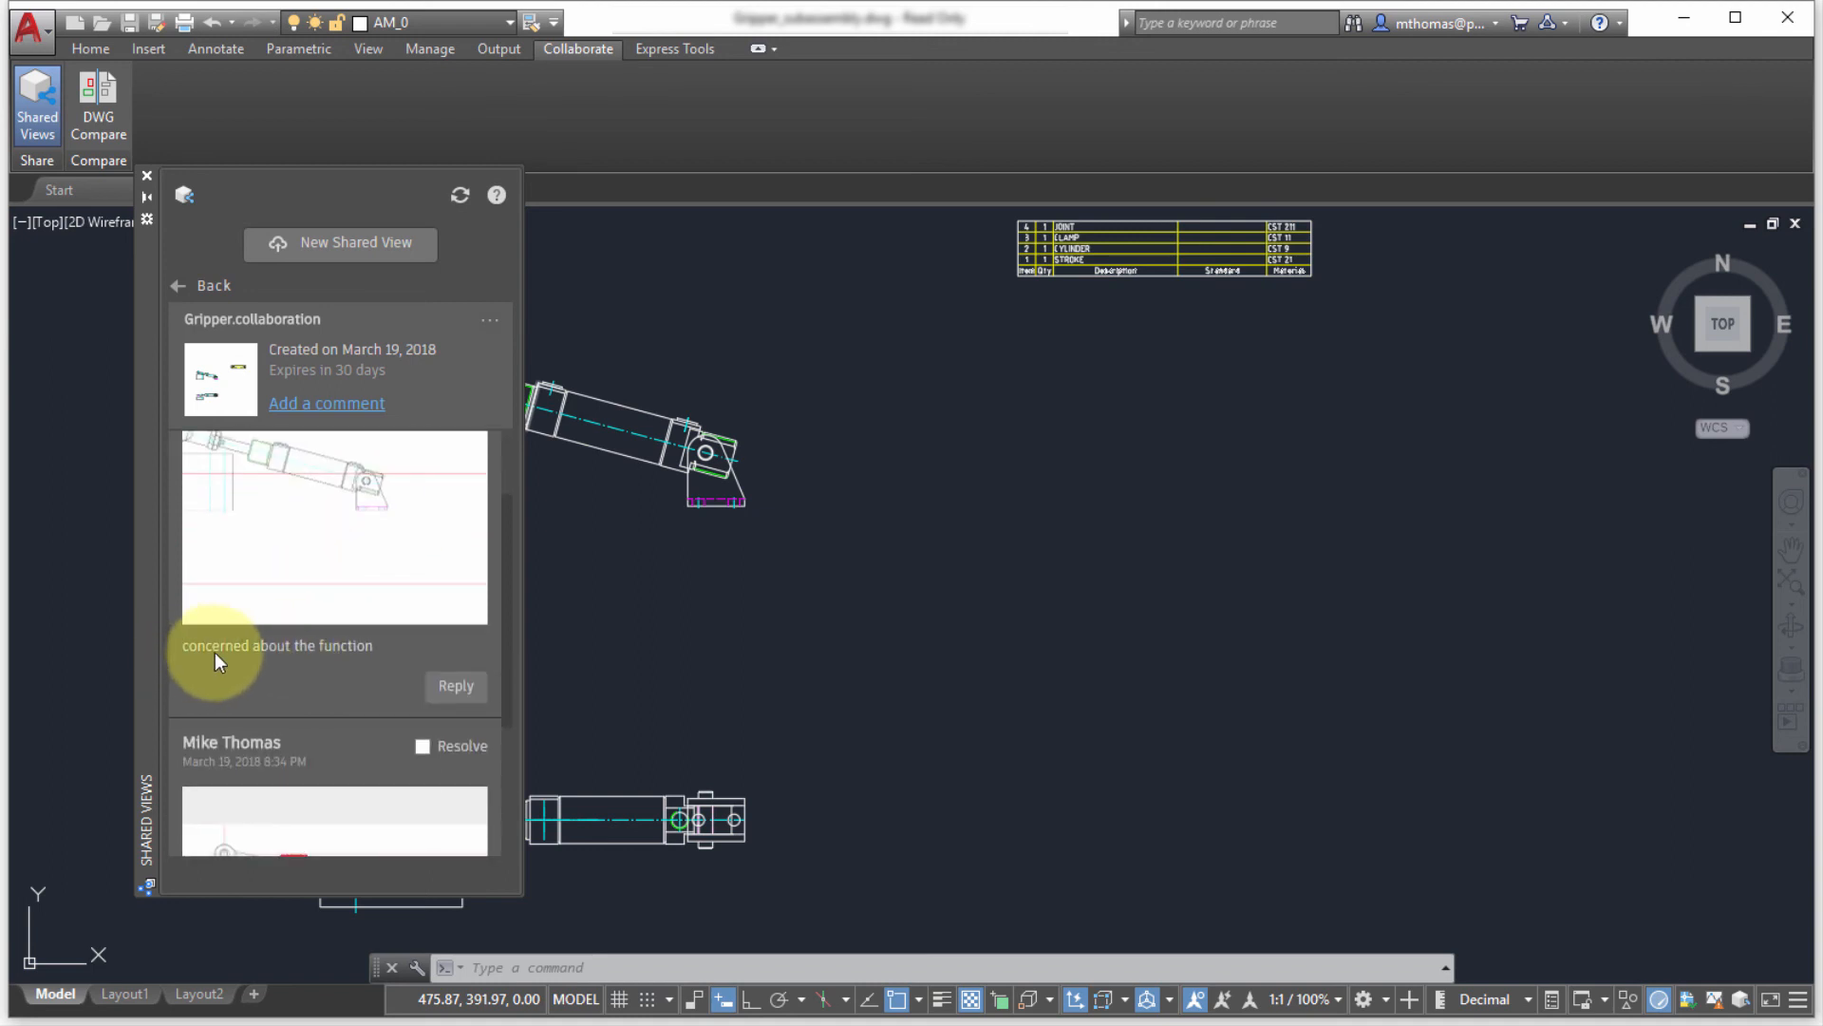
scroll("down", 3)
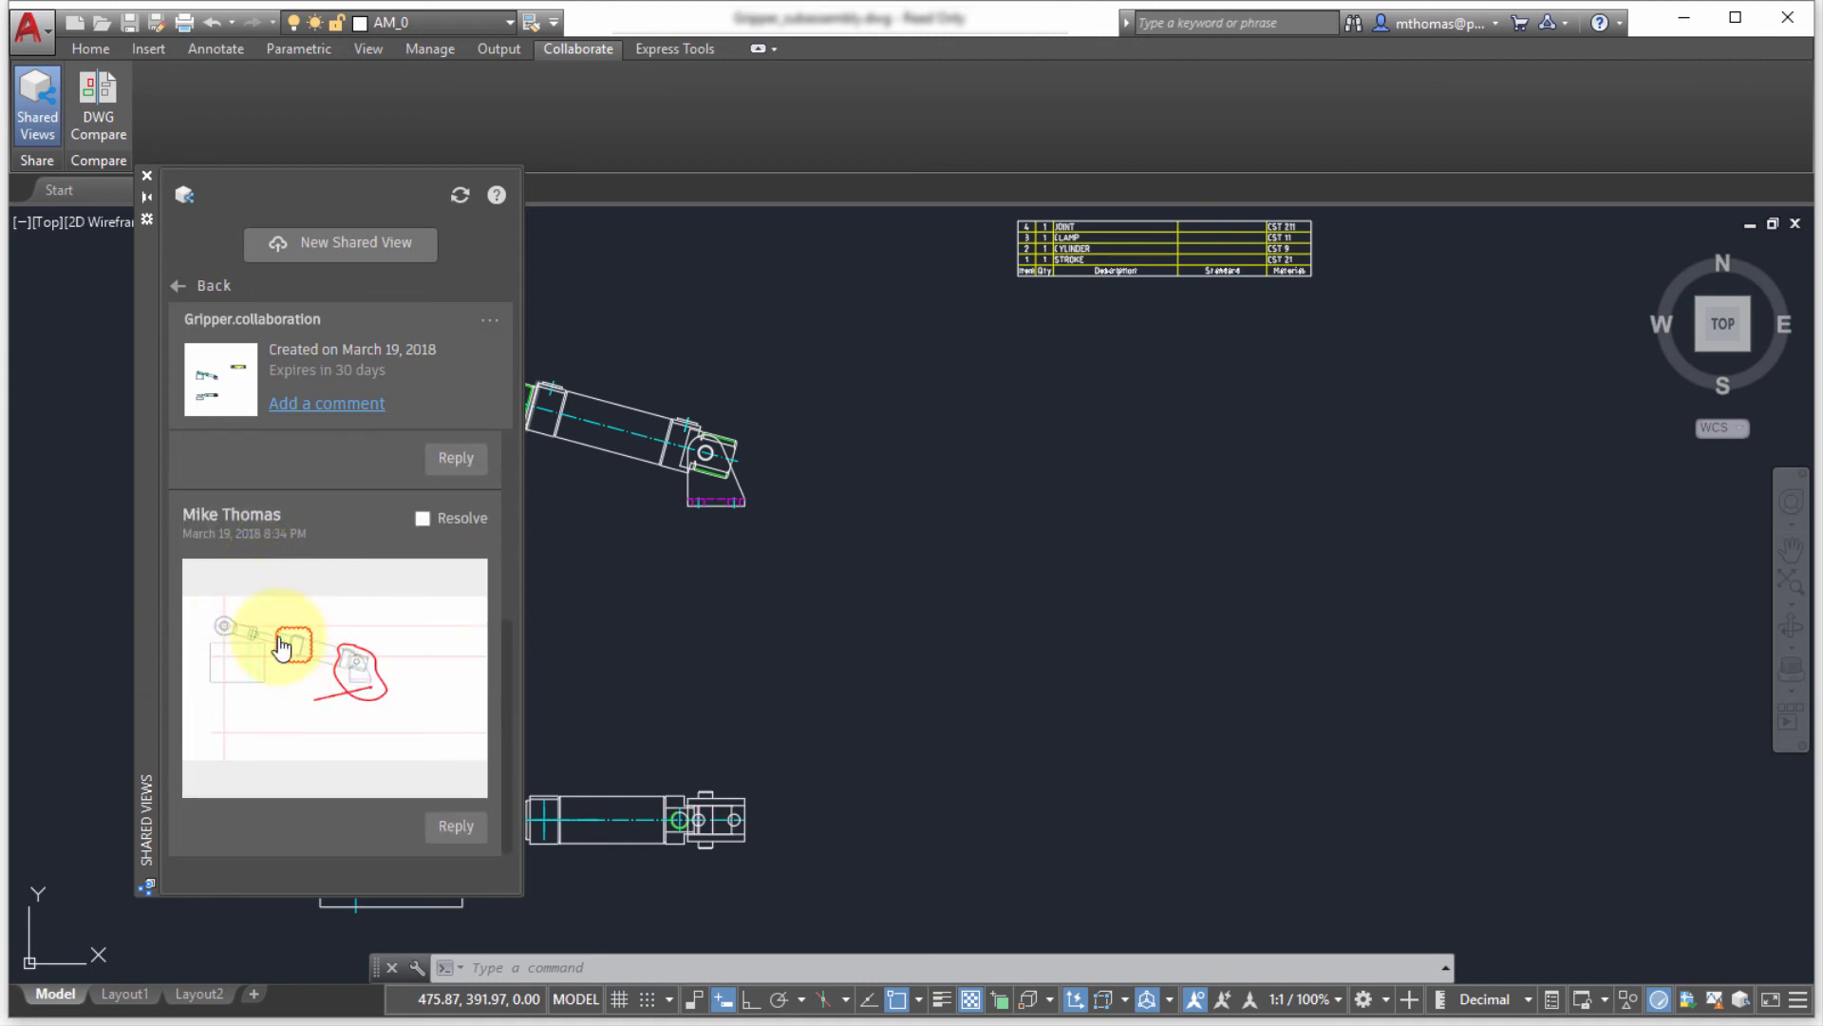
mouse_move(317, 640)
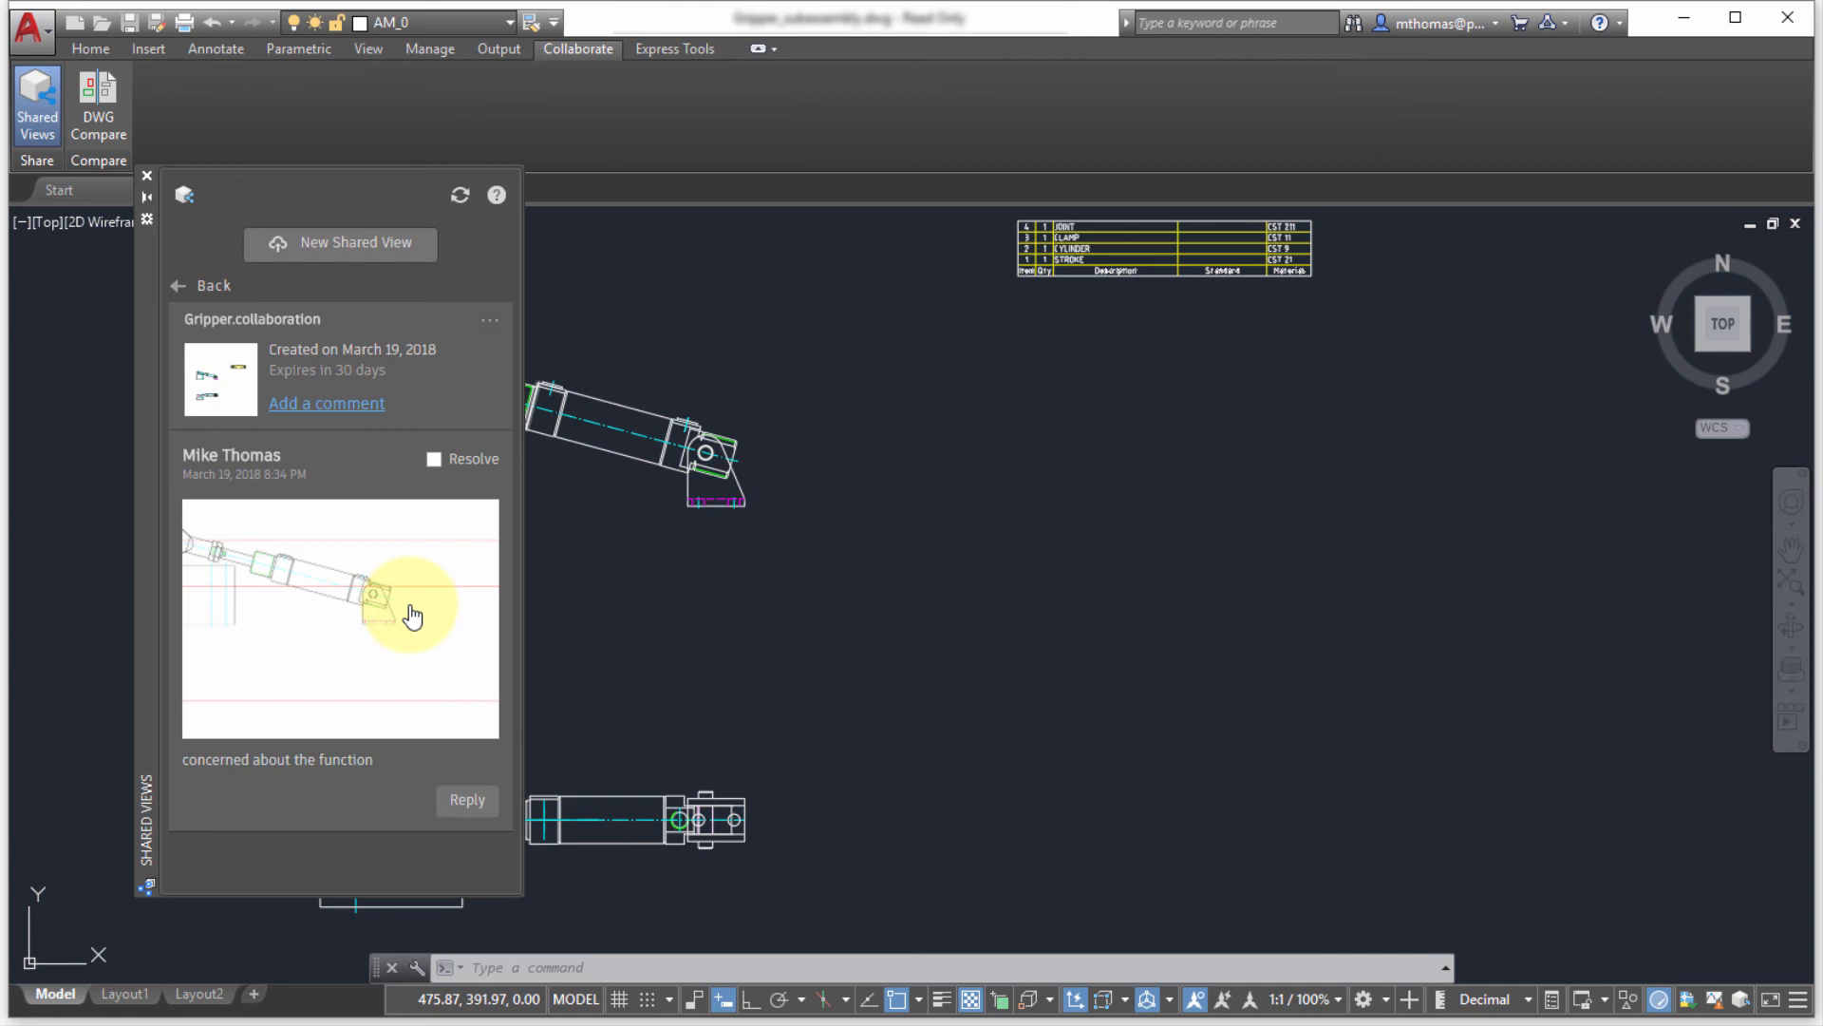
Post the reply 'what do you mean?' under the function comment.
left_click(467, 800)
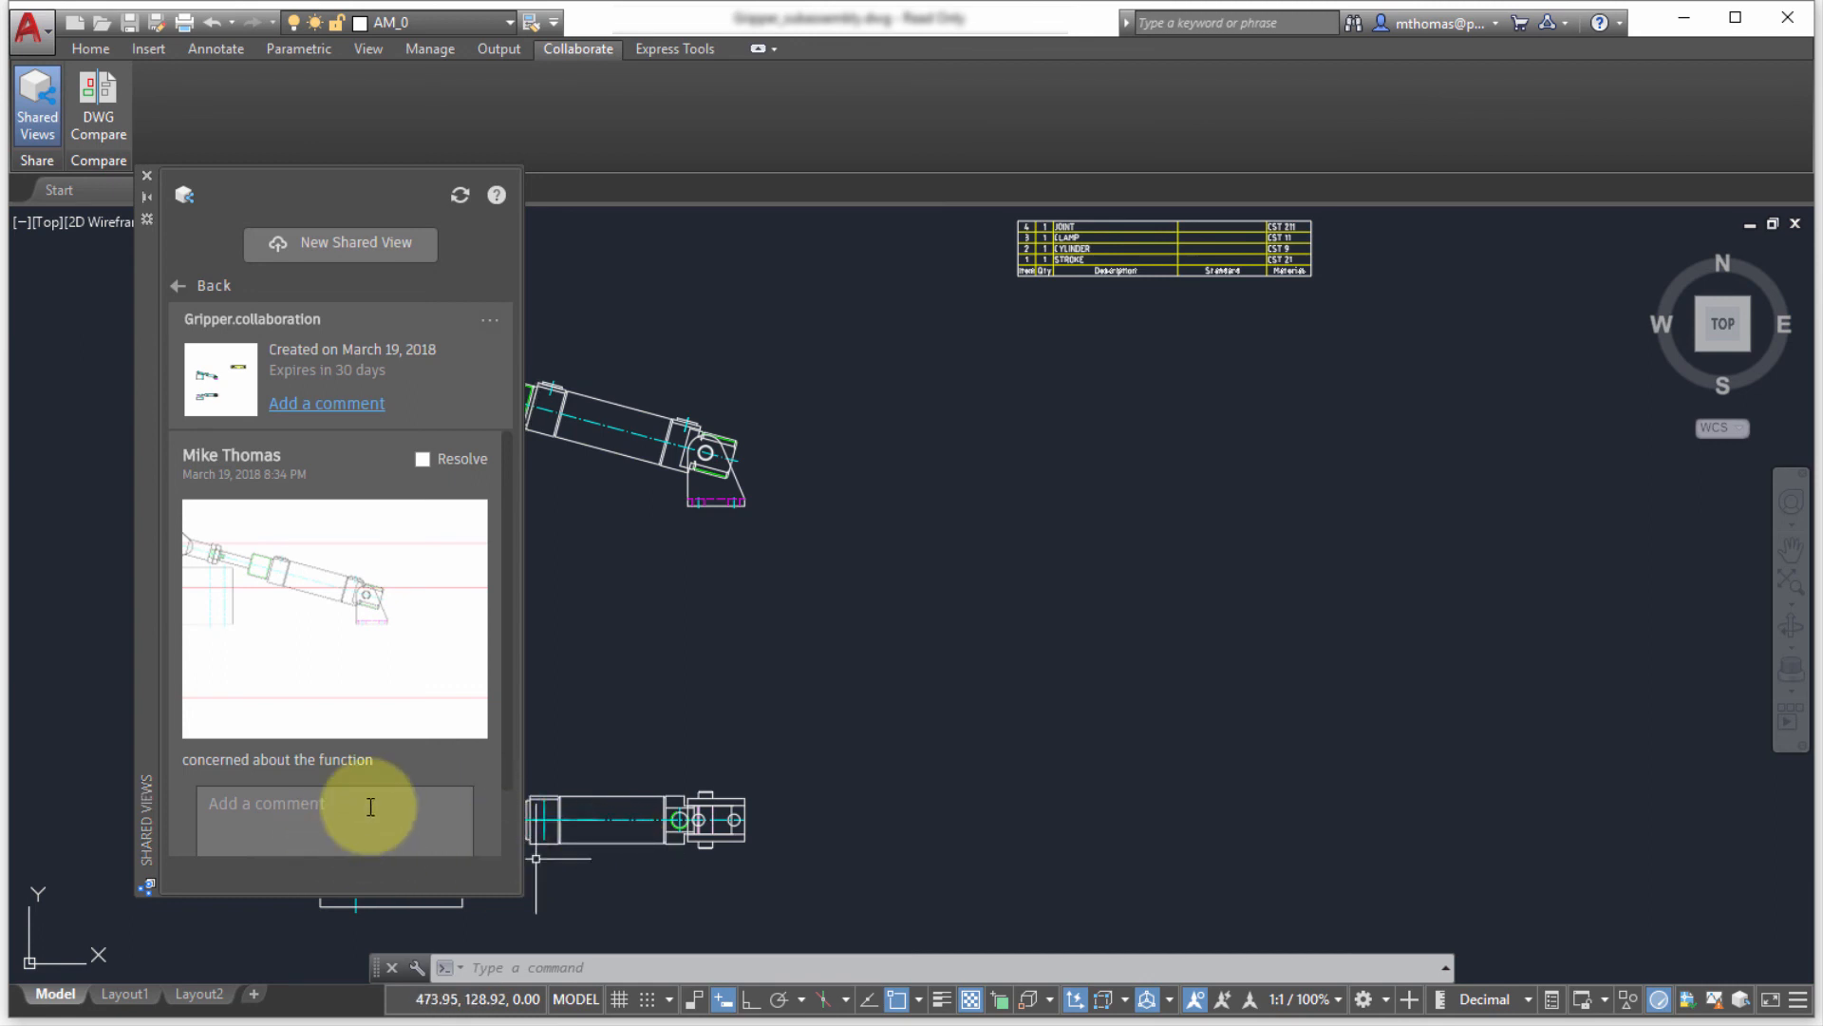
type("what d")
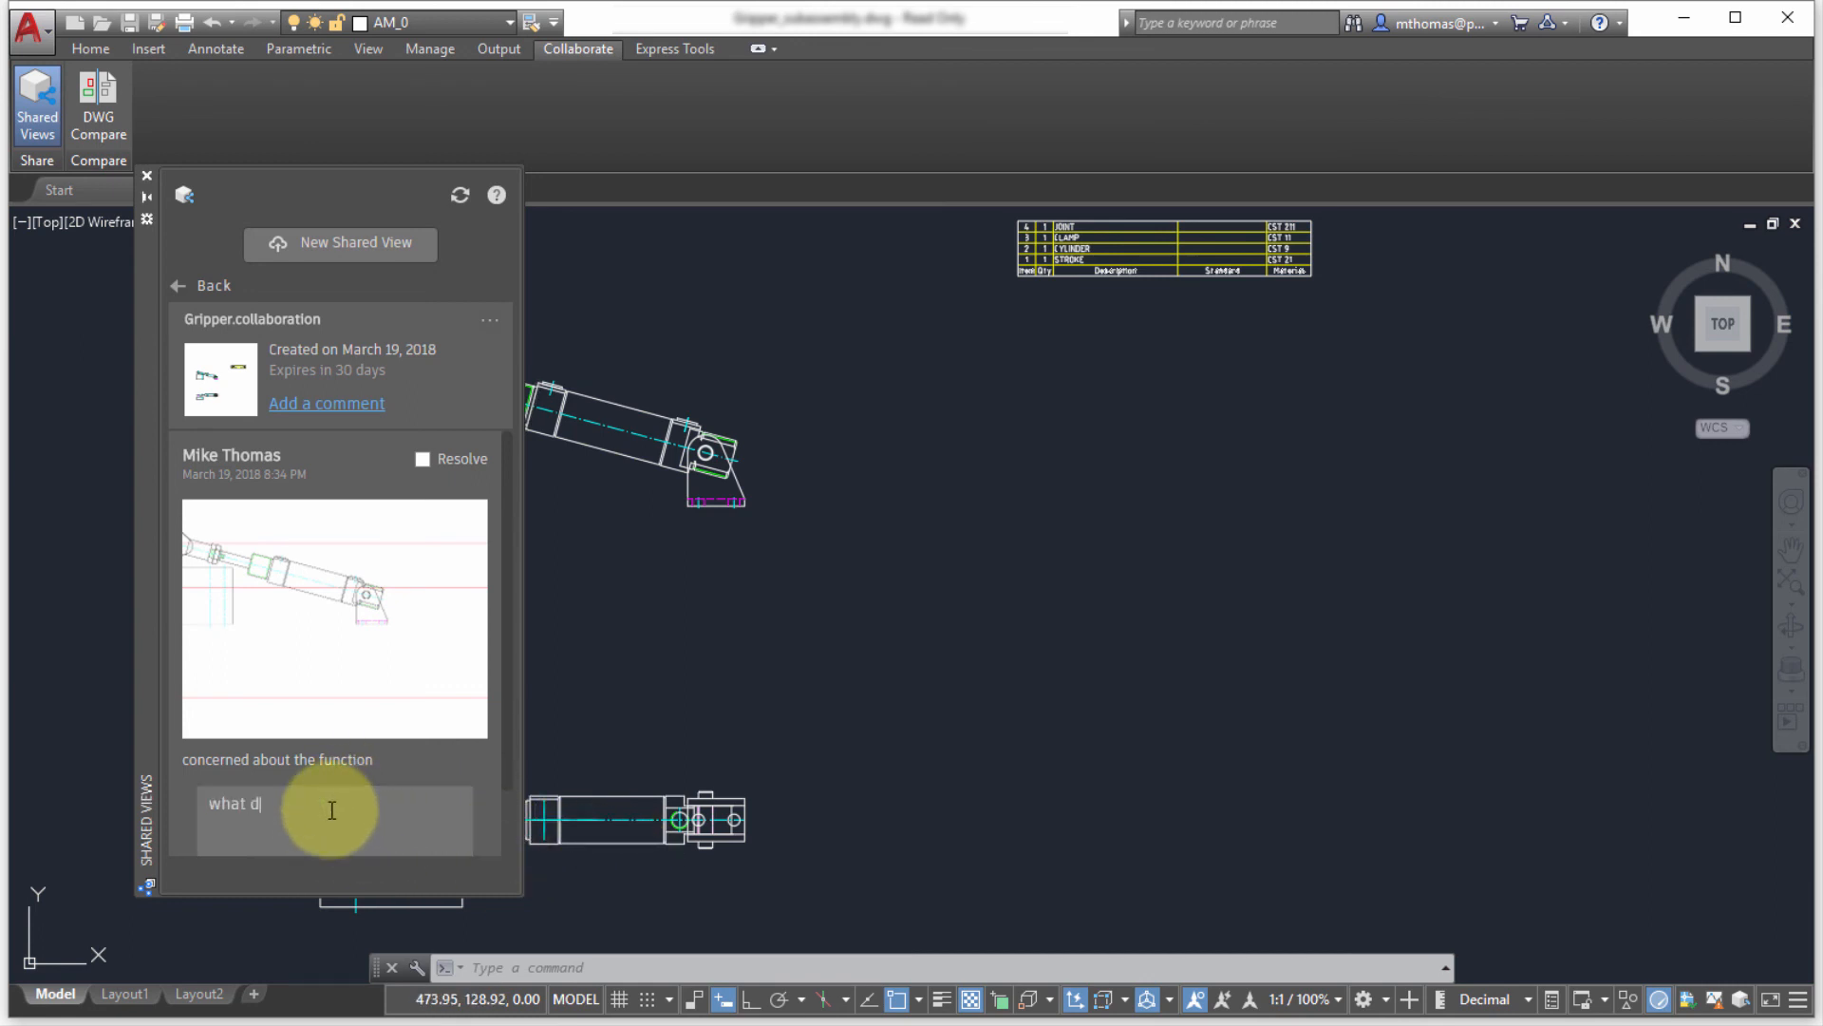
type("o you mean?")
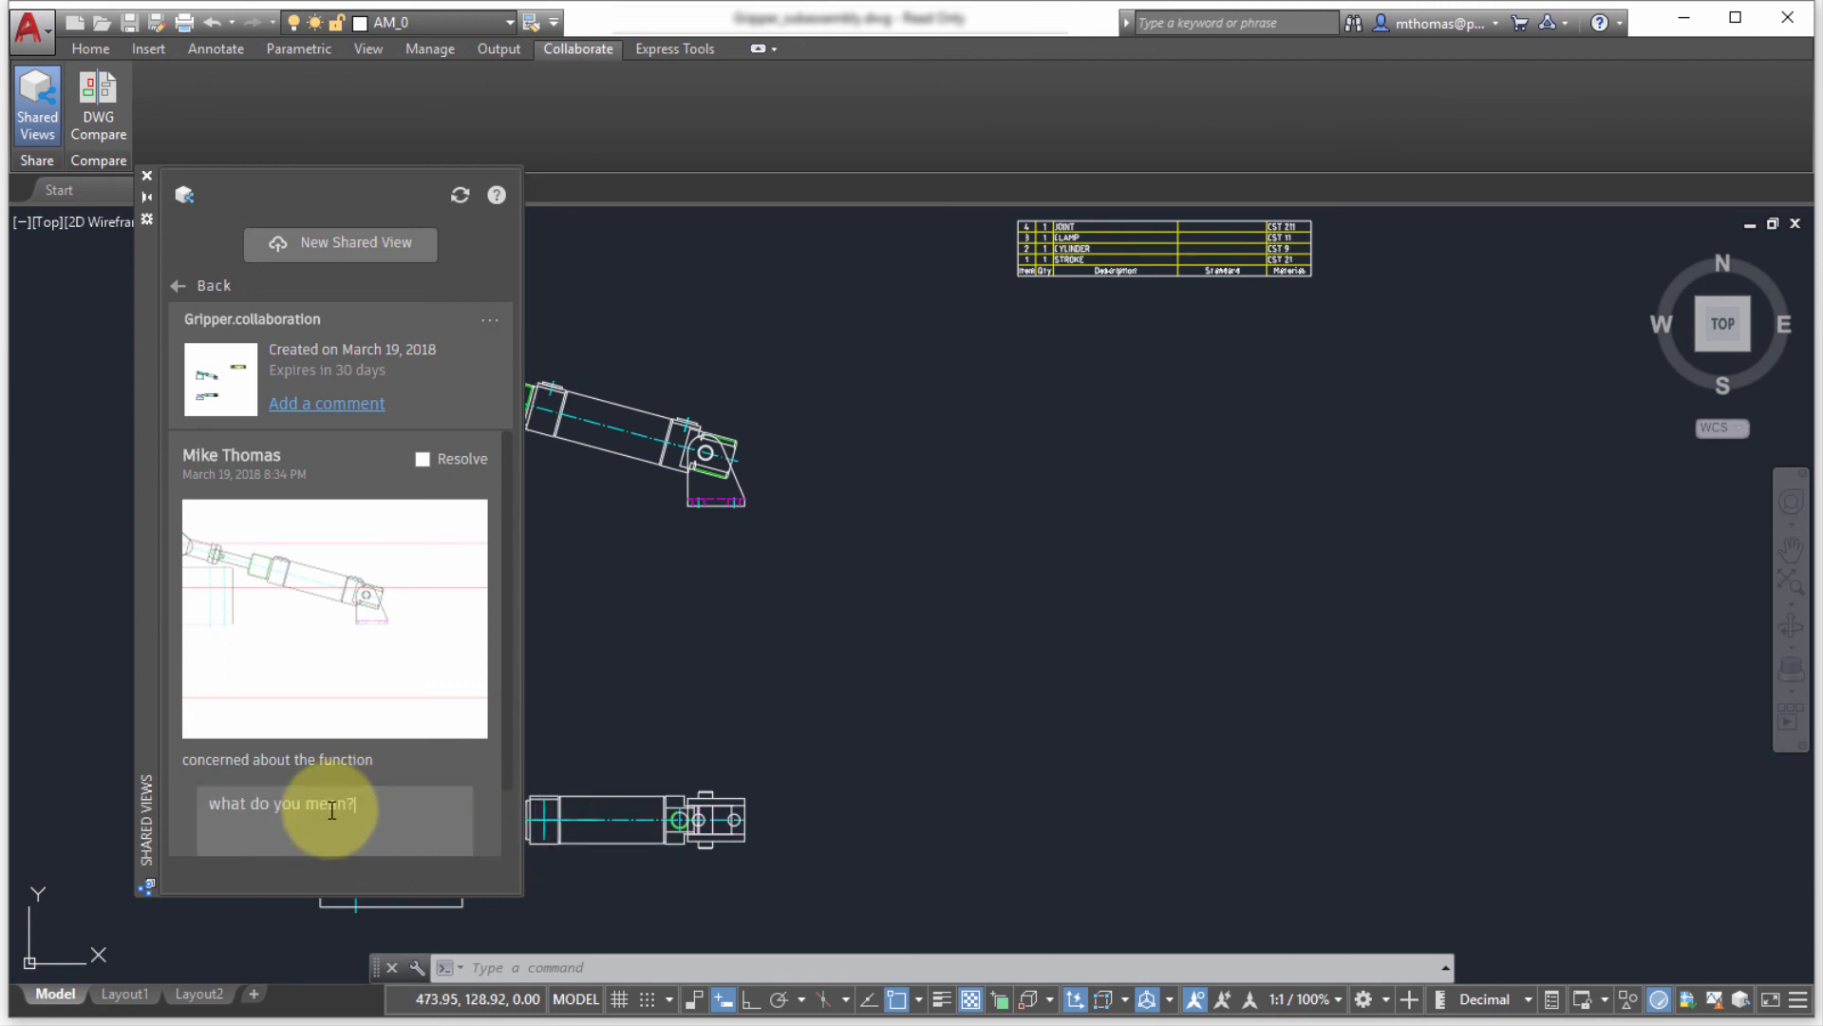
left_click(334, 820)
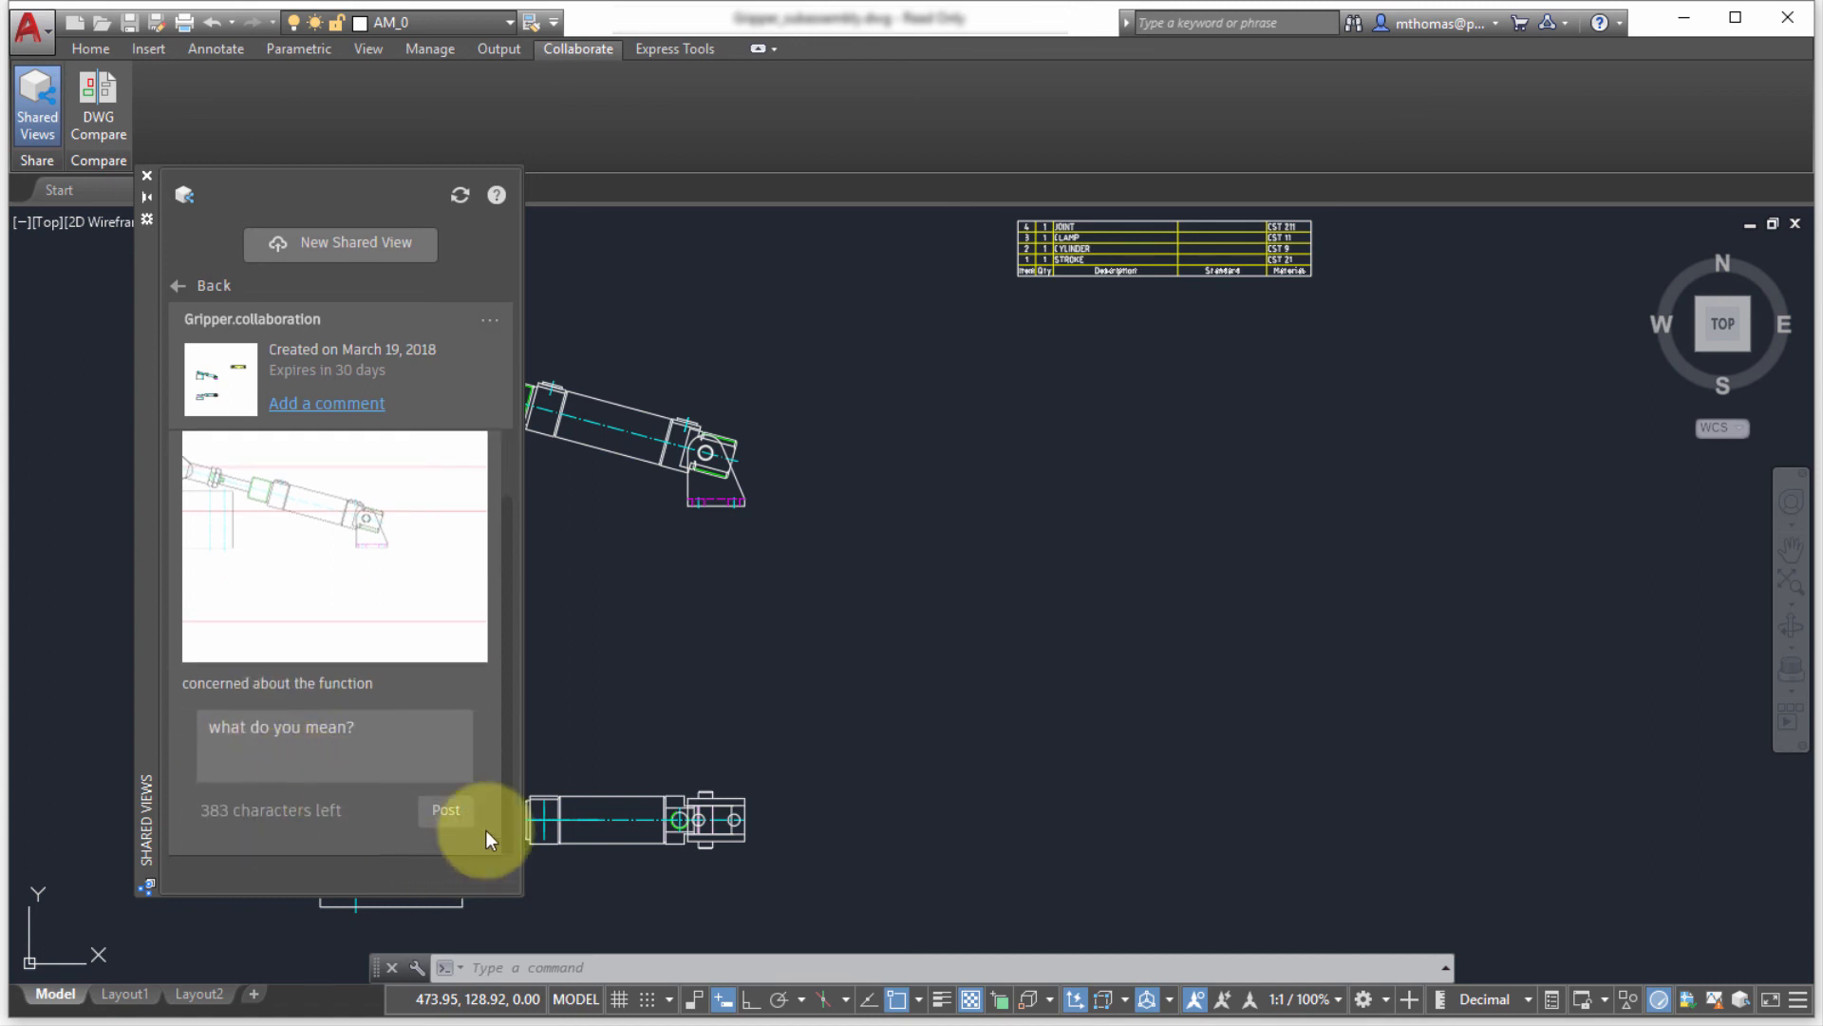
left_click(444, 809)
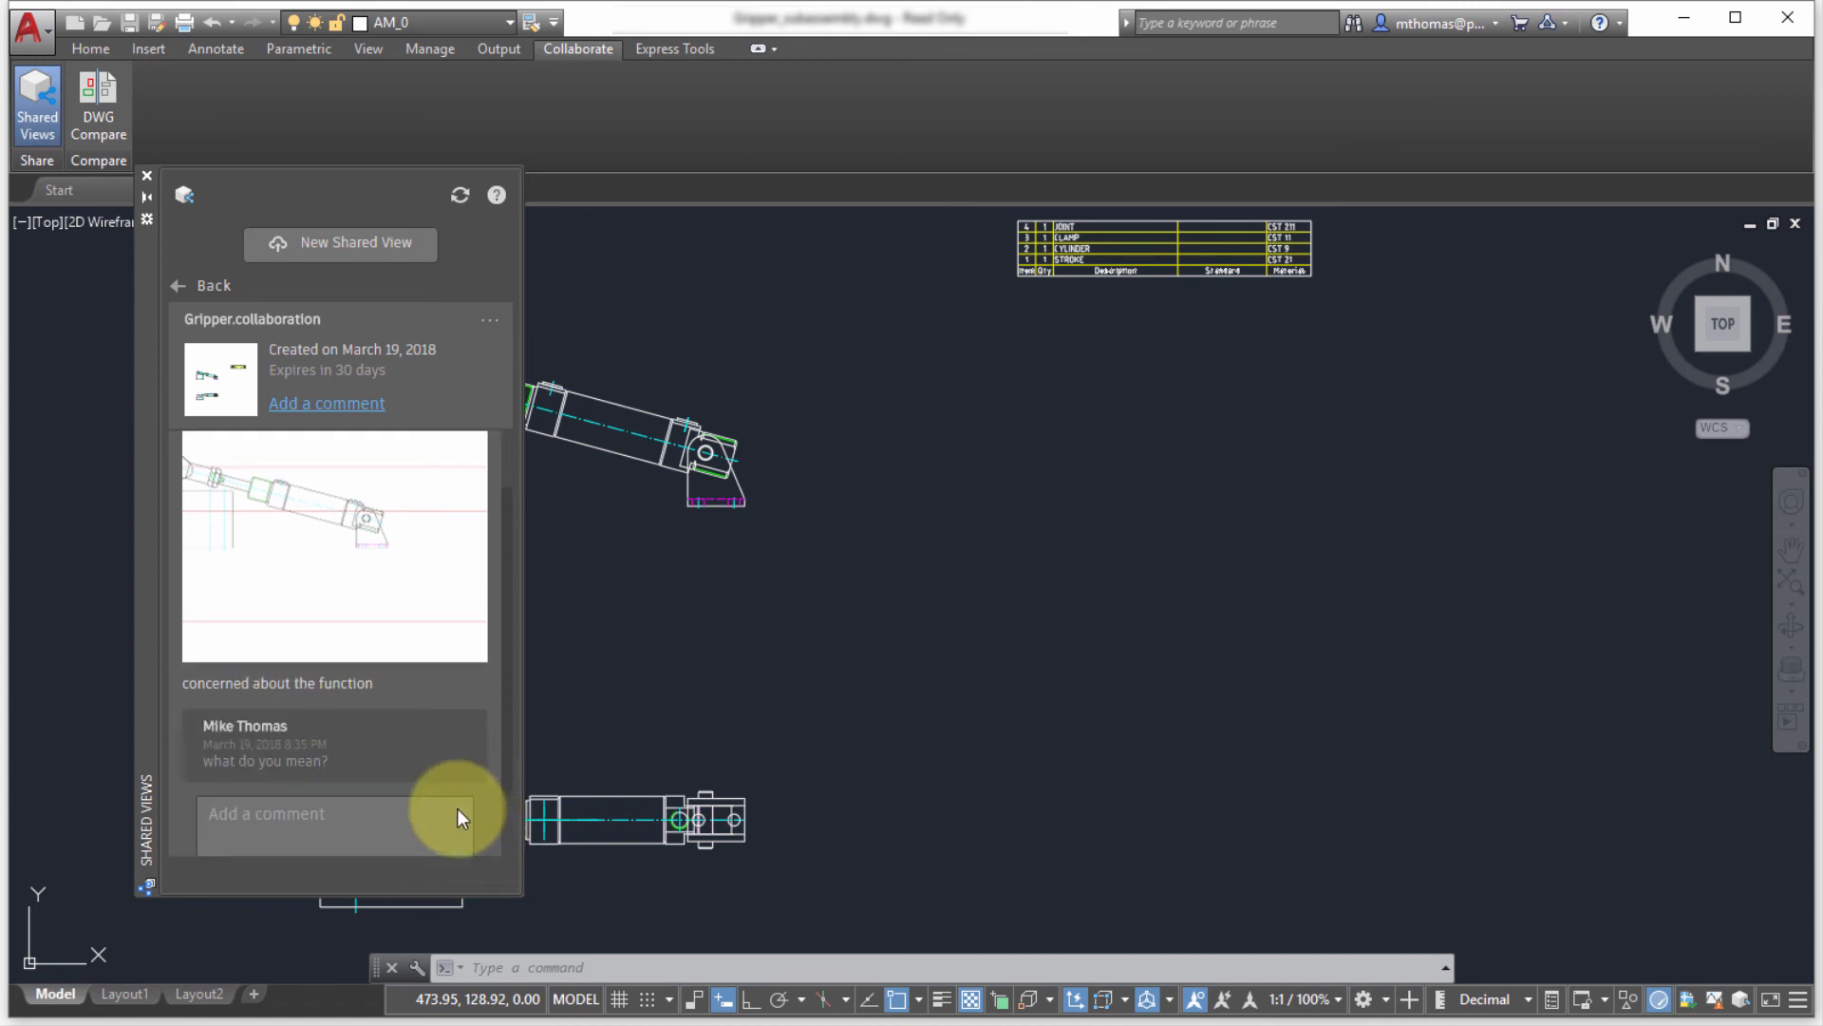